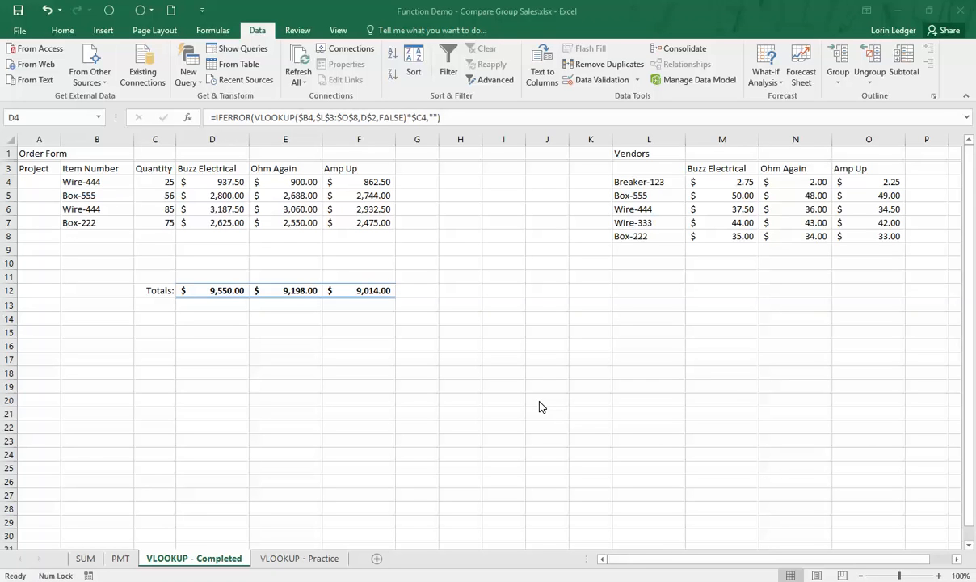
{"action": "mouse_move", "coordinate": [518, 377]}
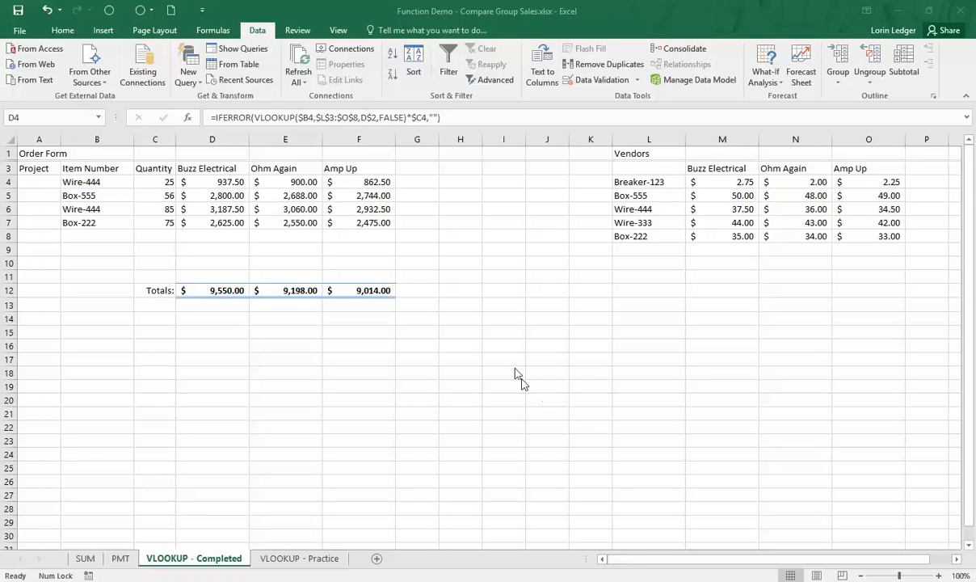
{"action": "mouse_move", "coordinate": [385, 159]}
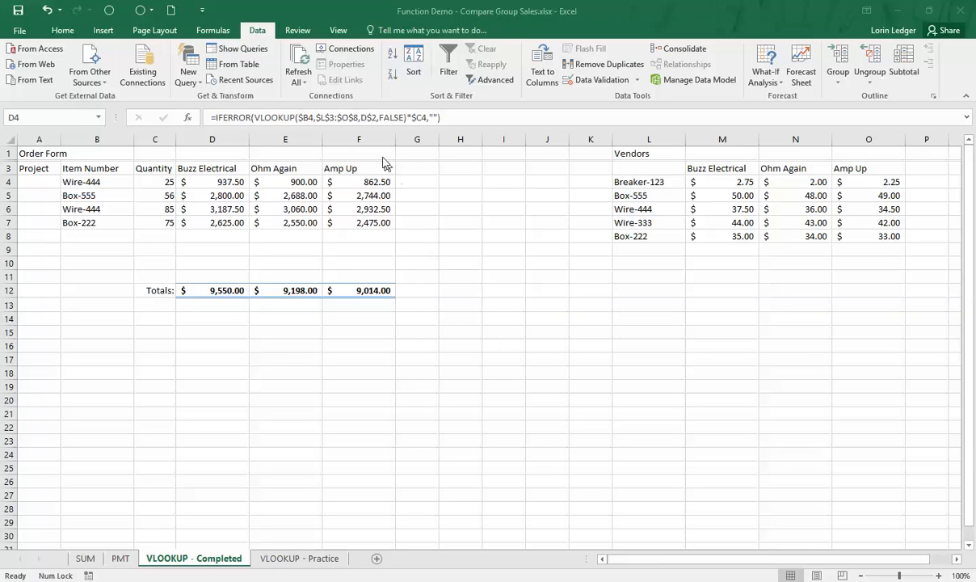
{"action": "mouse_move", "coordinate": [345, 290]}
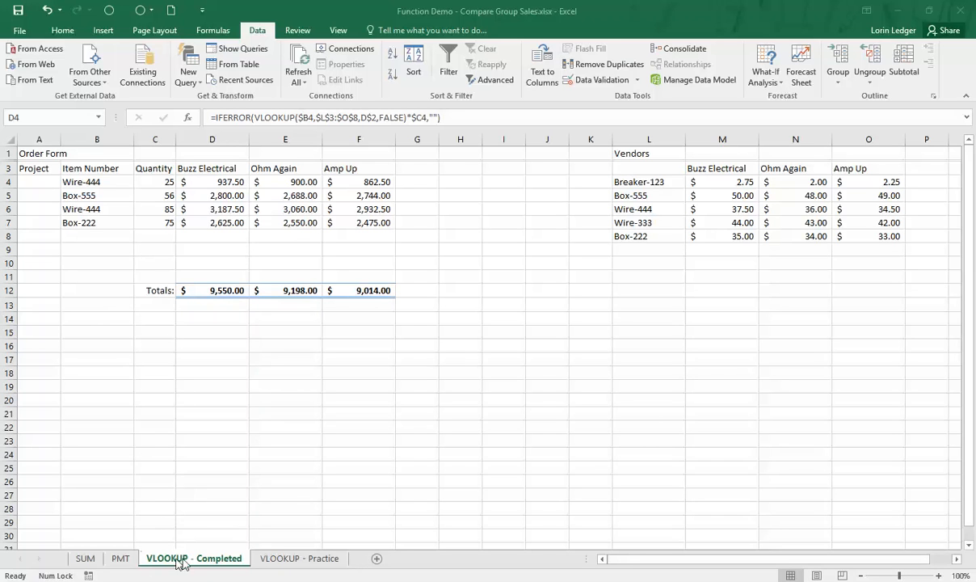
{"action": "mouse_move", "coordinate": [232, 354]}
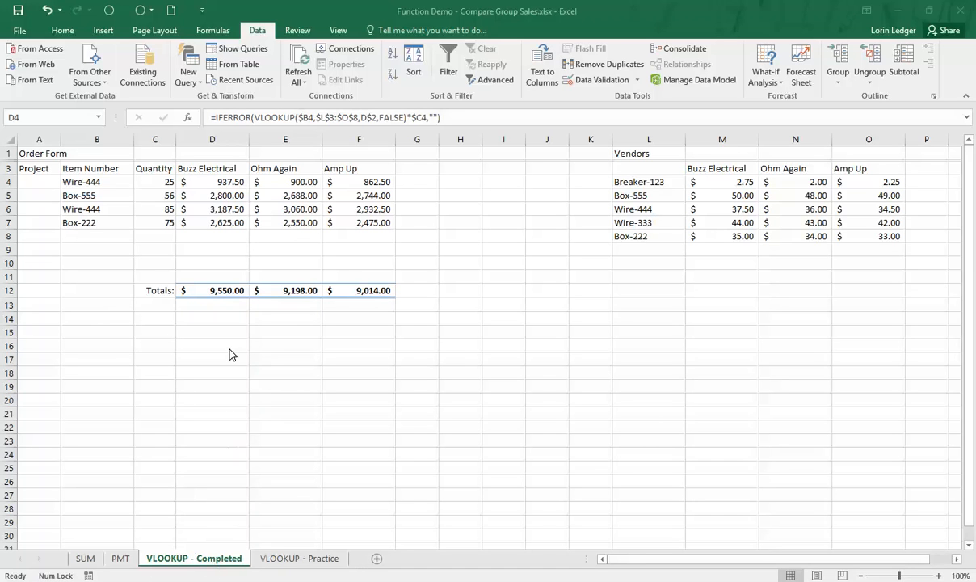
{"action": "mouse_move", "coordinate": [343, 519]}
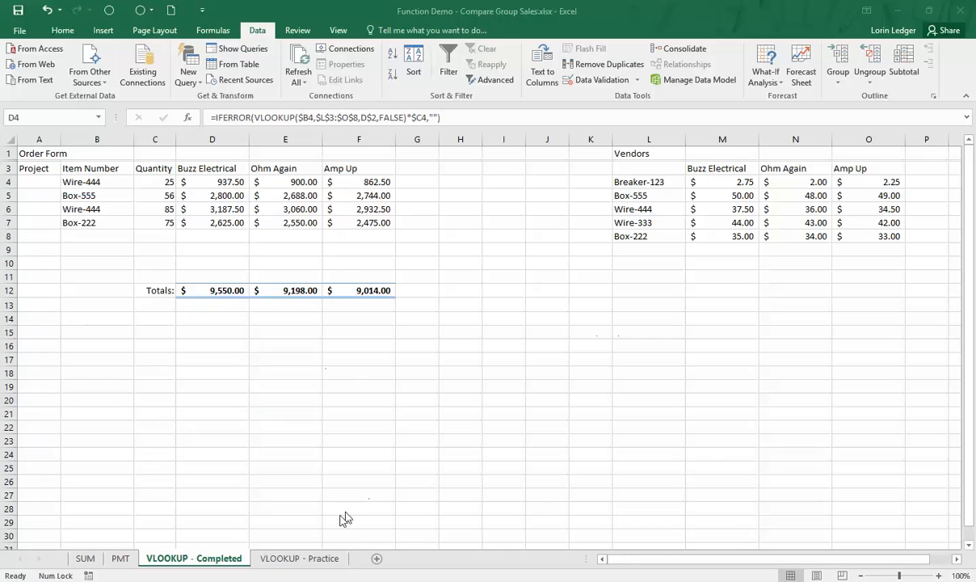
Step: On the Completed sheet, try the first row's item dropdown with Box-555, then Wire-444
{"action": "left_click", "coordinate": [301, 558]}
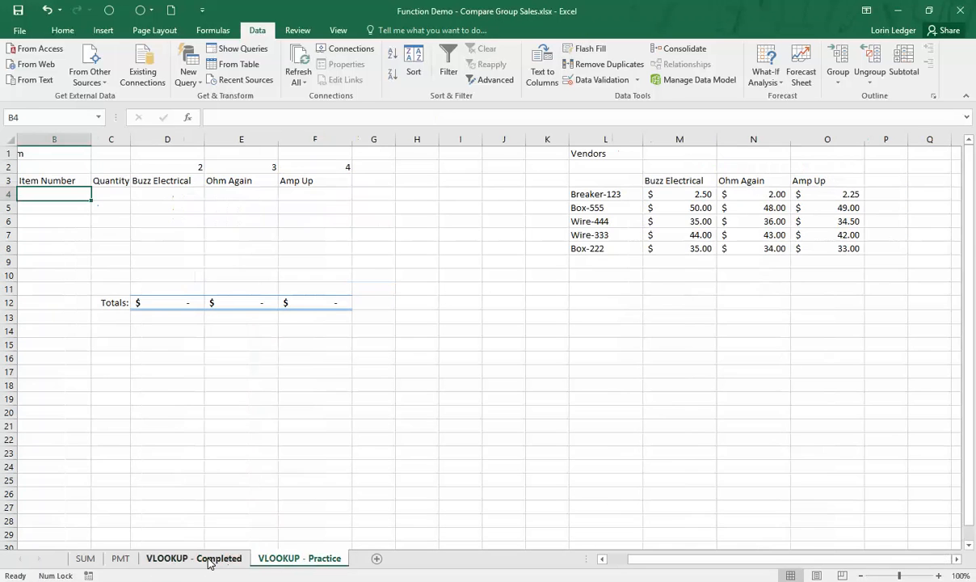
{"action": "left_click", "coordinate": [191, 558]}
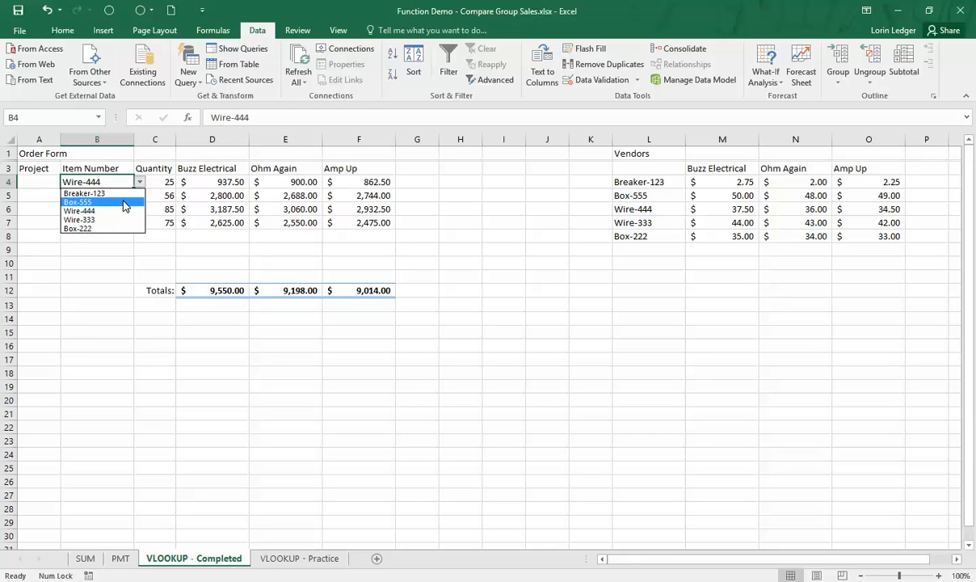
{"action": "left_click", "coordinate": [78, 201]}
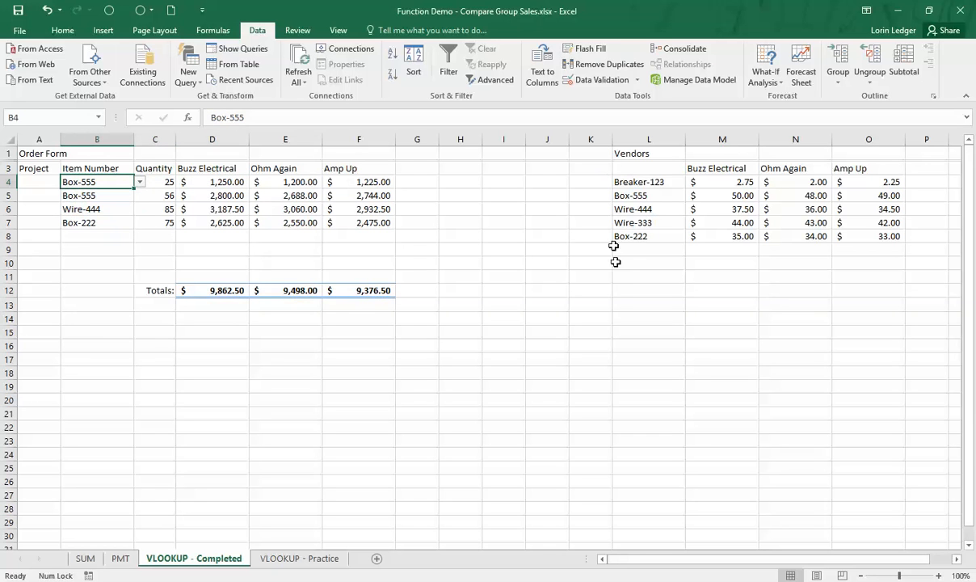
{"action": "mouse_move", "coordinate": [638, 232]}
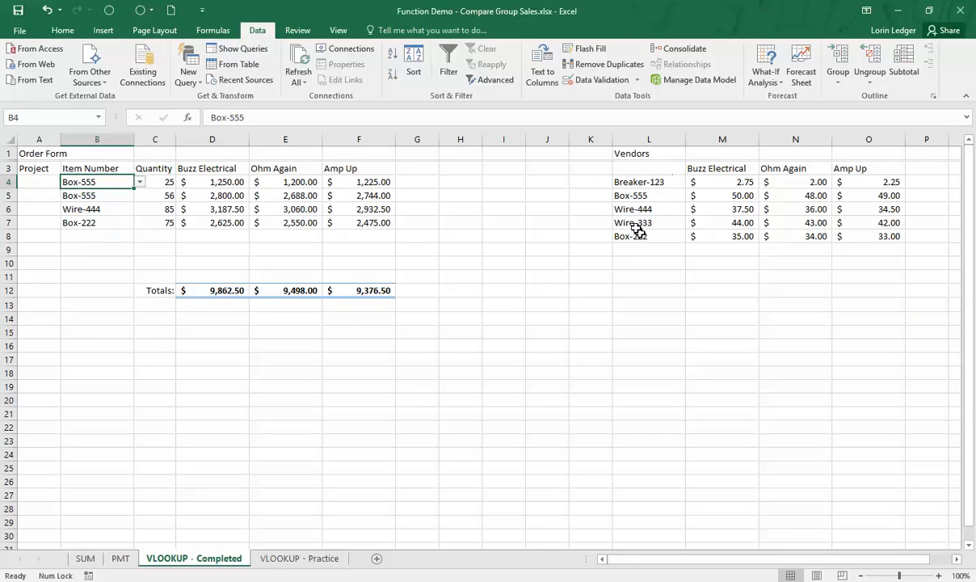
{"action": "left_click", "coordinate": [139, 181]}
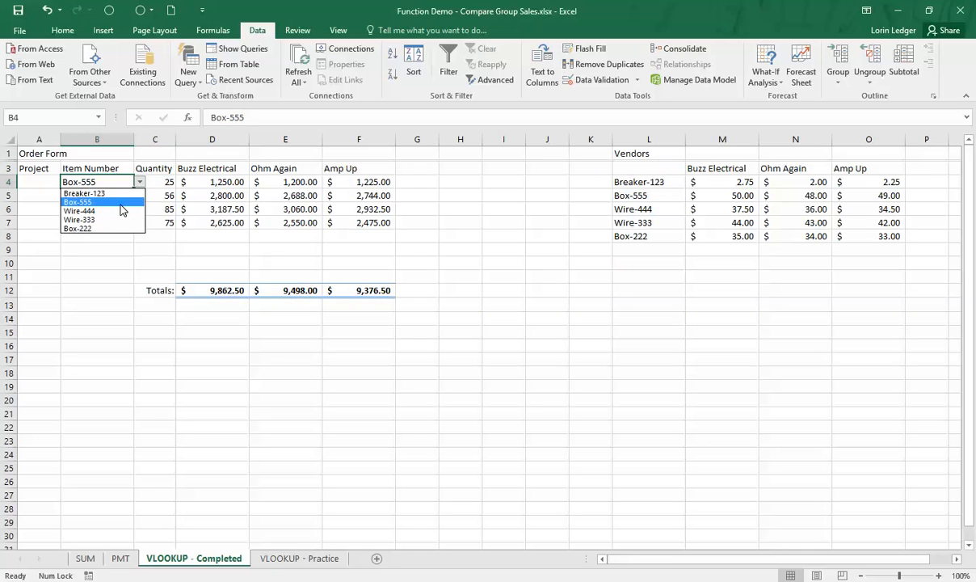
{"action": "left_click", "coordinate": [79, 210]}
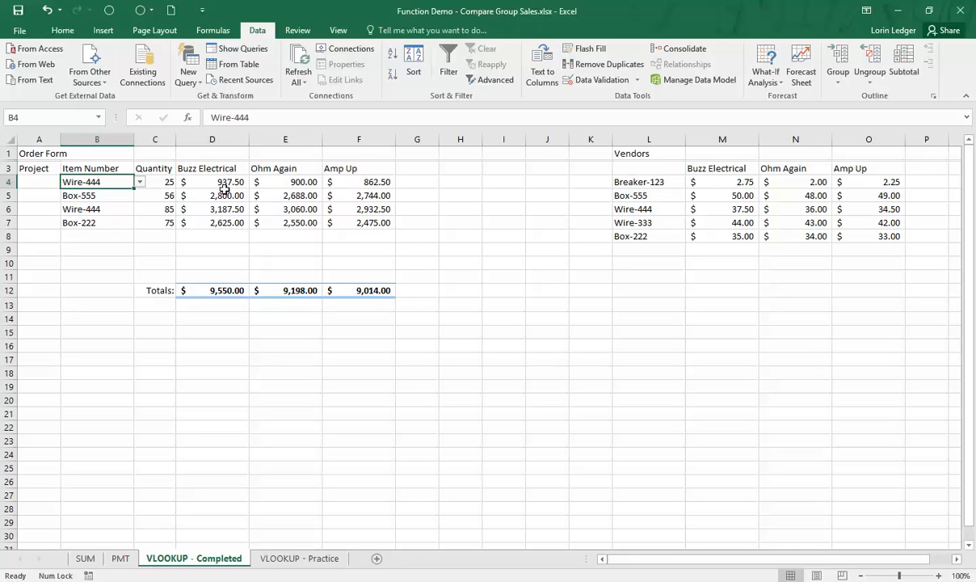
{"action": "mouse_move", "coordinate": [724, 182]}
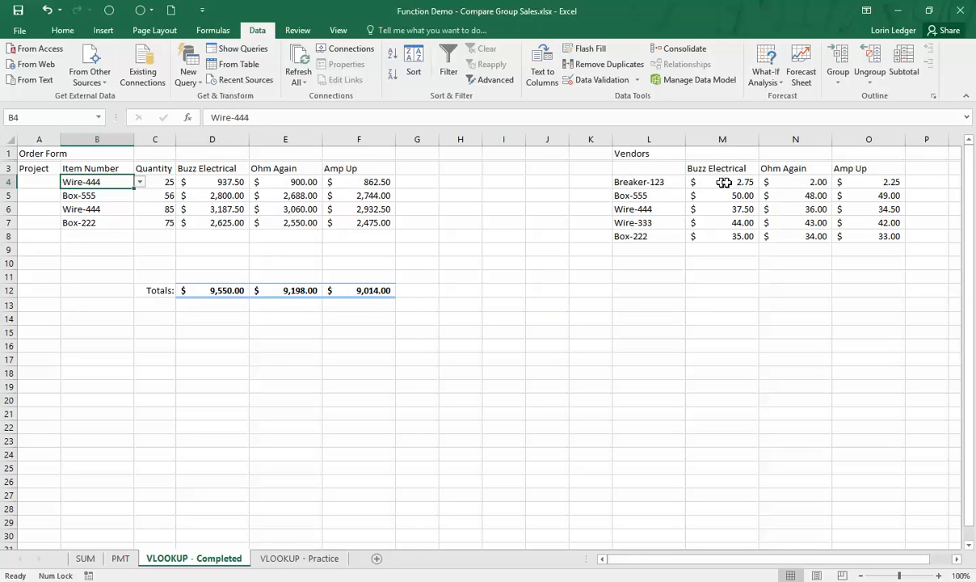
Step: Change Buzz Electrical's Breaker-123 price to 2.50 and pick Breaker-123 as the first item
{"action": "left_click", "coordinate": [648, 181]}
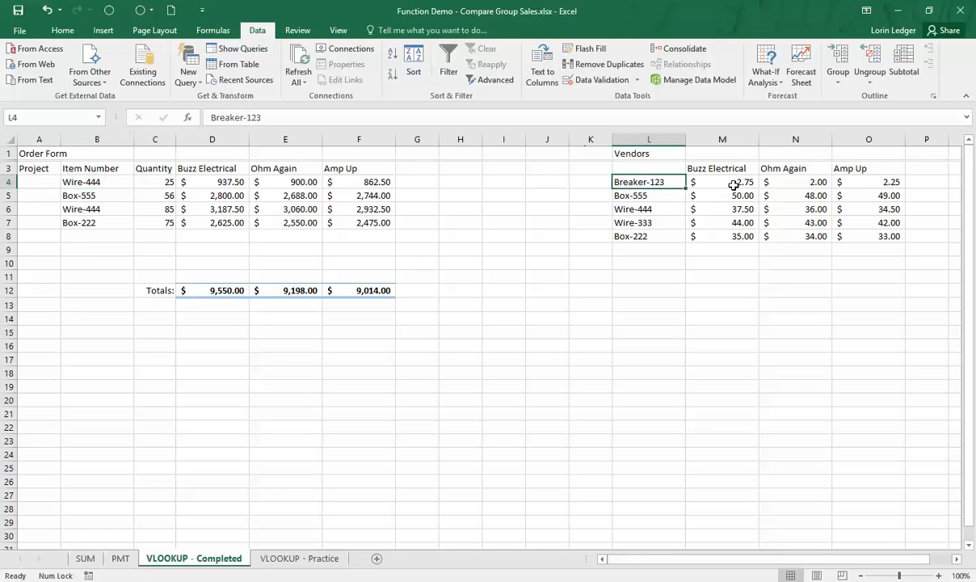
{"action": "left_click", "coordinate": [723, 181]}
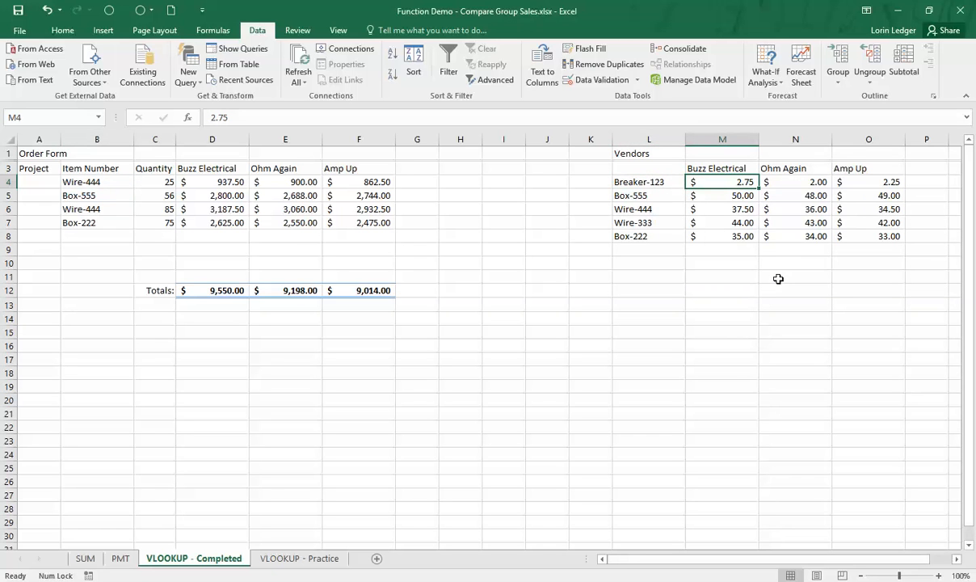
{"action": "type", "text": "2.50"}
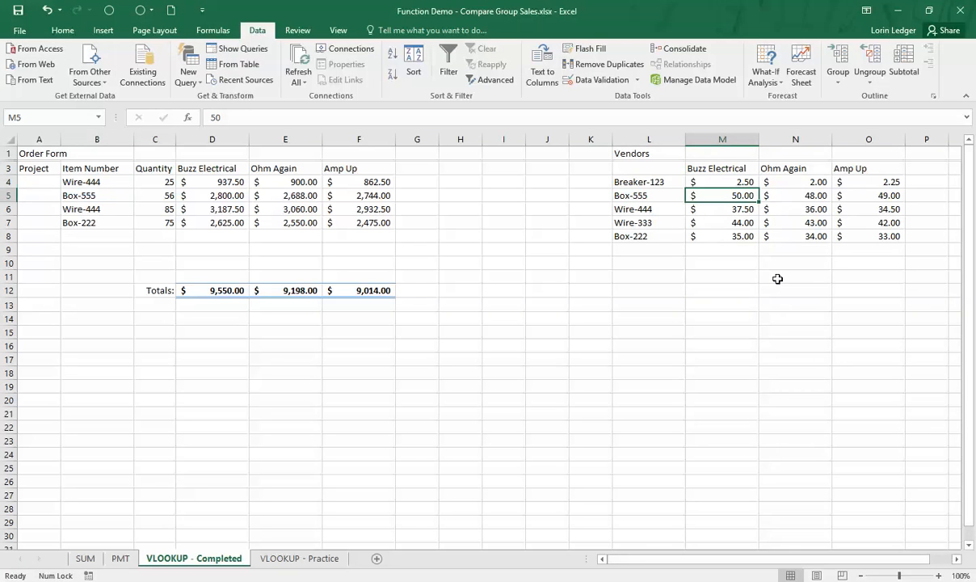
{"action": "left_click", "coordinate": [721, 181]}
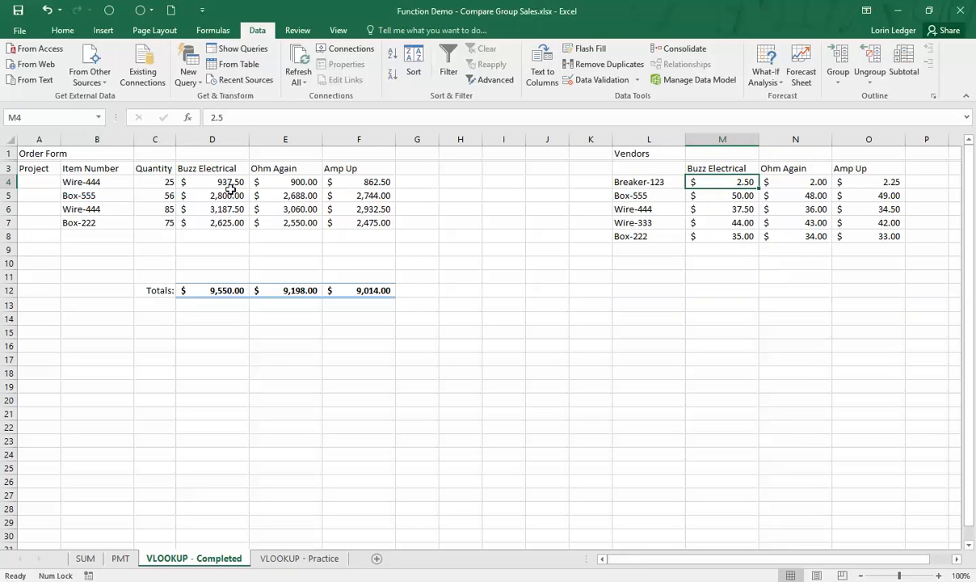
{"action": "left_click", "coordinate": [96, 182]}
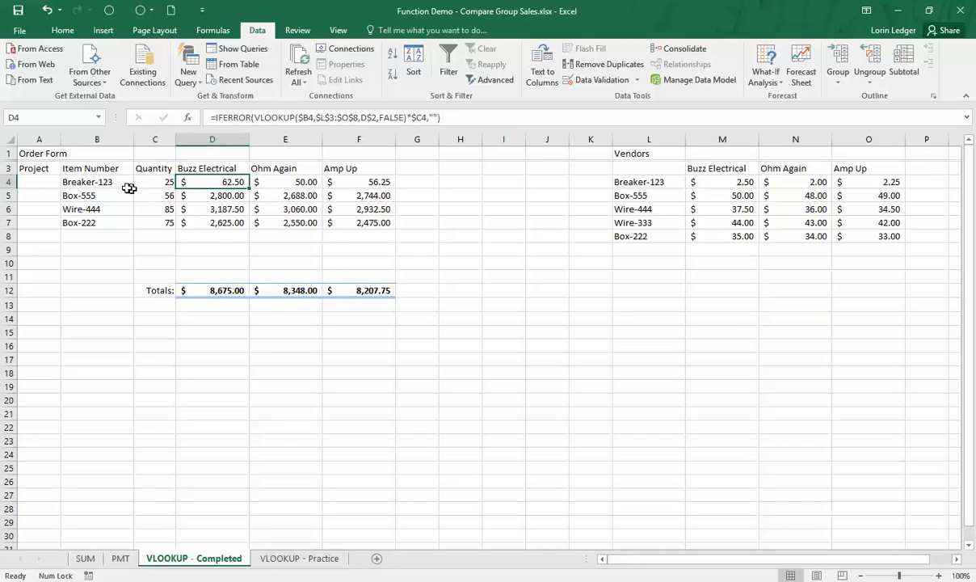
{"action": "mouse_move", "coordinate": [92, 168]}
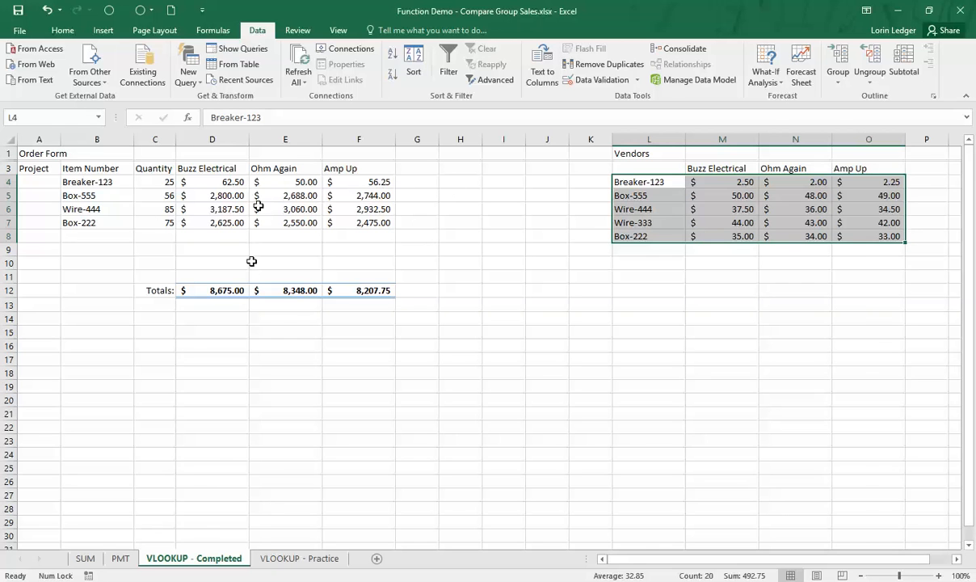
Step: On the VLOOKUP - Practice sheet, select the Item Number cells B4:B11
{"action": "left_click", "coordinate": [305, 557]}
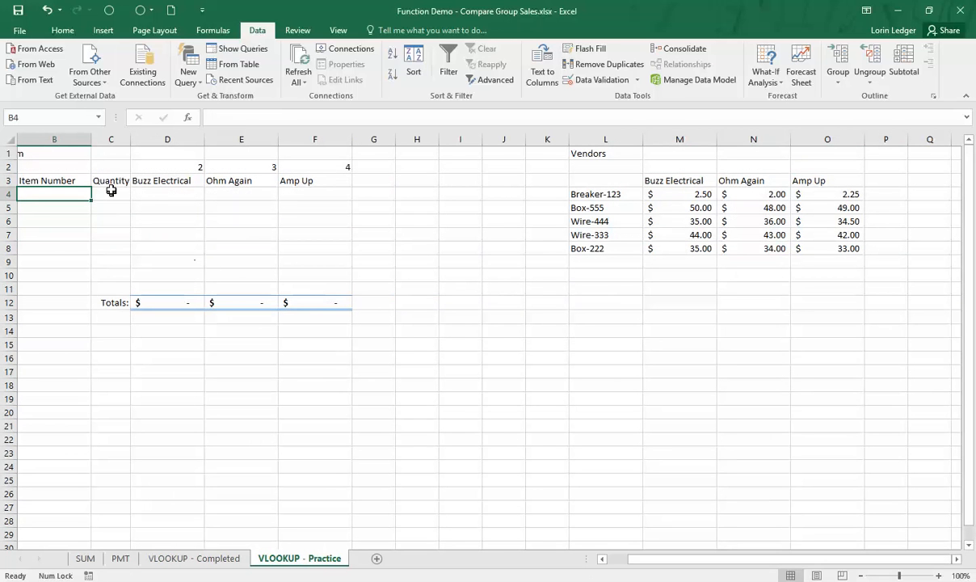
{"action": "mouse_move", "coordinate": [417, 181]}
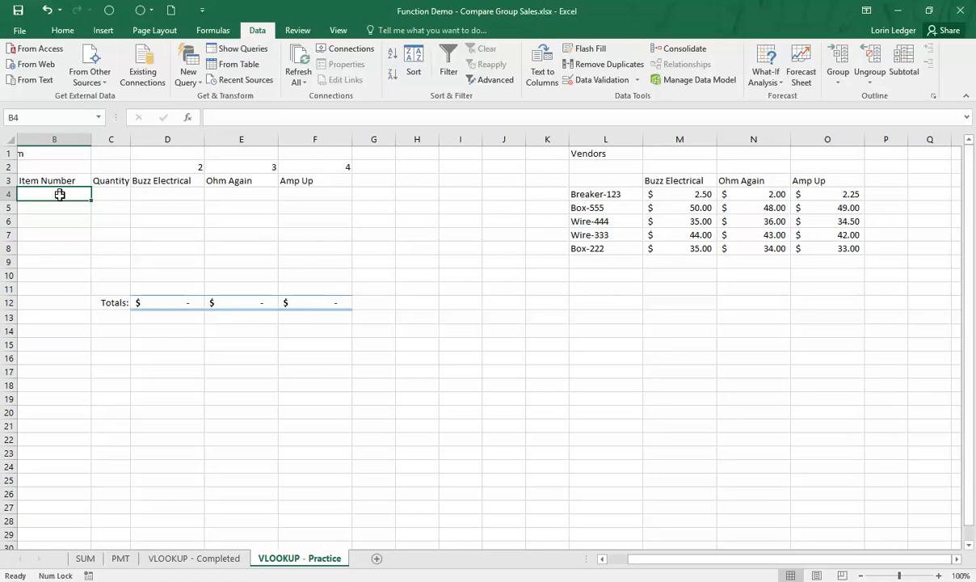
{"action": "left_click_drag", "start_coordinate": [55, 194], "coordinate": [54, 289]}
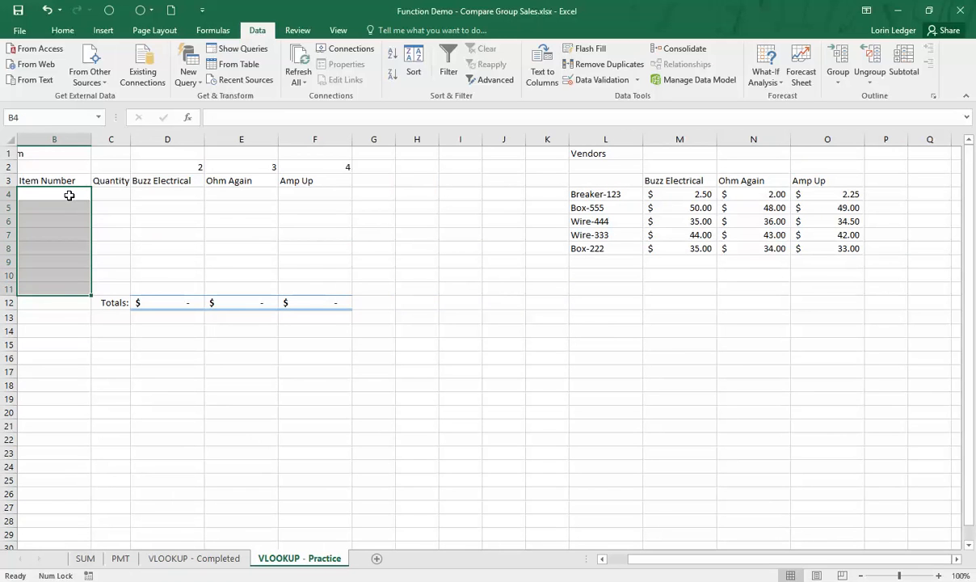
{"action": "mouse_move", "coordinate": [626, 200]}
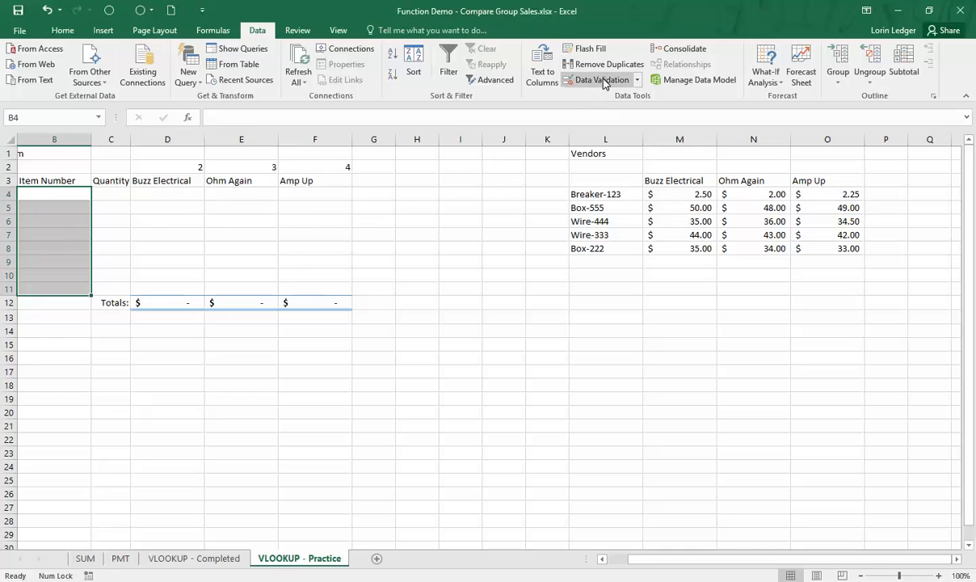
Step: Add List data validation to B4:B11 with source $L$4:$L$8
{"action": "left_click", "coordinate": [602, 79]}
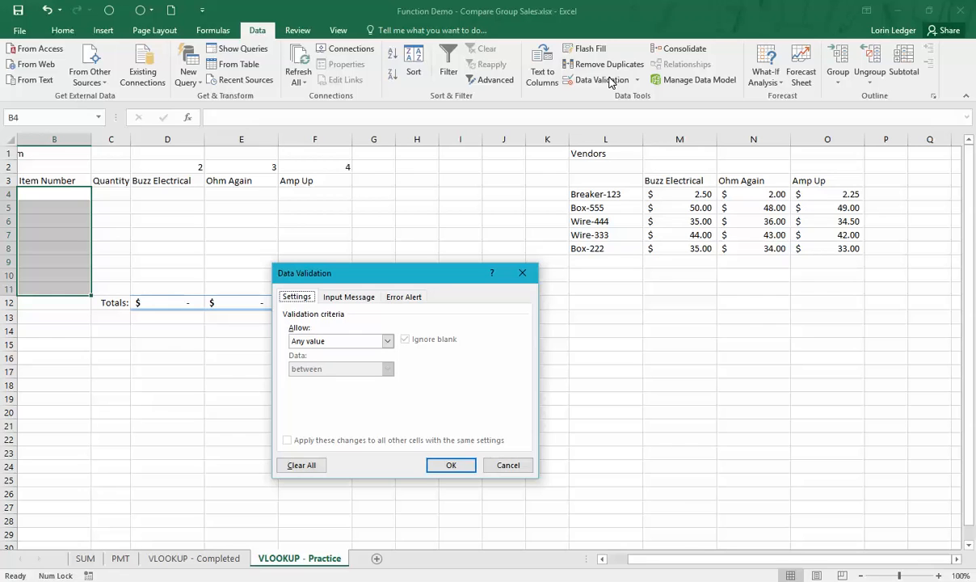
{"action": "left_click_drag", "start_coordinate": [404, 272], "coordinate": [413, 259]}
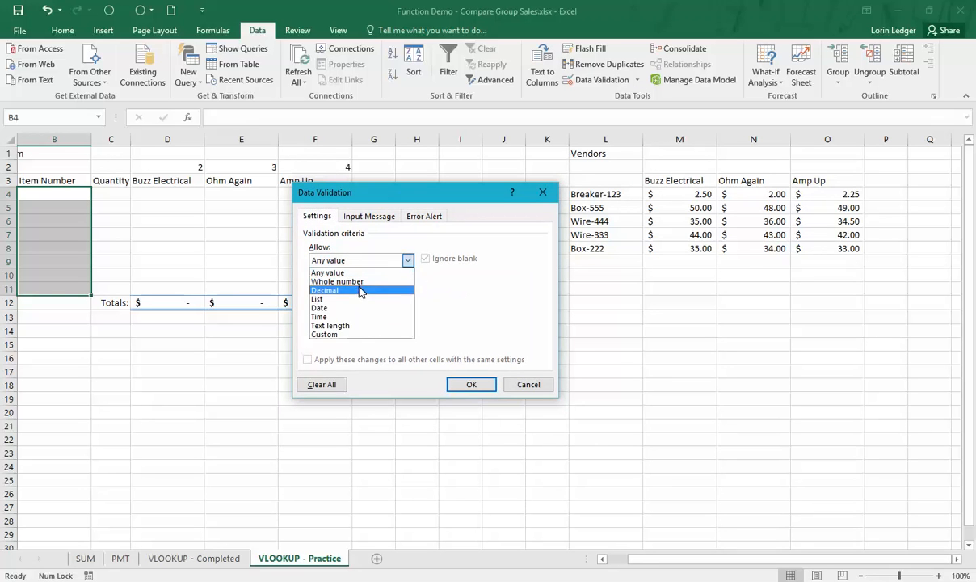
{"action": "left_click", "coordinate": [317, 299]}
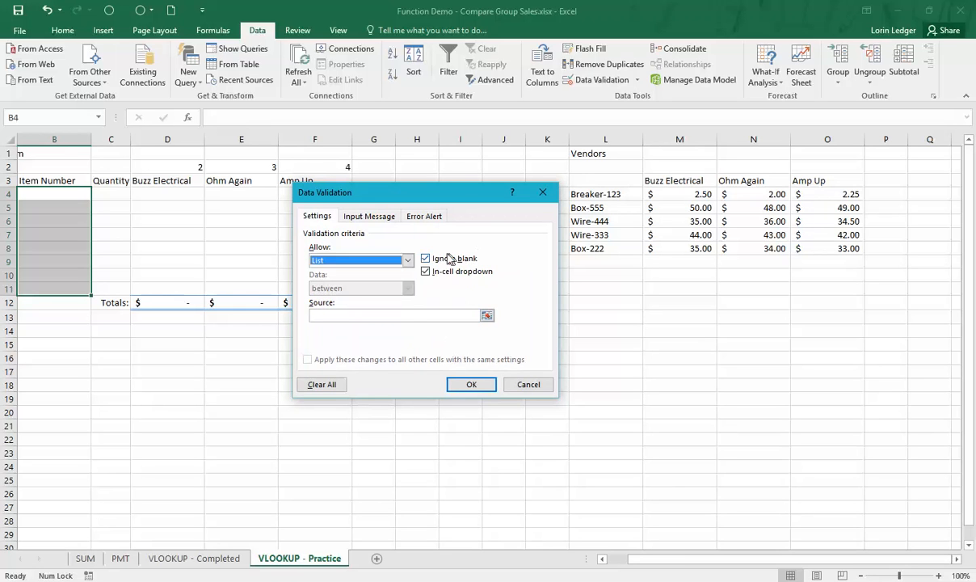
{"action": "left_click", "coordinate": [406, 260]}
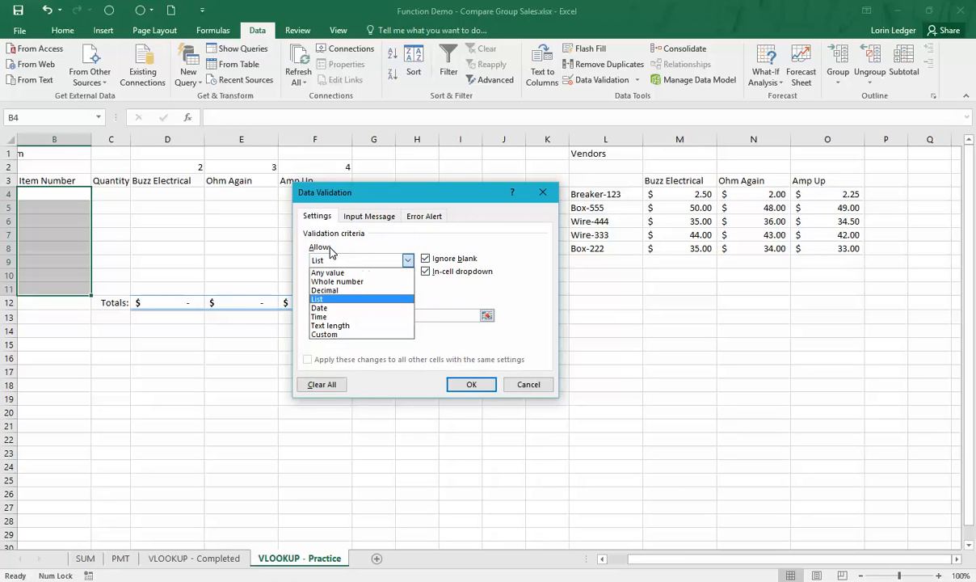
{"action": "left_click", "coordinate": [318, 299]}
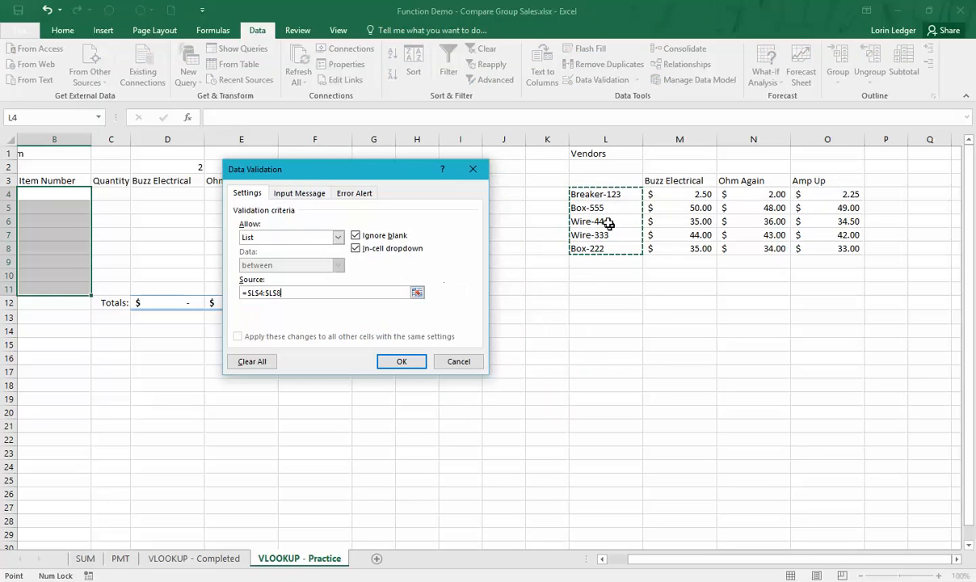
{"action": "mouse_move", "coordinate": [332, 212]}
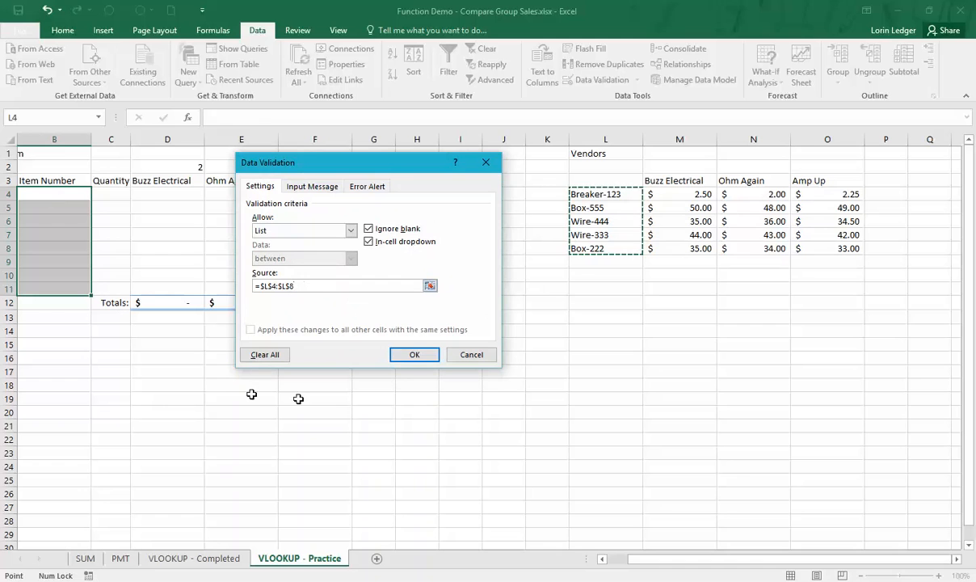
{"action": "left_click", "coordinate": [413, 355]}
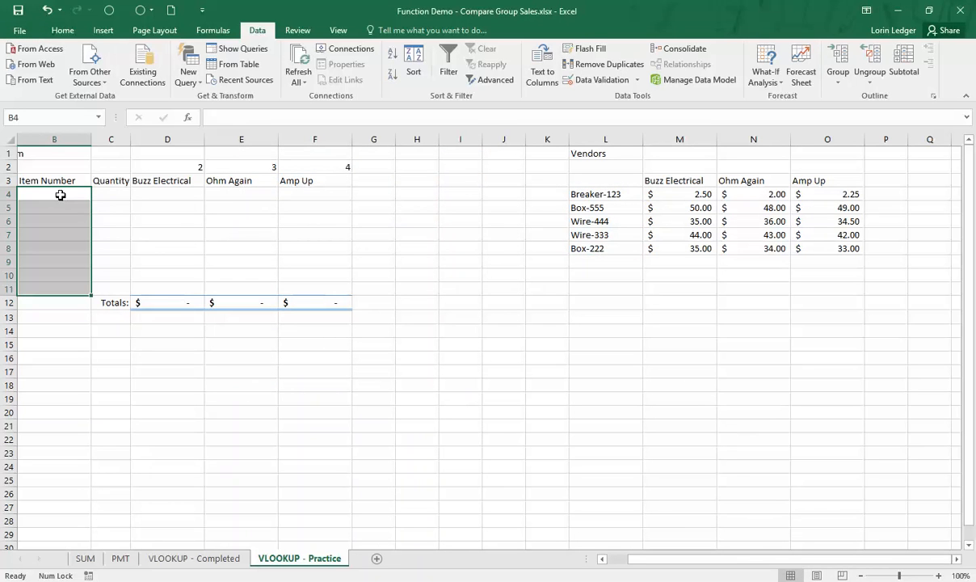
Step: Choose Breaker-123 in B4 and enter quantity 10 in C4
{"action": "left_click", "coordinate": [54, 194]}
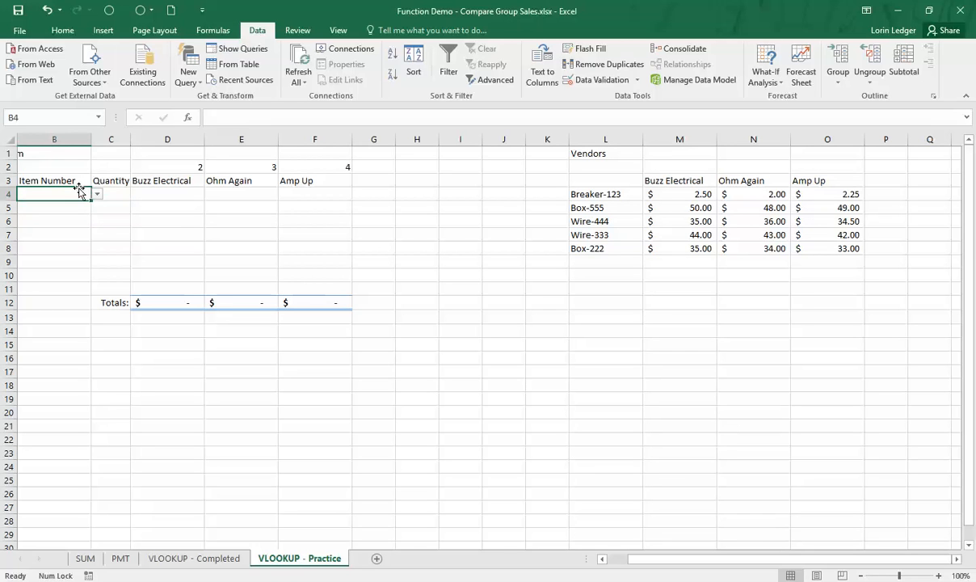
{"action": "mouse_move", "coordinate": [77, 203]}
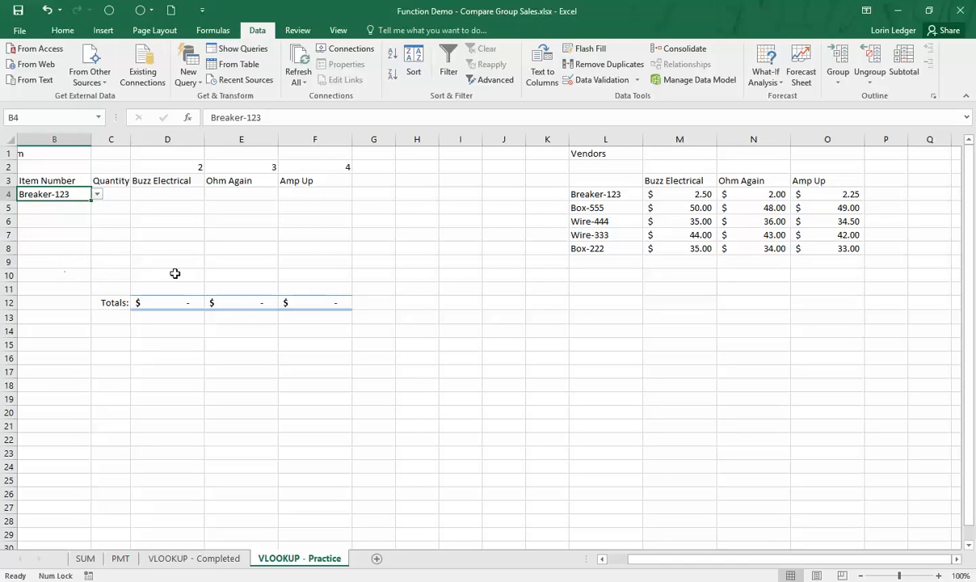
{"action": "mouse_move", "coordinate": [149, 198]}
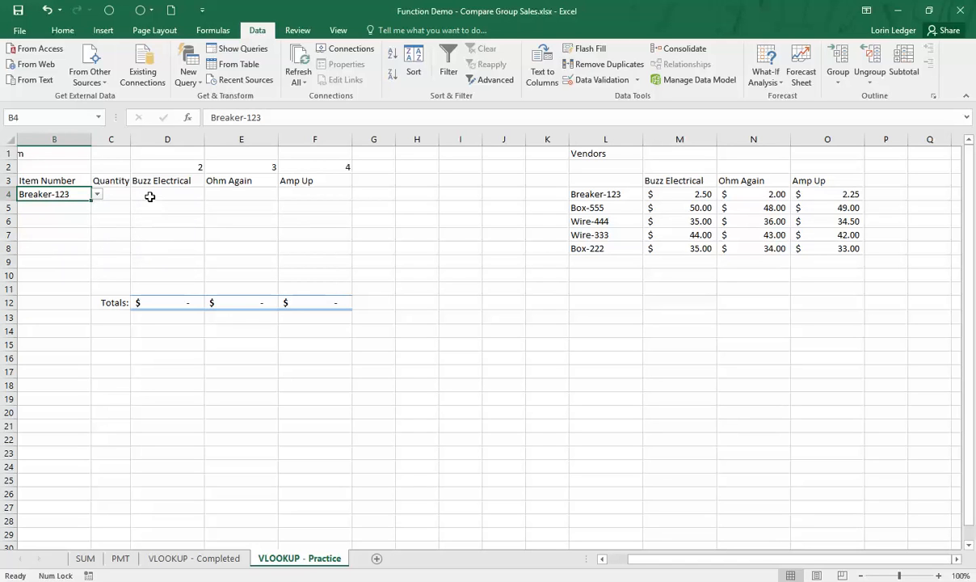
{"action": "left_click", "coordinate": [167, 194]}
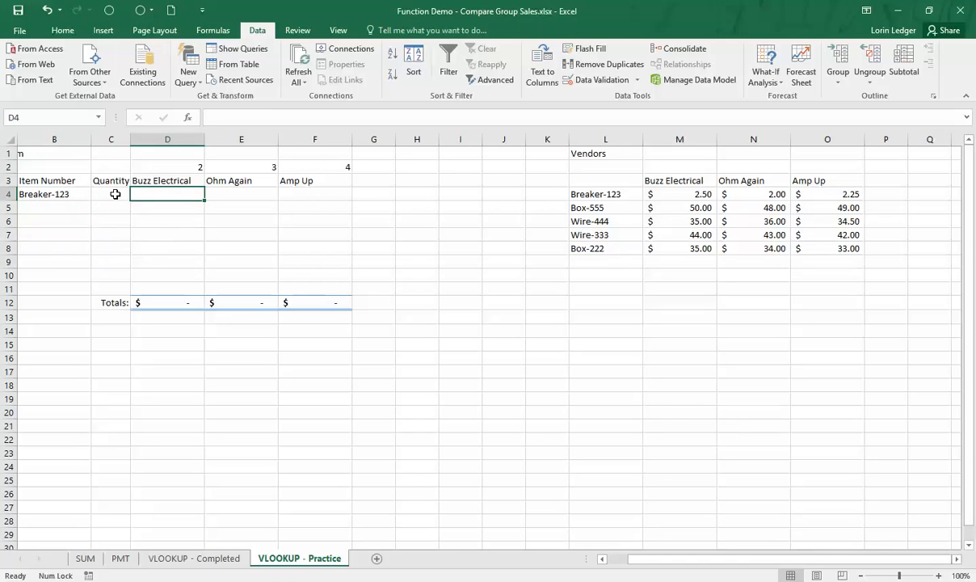
{"action": "left_click", "coordinate": [110, 194]}
{"action": "type", "text": "10"}
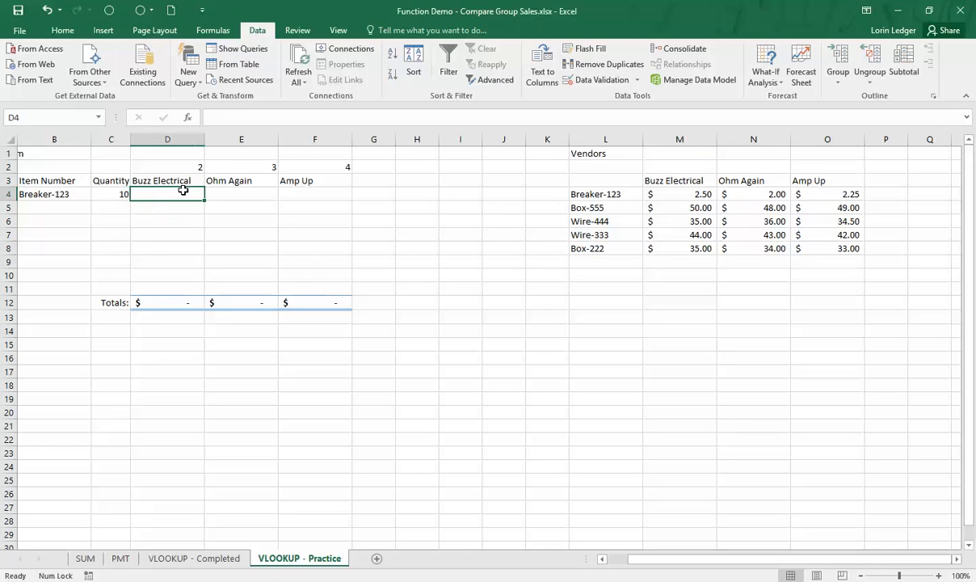
{"action": "mouse_move", "coordinate": [649, 200]}
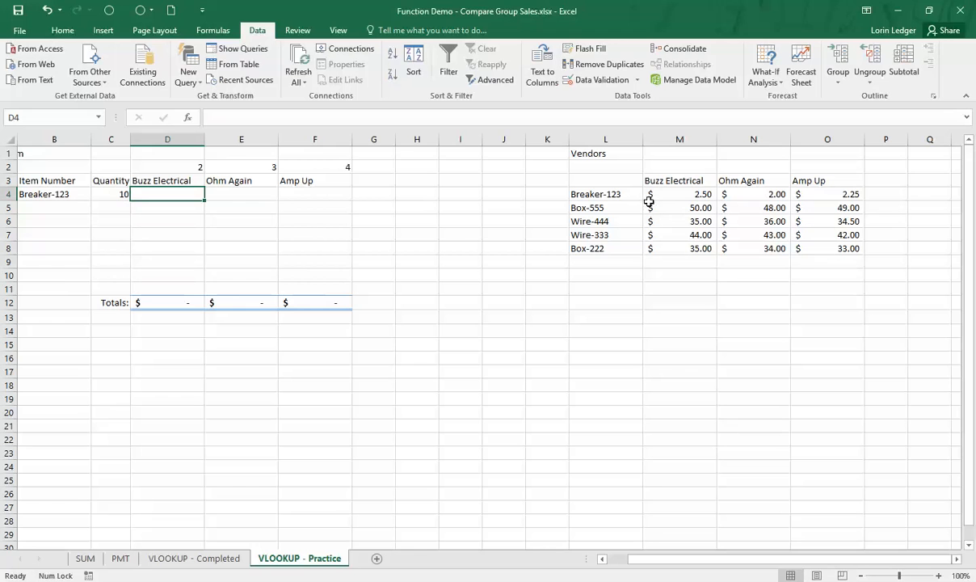
{"action": "mouse_move", "coordinate": [503, 199]}
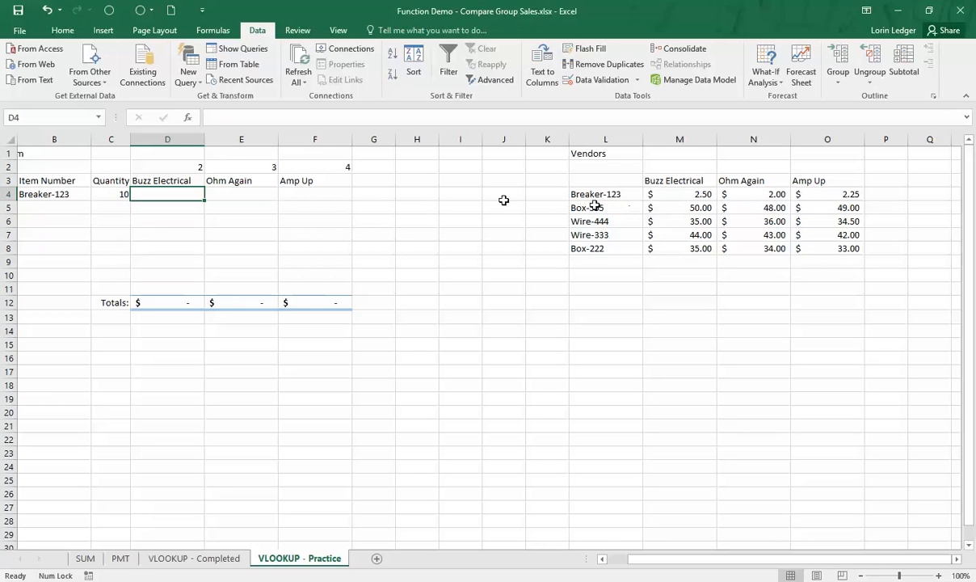
{"action": "mouse_move", "coordinate": [183, 192]}
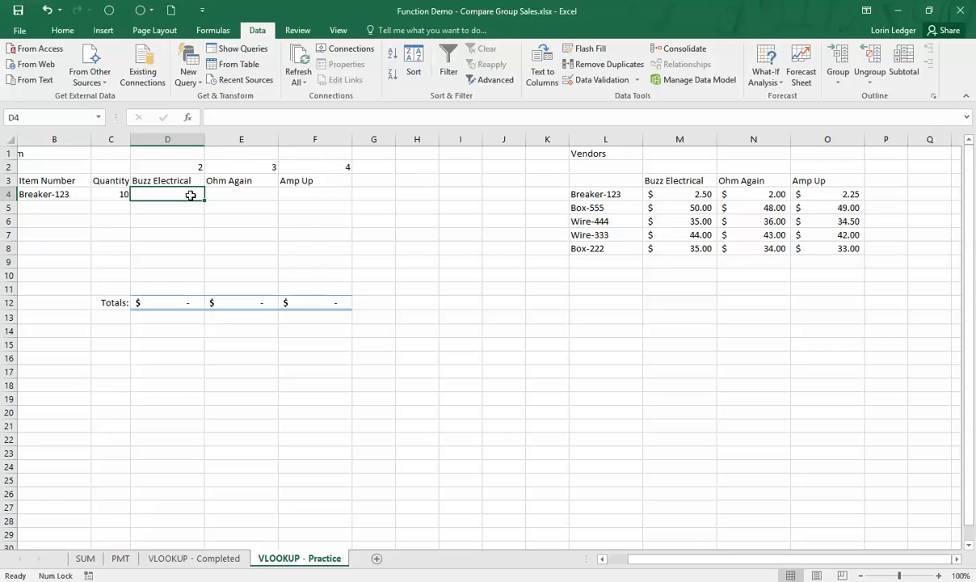
Step: Enter the cost formula =M4*C4 in D4 for Buzz Electrical
{"action": "type", "text": "="}
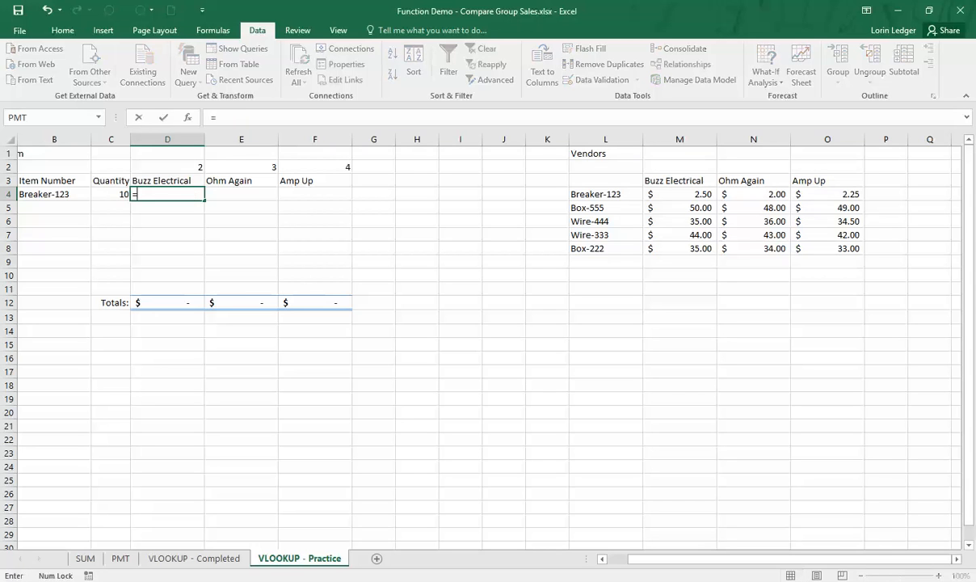
{"action": "left_click", "coordinate": [680, 194]}
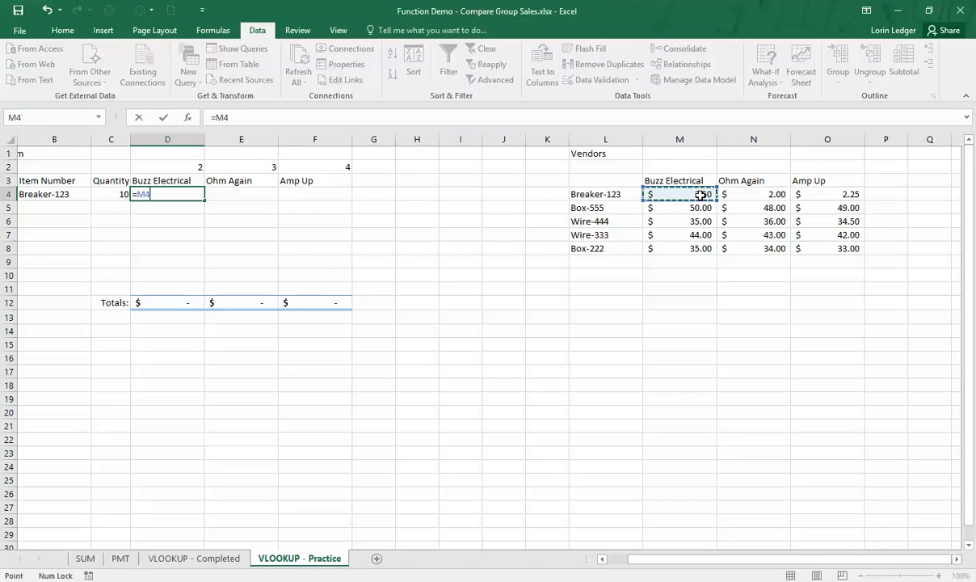
{"action": "type", "text": "*"}
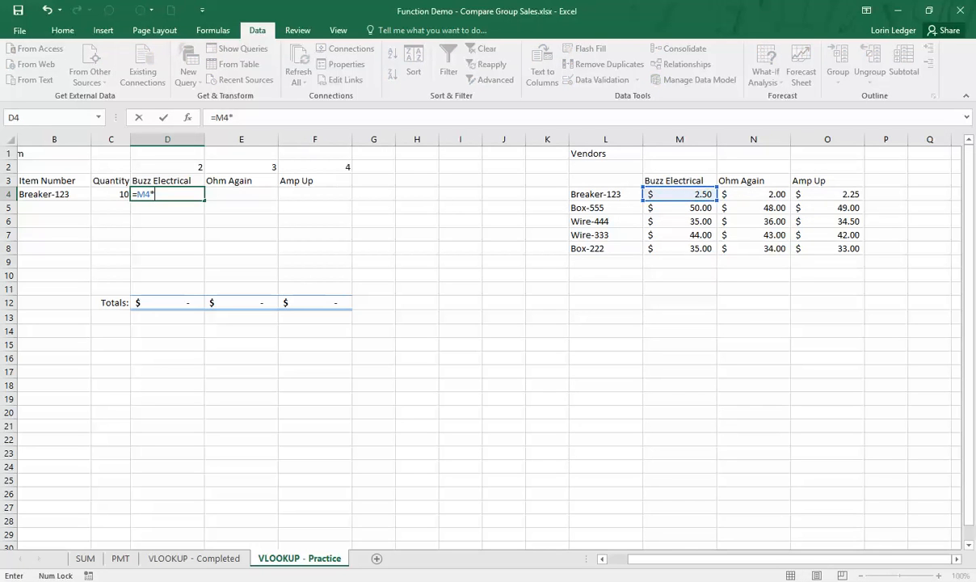
{"action": "key", "text": "Enter"}
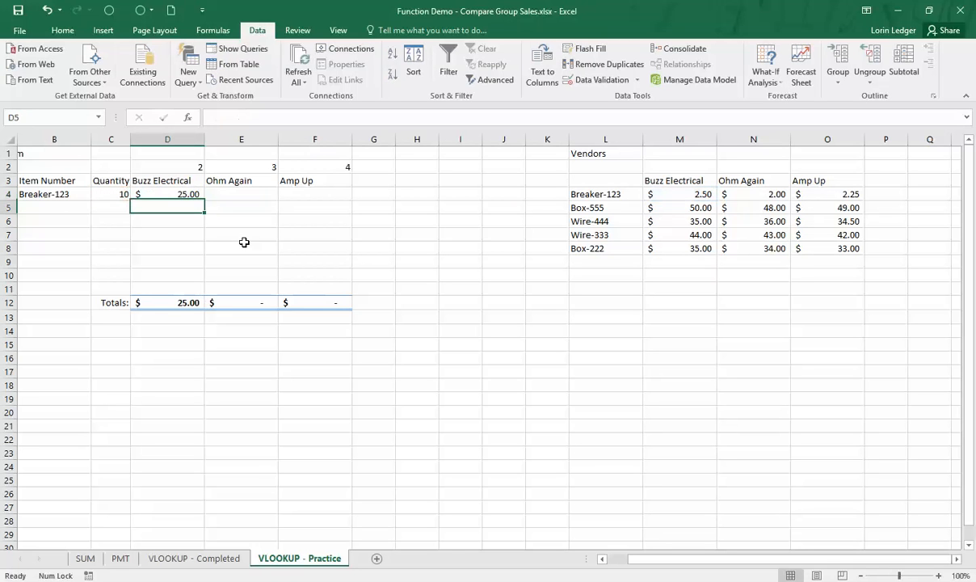
{"action": "left_click", "coordinate": [168, 194]}
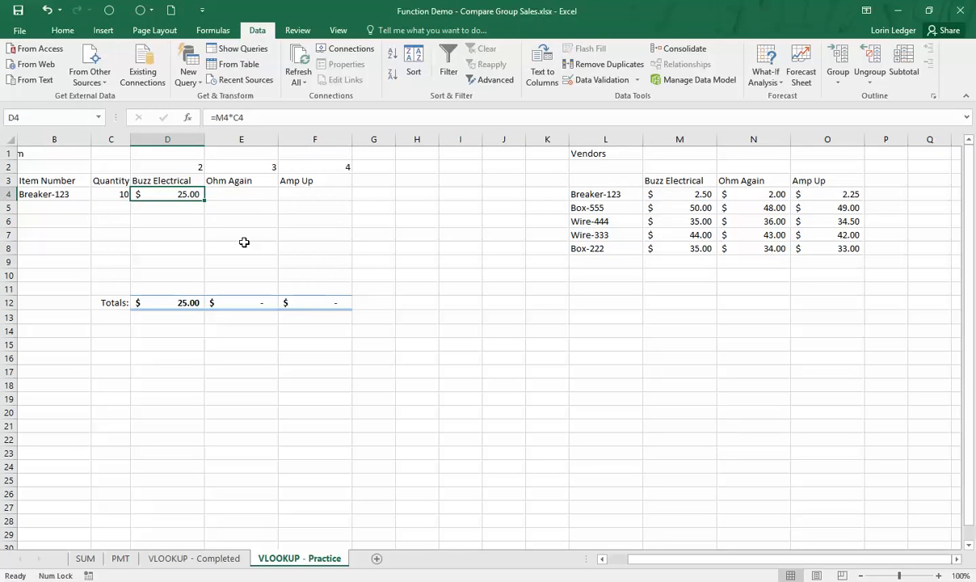
{"action": "mouse_move", "coordinate": [230, 234]}
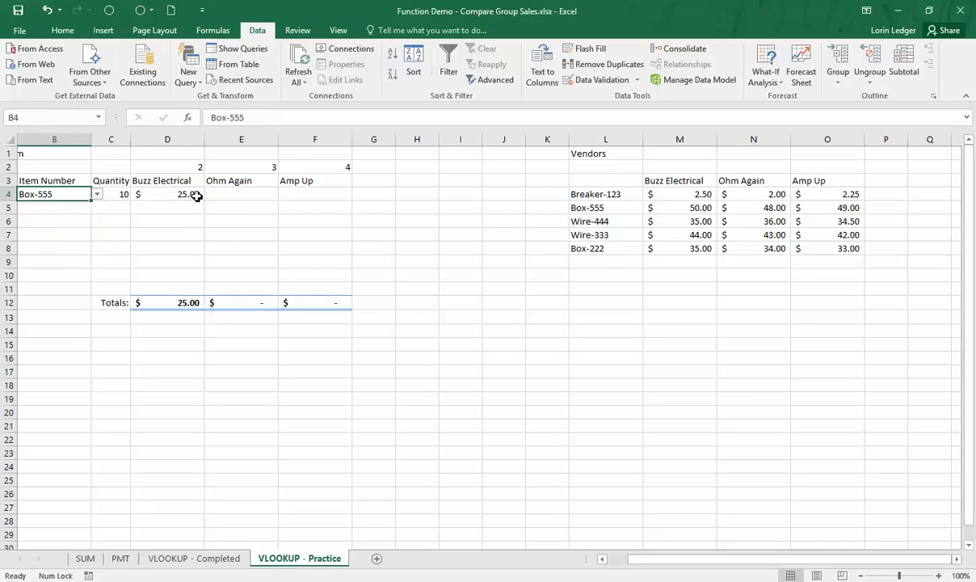
Step: Test the D4 cost by switching B4's item and back to Breaker-123
{"action": "left_click", "coordinate": [96, 194]}
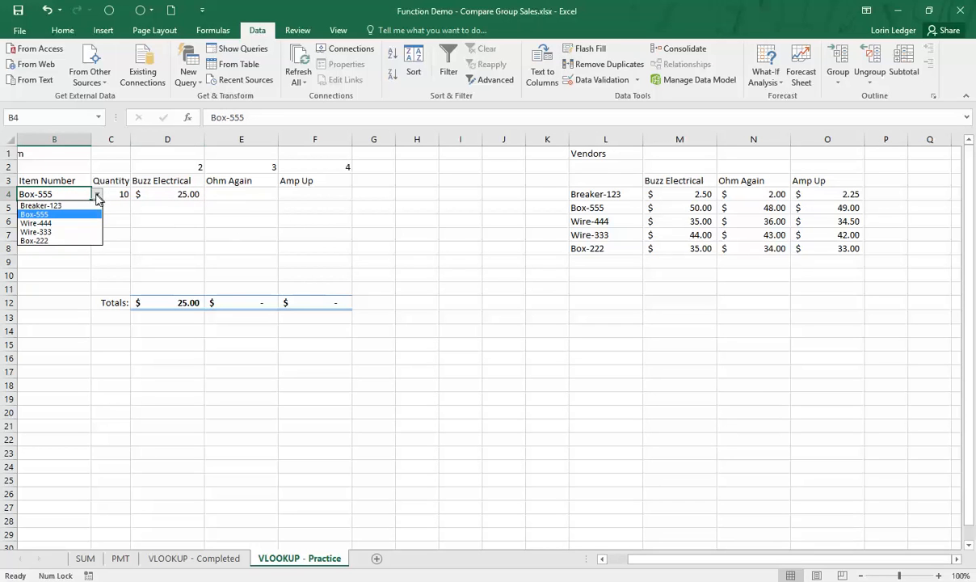
{"action": "left_click", "coordinate": [41, 206]}
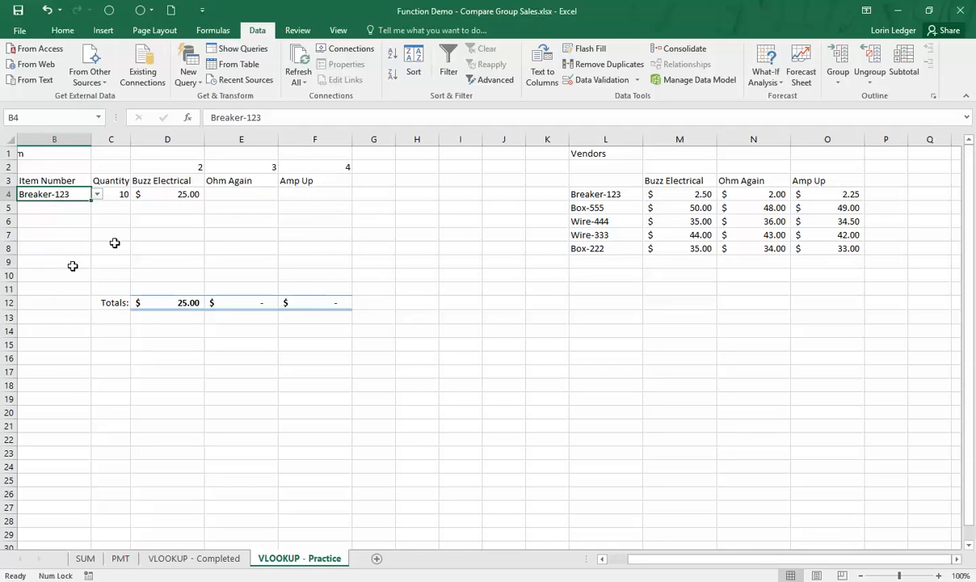
{"action": "mouse_move", "coordinate": [209, 208]}
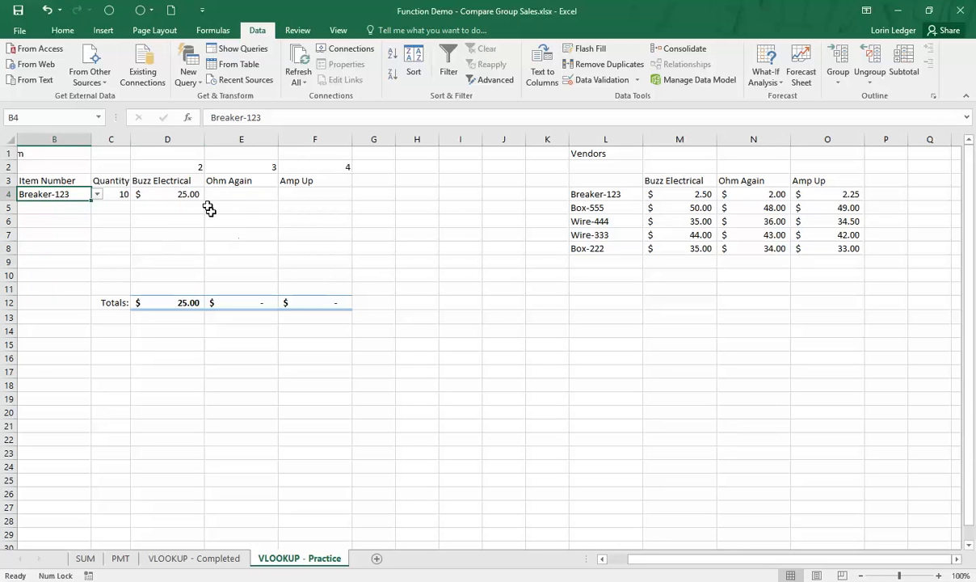
{"action": "left_click", "coordinate": [167, 194]}
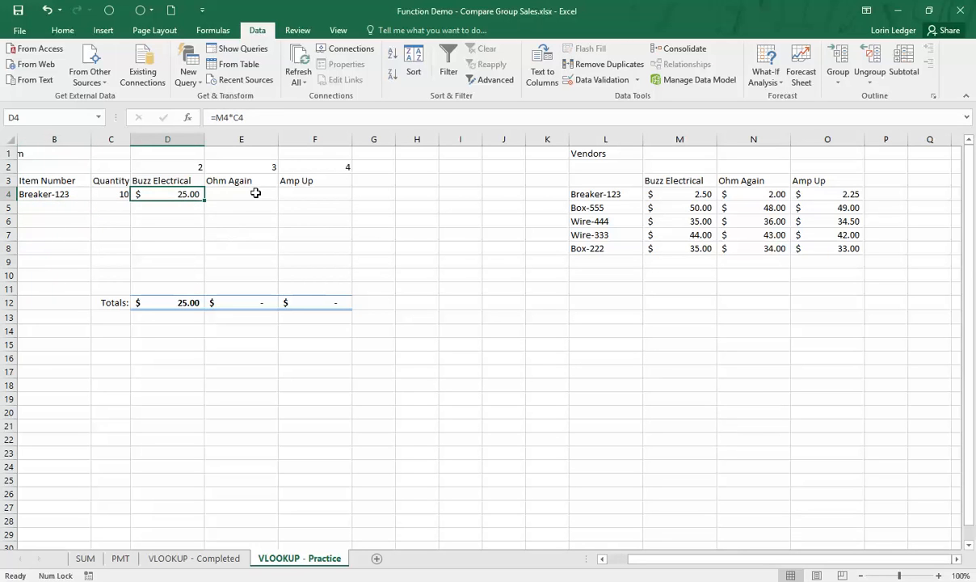
{"action": "left_click", "coordinate": [168, 208]}
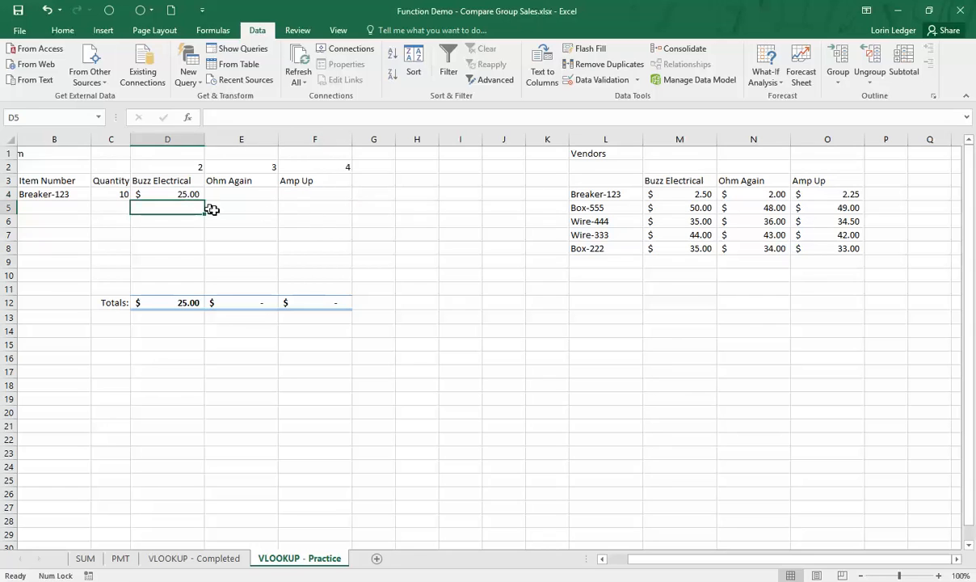
{"action": "left_click", "coordinate": [241, 194]}
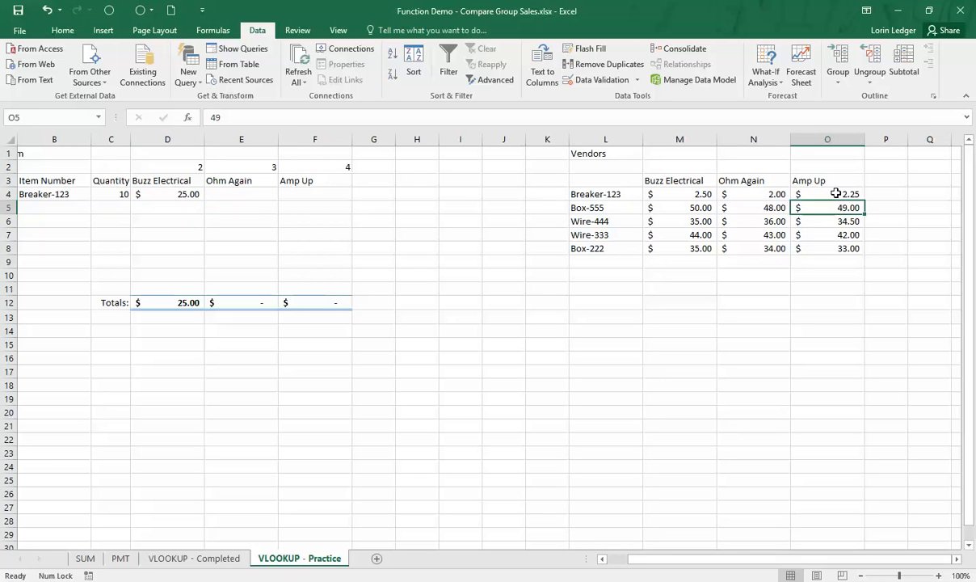
{"action": "left_click", "coordinate": [167, 194]}
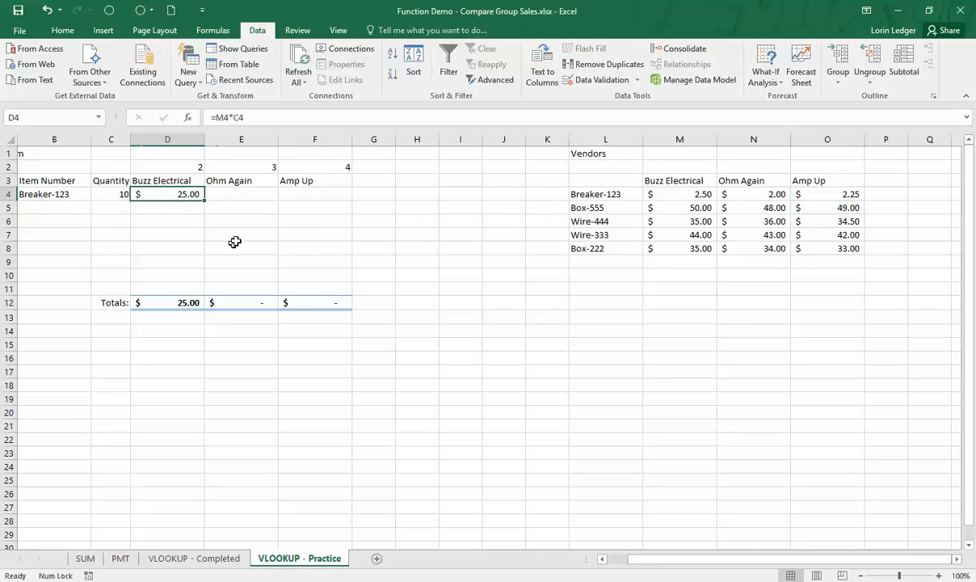
{"action": "mouse_move", "coordinate": [245, 234]}
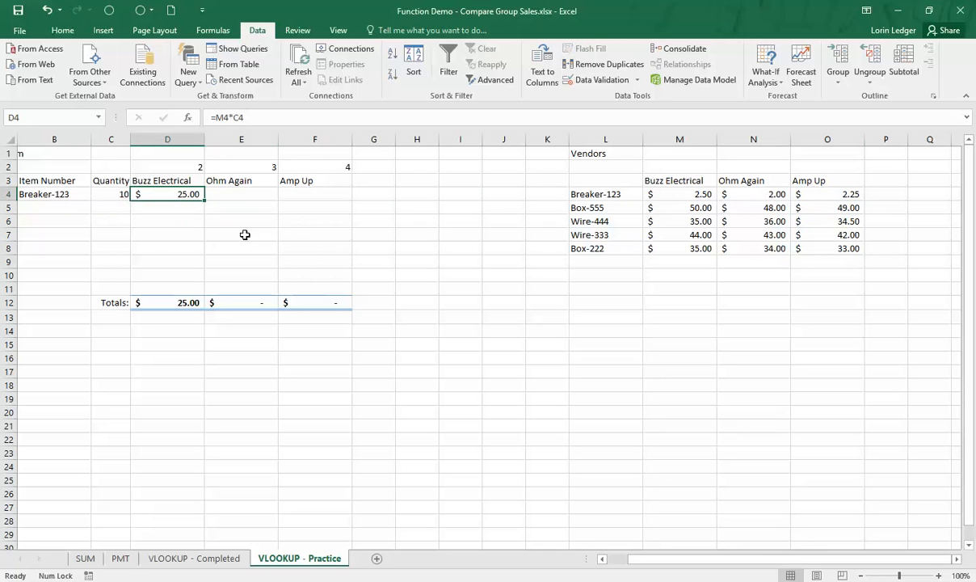
{"action": "key", "text": "Delete"}
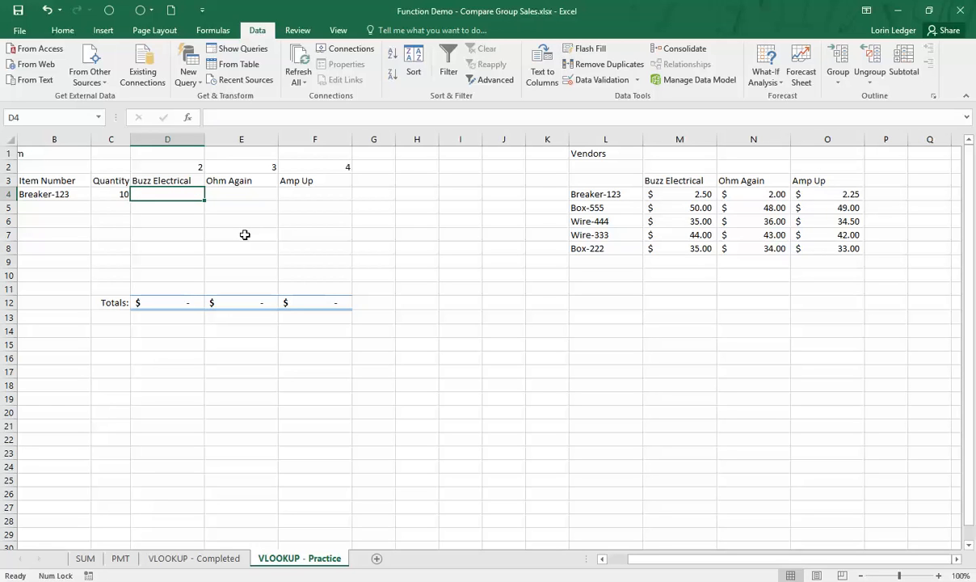
{"action": "mouse_move", "coordinate": [309, 168]}
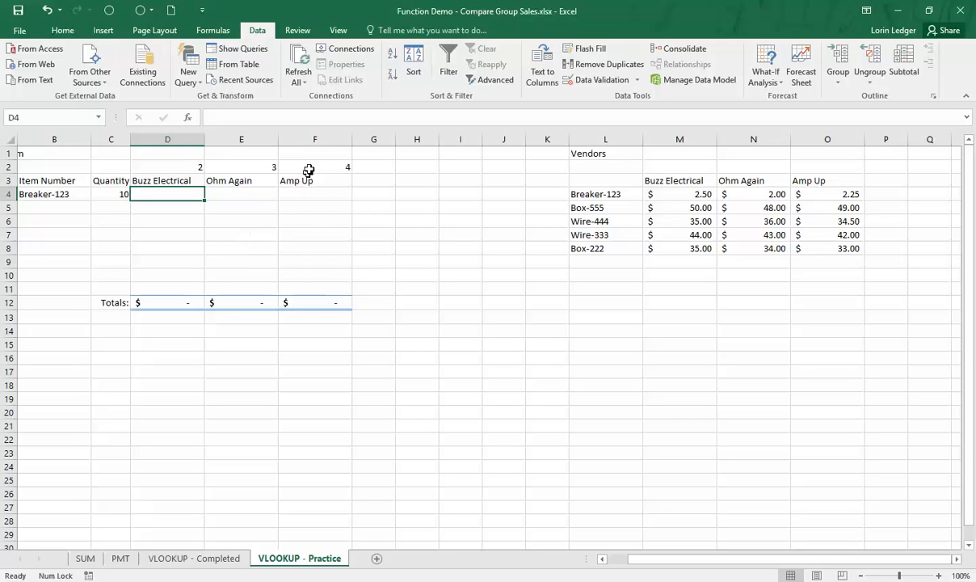
{"action": "mouse_move", "coordinate": [262, 166]}
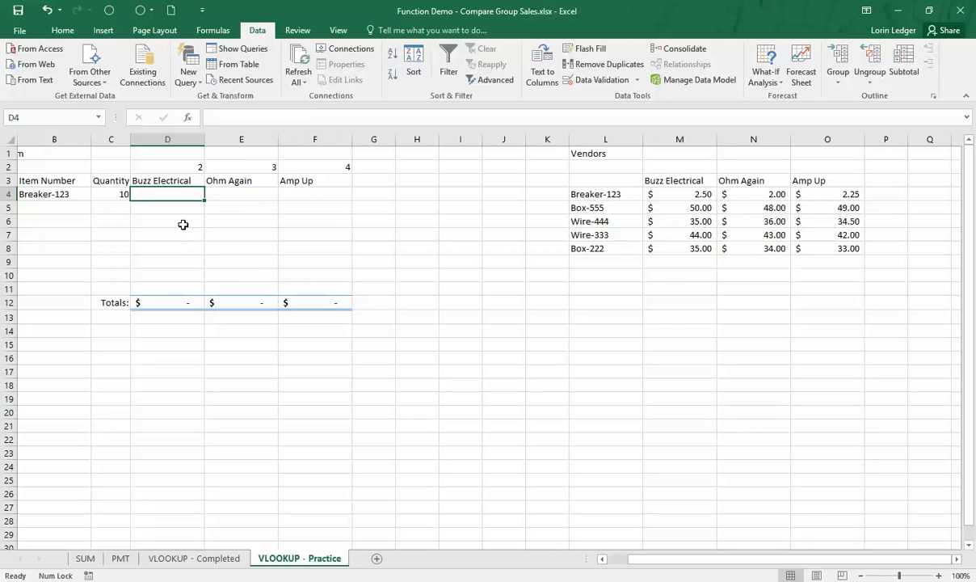
{"action": "mouse_move", "coordinate": [203, 238]}
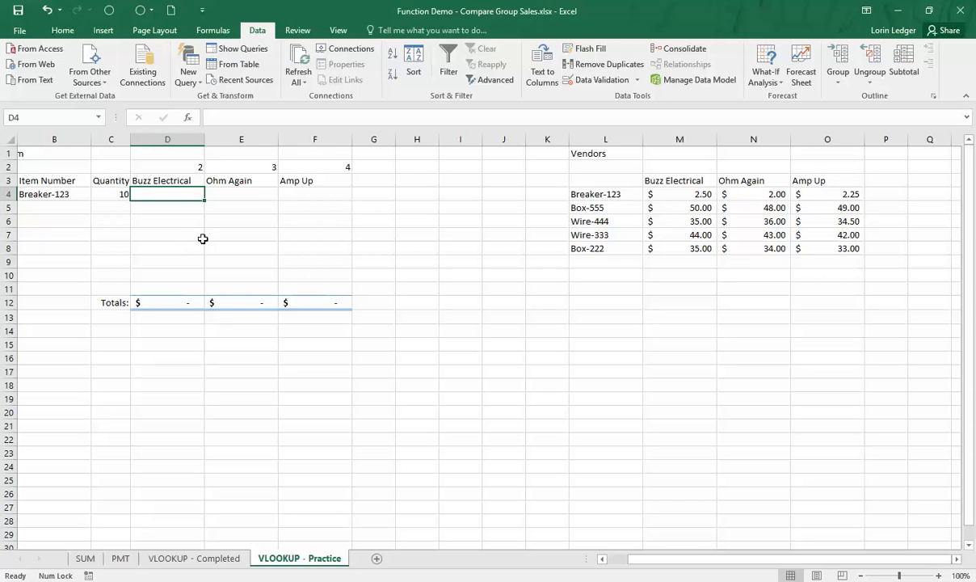
{"action": "left_click", "coordinate": [220, 30]}
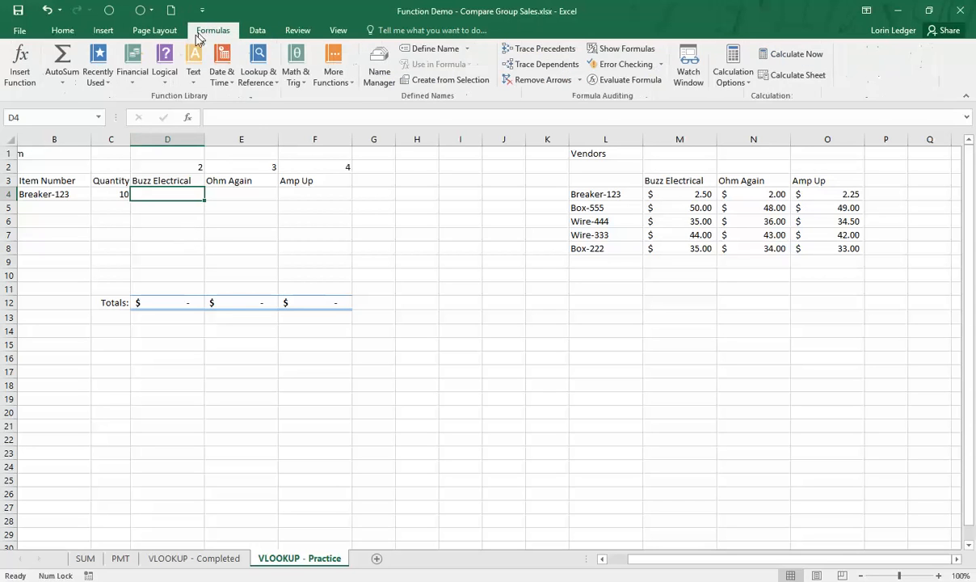
{"action": "left_click", "coordinate": [257, 60]}
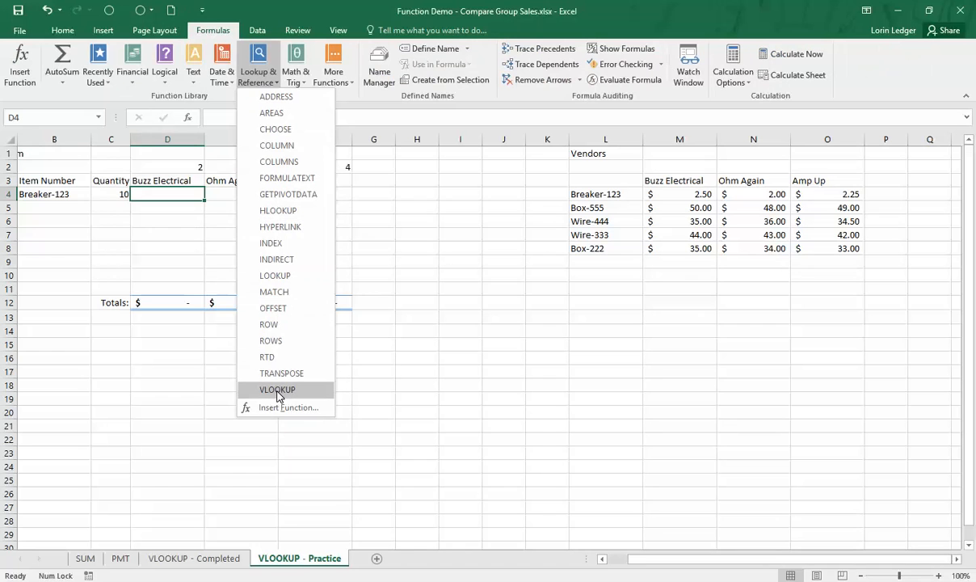
{"action": "mouse_move", "coordinate": [277, 390]}
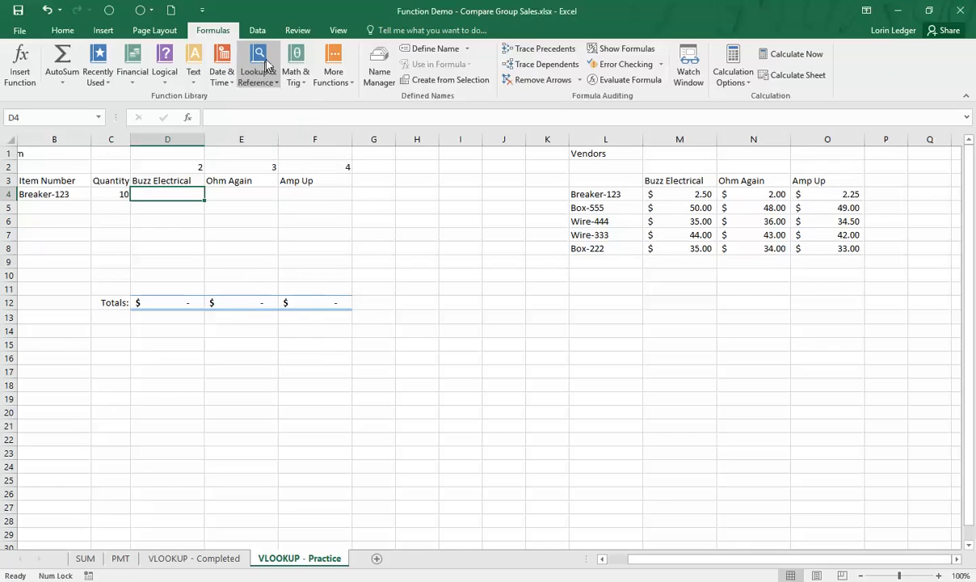
{"action": "mouse_move", "coordinate": [324, 228]}
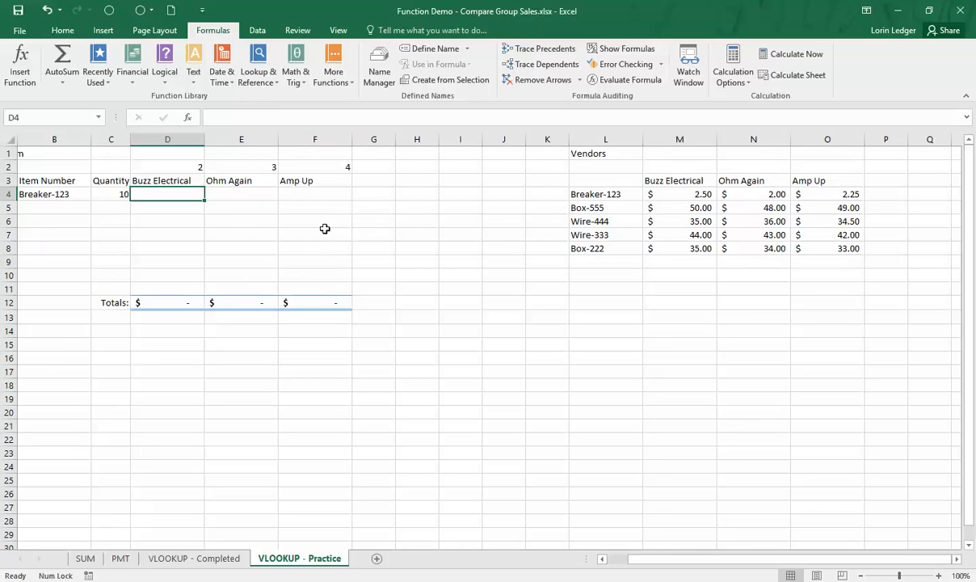
{"action": "mouse_move", "coordinate": [234, 202]}
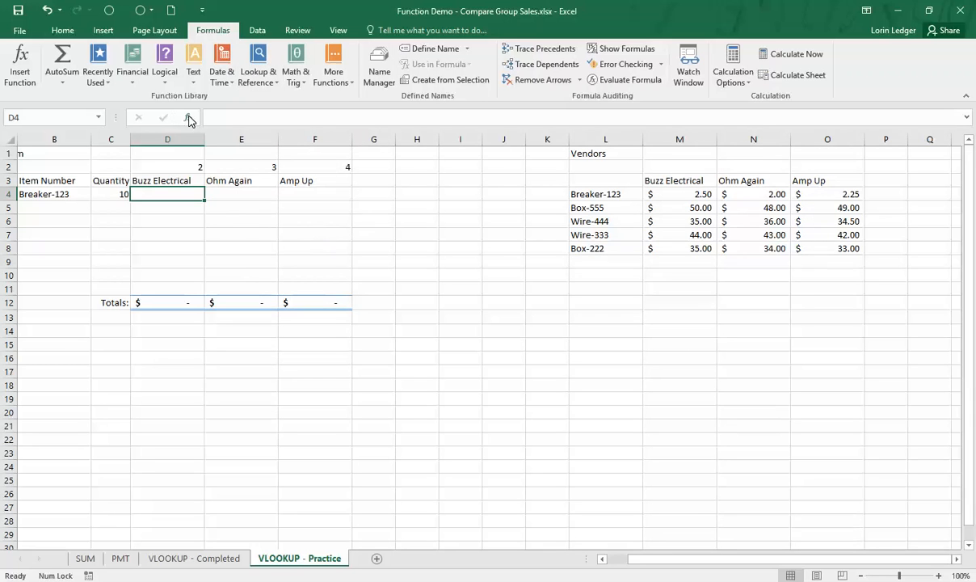
{"action": "left_click", "coordinate": [189, 117]}
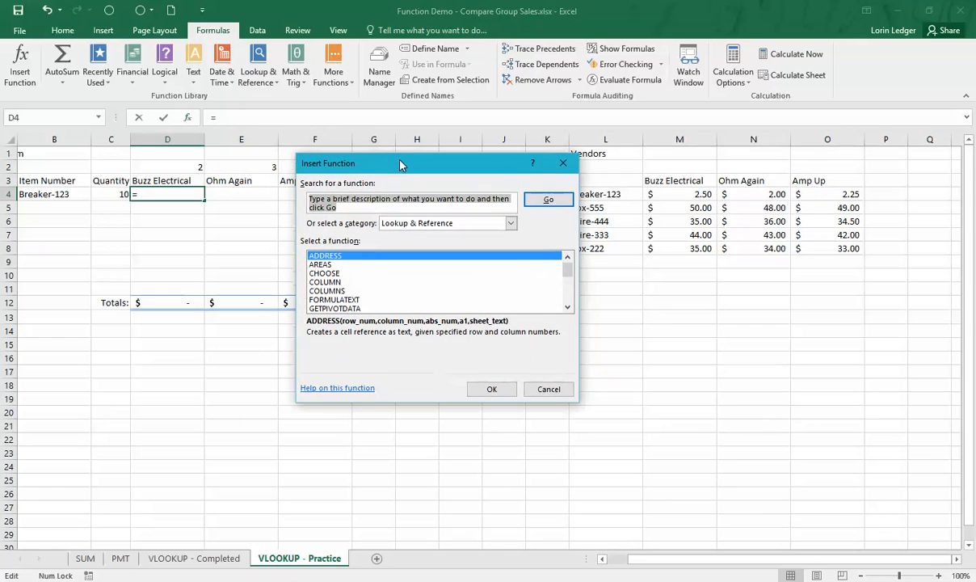
{"action": "left_click", "coordinate": [548, 389]}
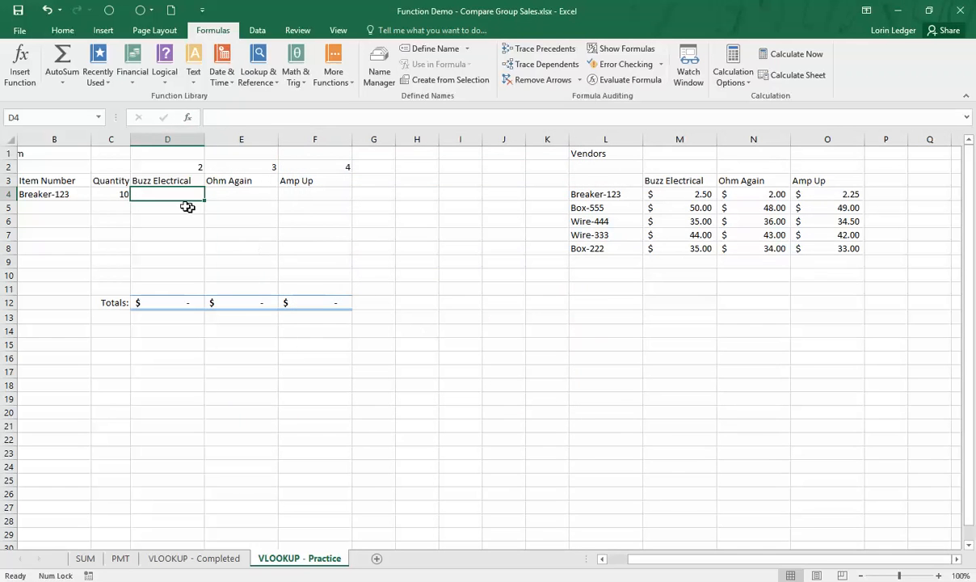
Step: Type =vlookup( into D4 to start the lookup formula
{"action": "type", "text": "="}
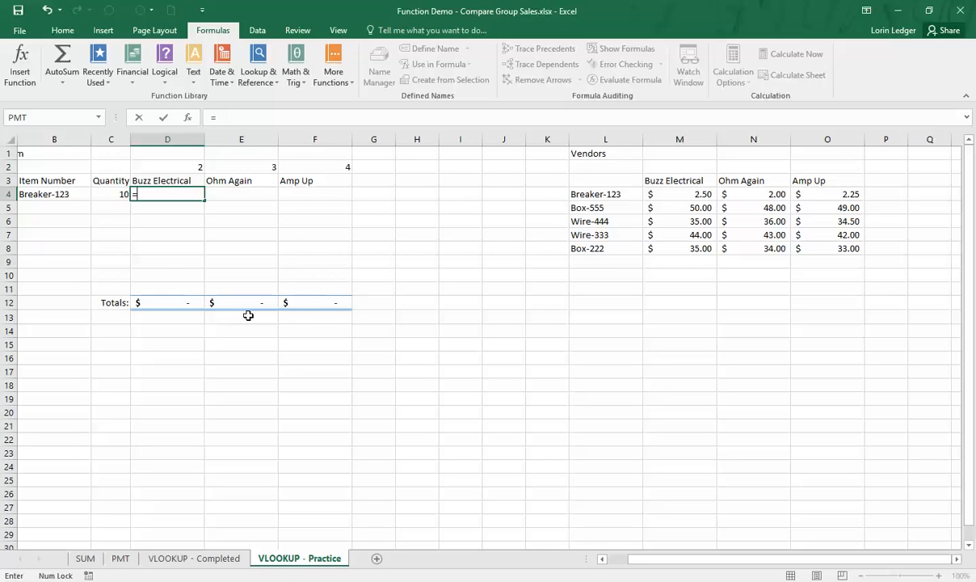
{"action": "type", "text": "vlook"}
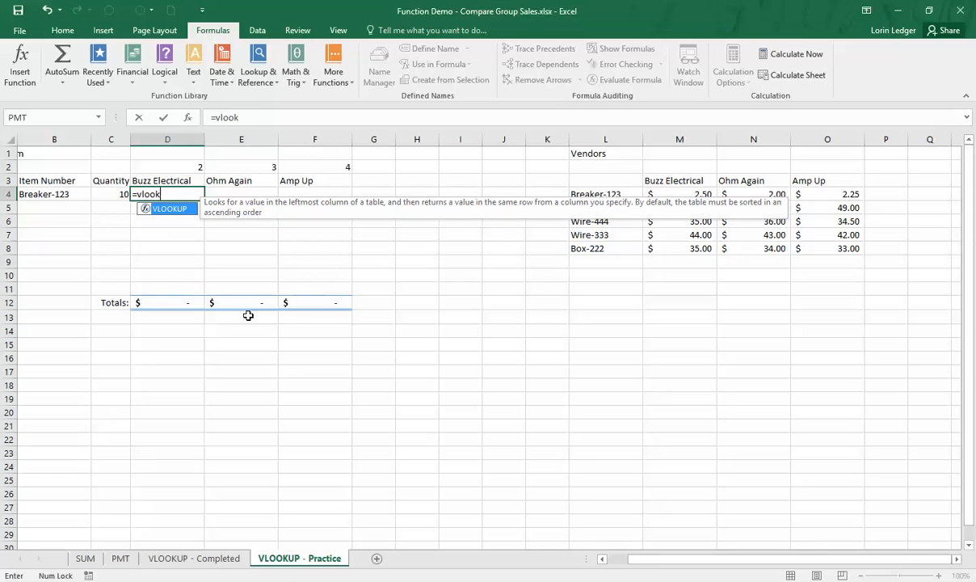
{"action": "type", "text": "up"}
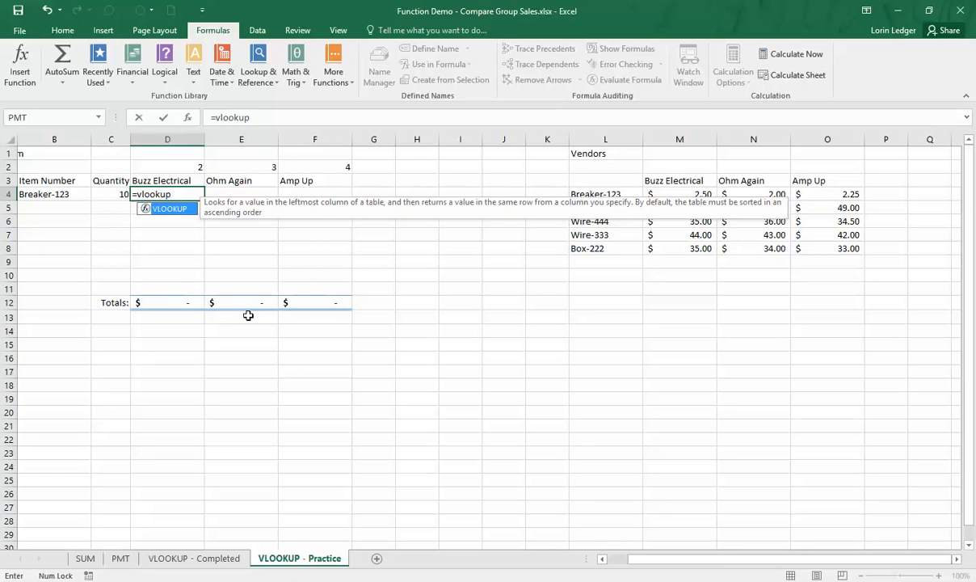
{"action": "type", "text": "("}
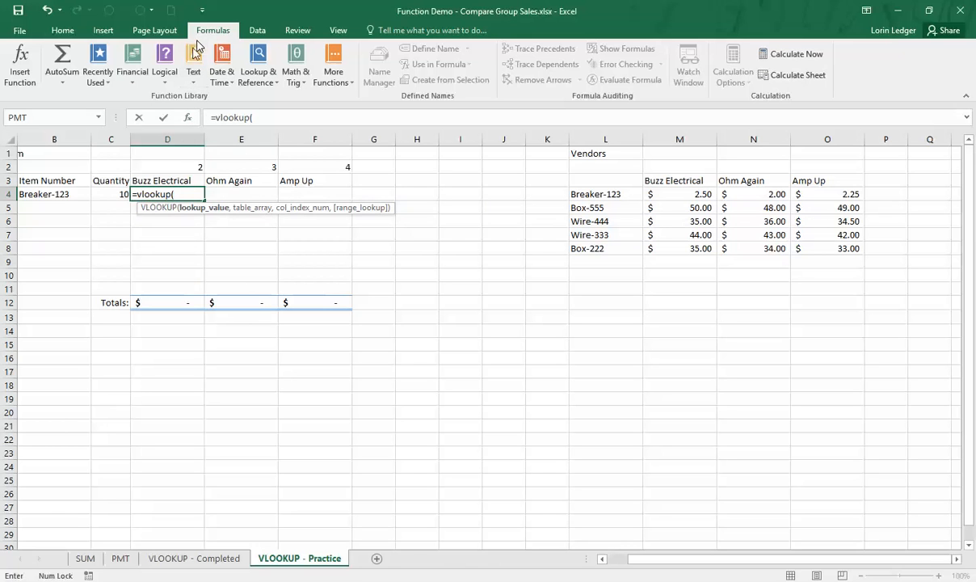
{"action": "mouse_move", "coordinate": [216, 261]}
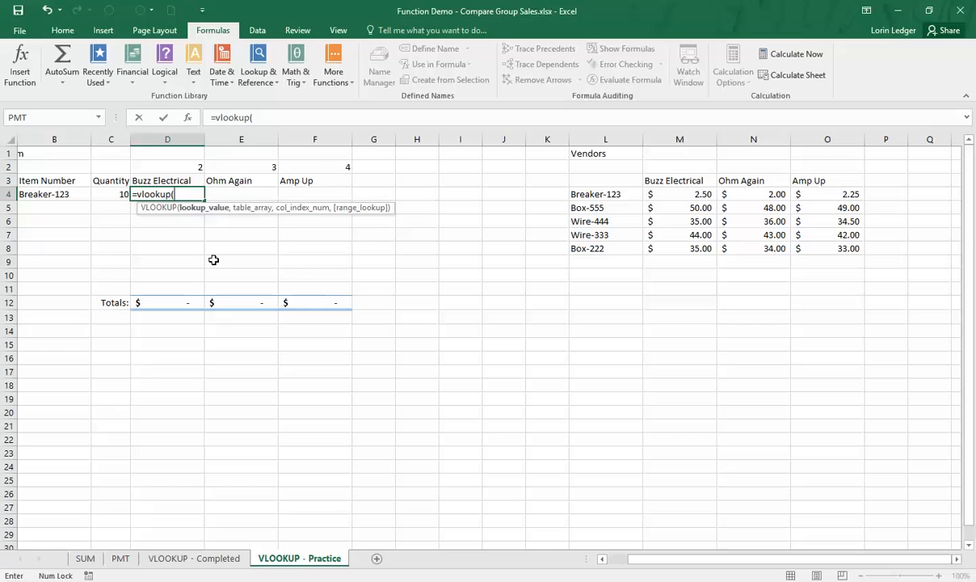
{"action": "mouse_move", "coordinate": [247, 243]}
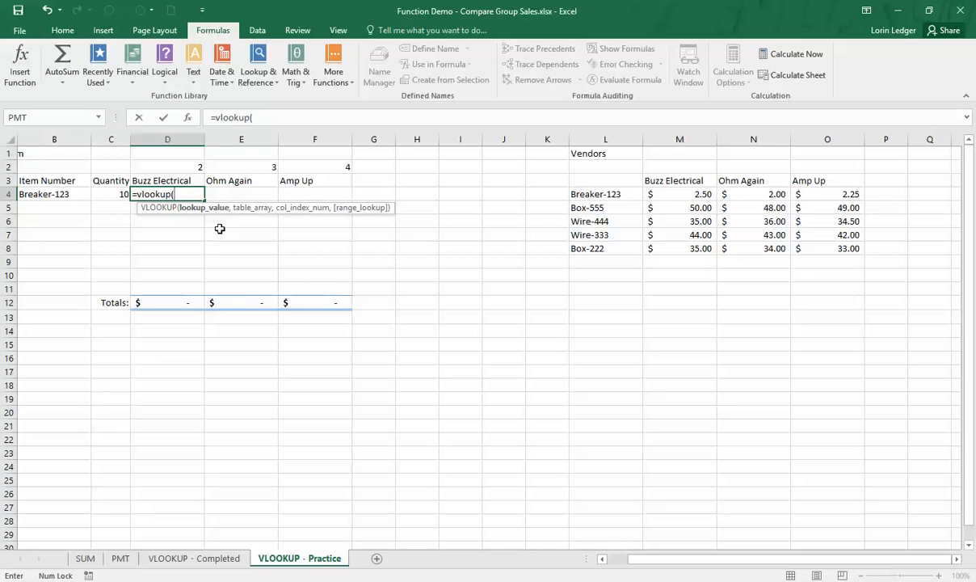
{"action": "mouse_move", "coordinate": [216, 226]}
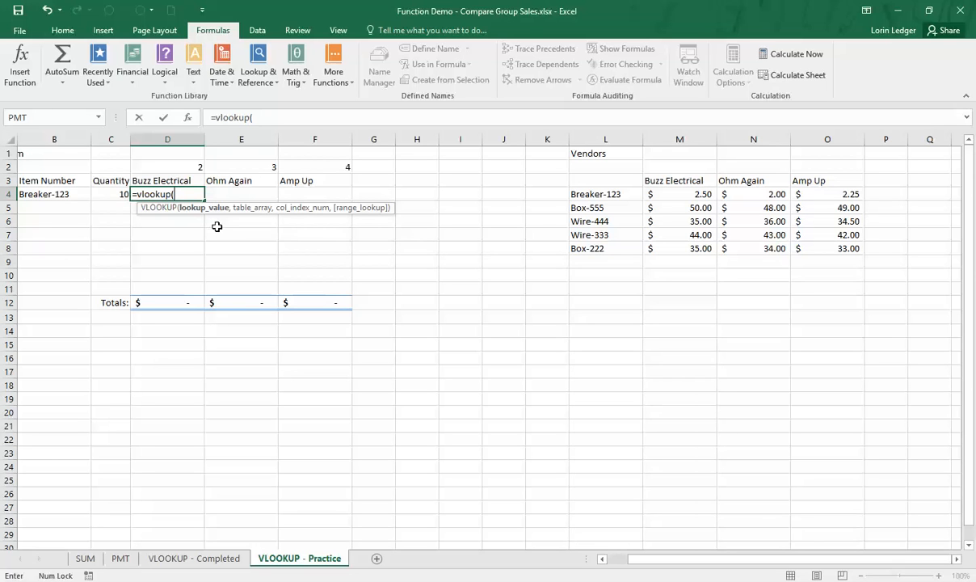
{"action": "mouse_move", "coordinate": [211, 211]}
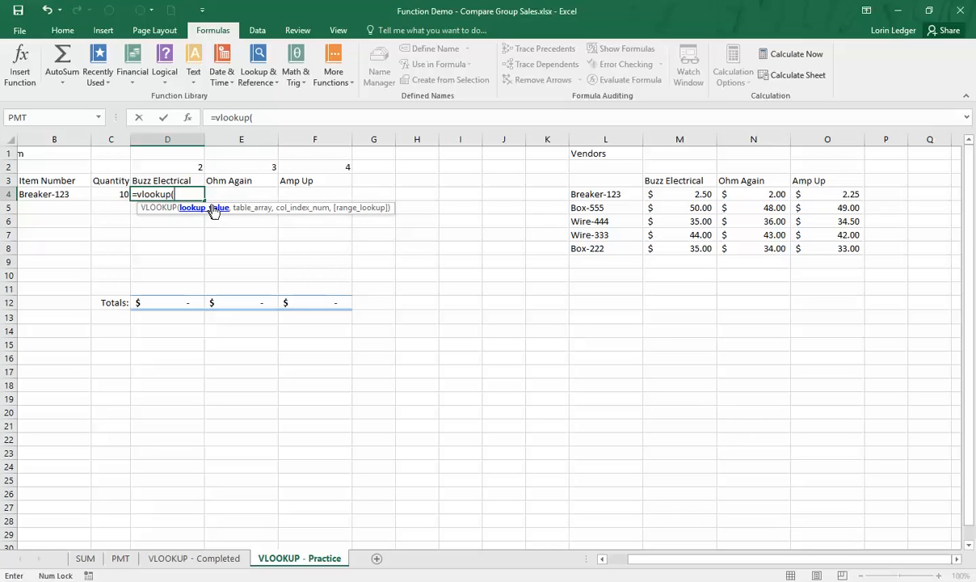
{"action": "mouse_move", "coordinate": [215, 216]}
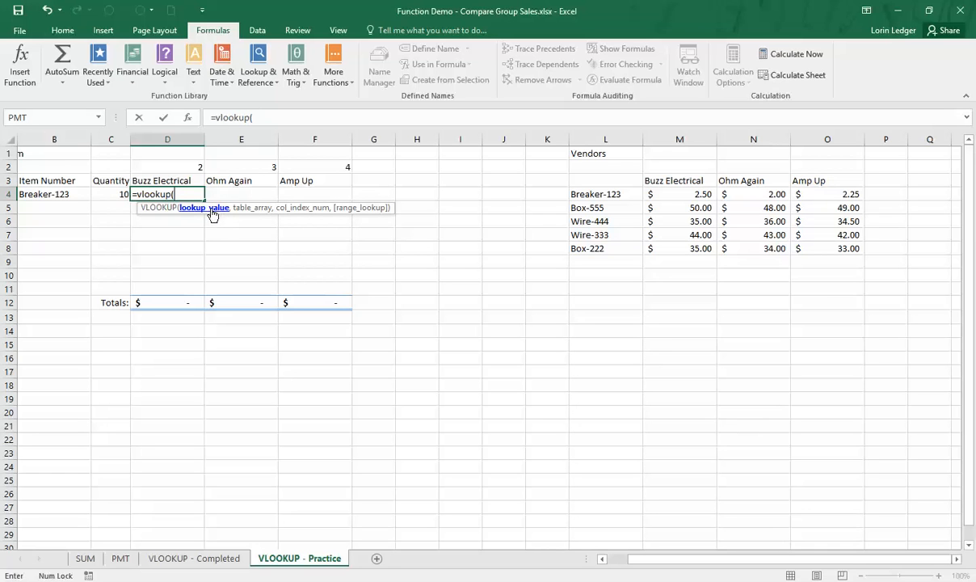
{"action": "mouse_move", "coordinate": [200, 213]}
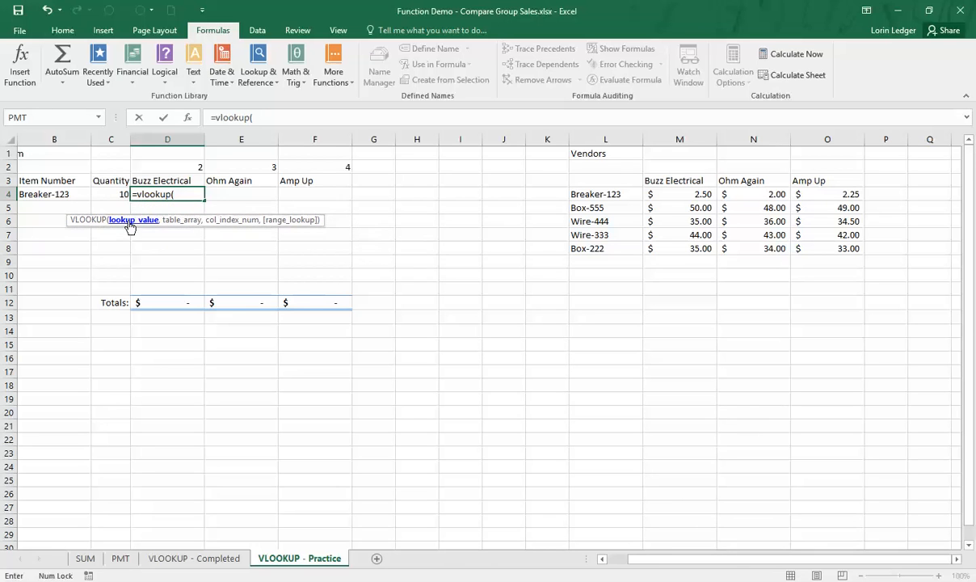
Step: Insert B4 as the VLOOKUP lookup value, followed by a comma
{"action": "left_click", "coordinate": [51, 194]}
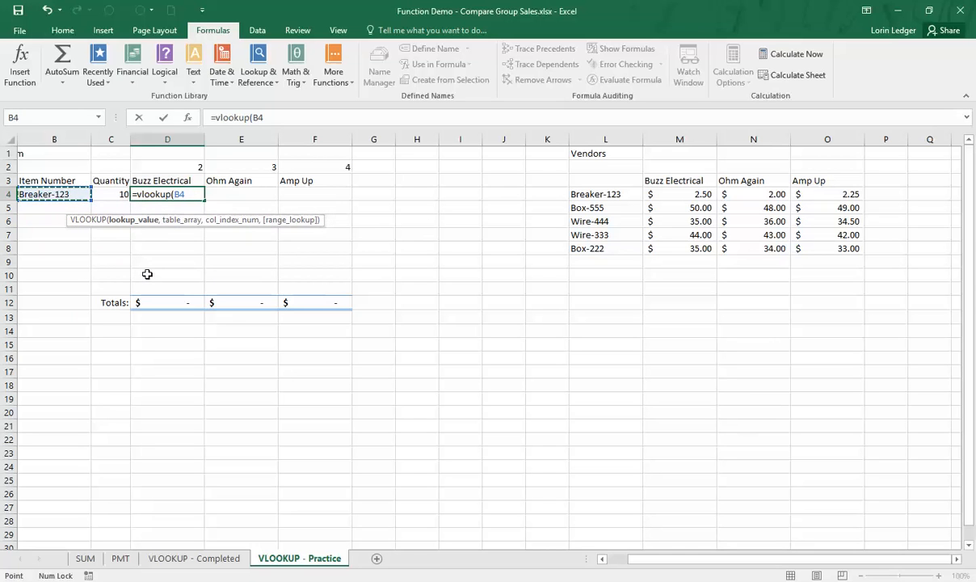
{"action": "mouse_move", "coordinate": [281, 254]}
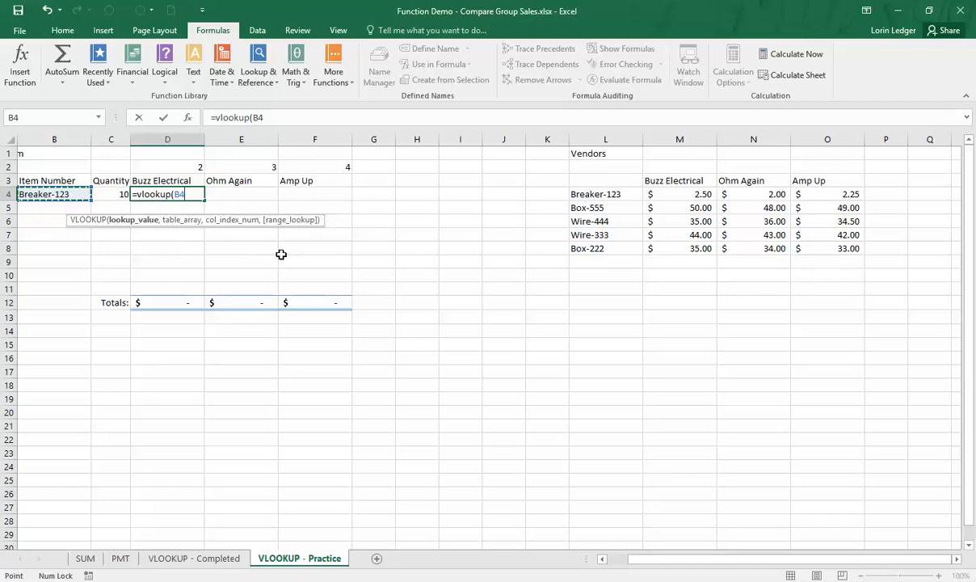
{"action": "mouse_move", "coordinate": [232, 243]}
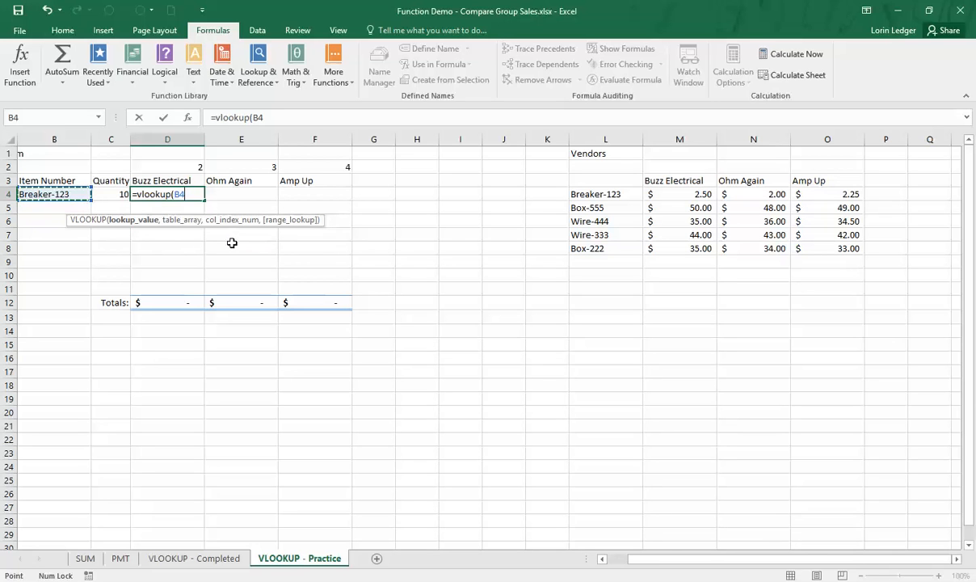
{"action": "type", "text": ","}
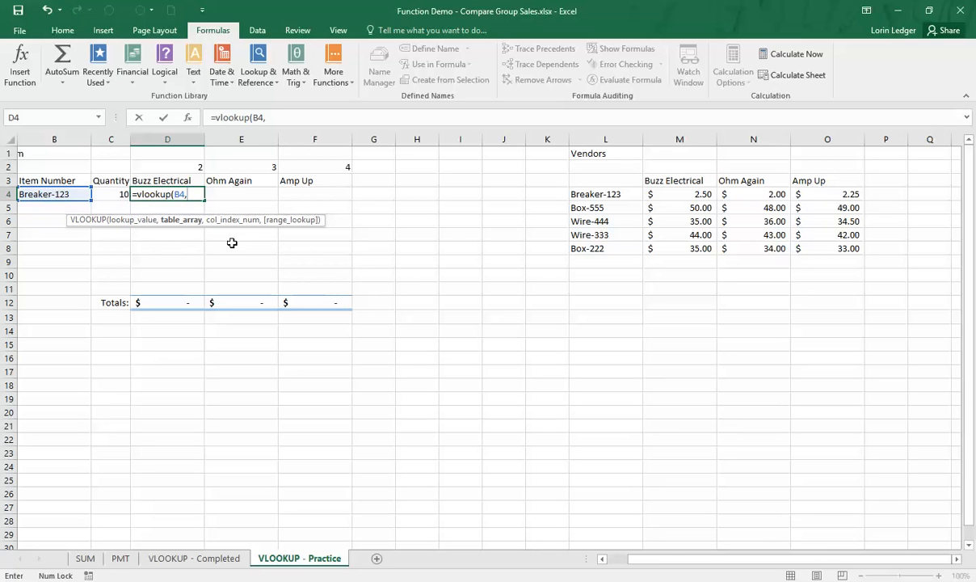
{"action": "mouse_move", "coordinate": [215, 185]}
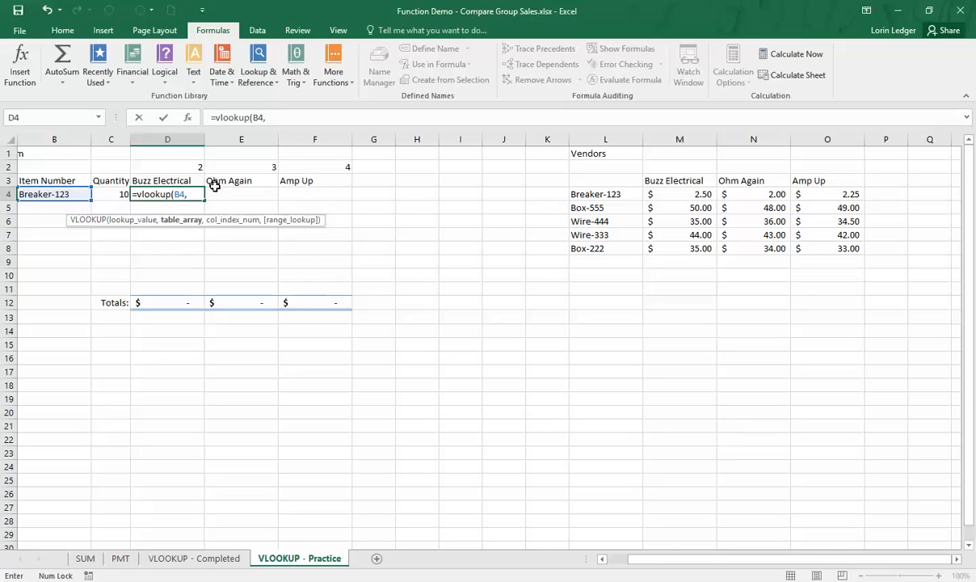
{"action": "mouse_move", "coordinate": [182, 226]}
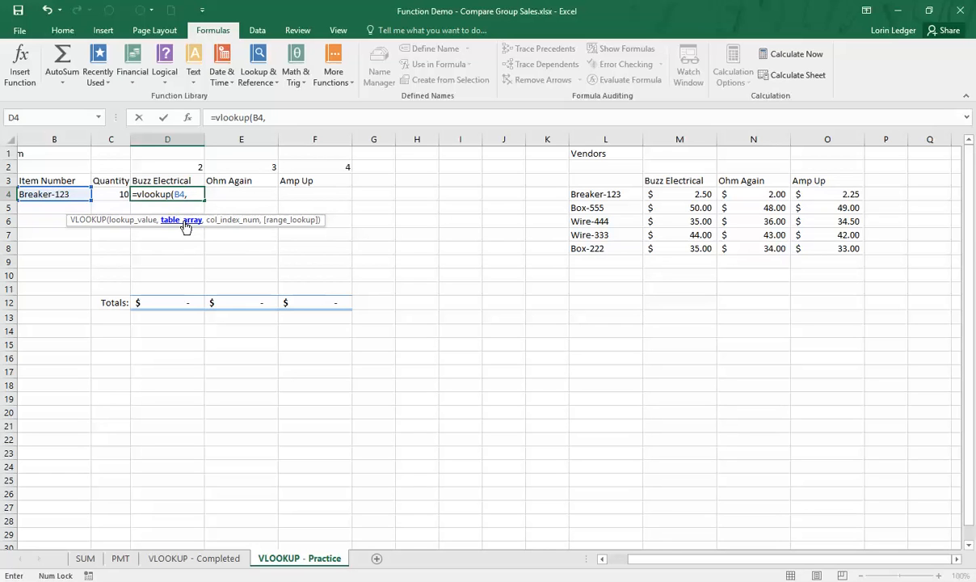
Step: Select the vendor price table L3:O8 as the lookup range
{"action": "left_click_drag", "start_coordinate": [605, 180], "coordinate": [679, 220]}
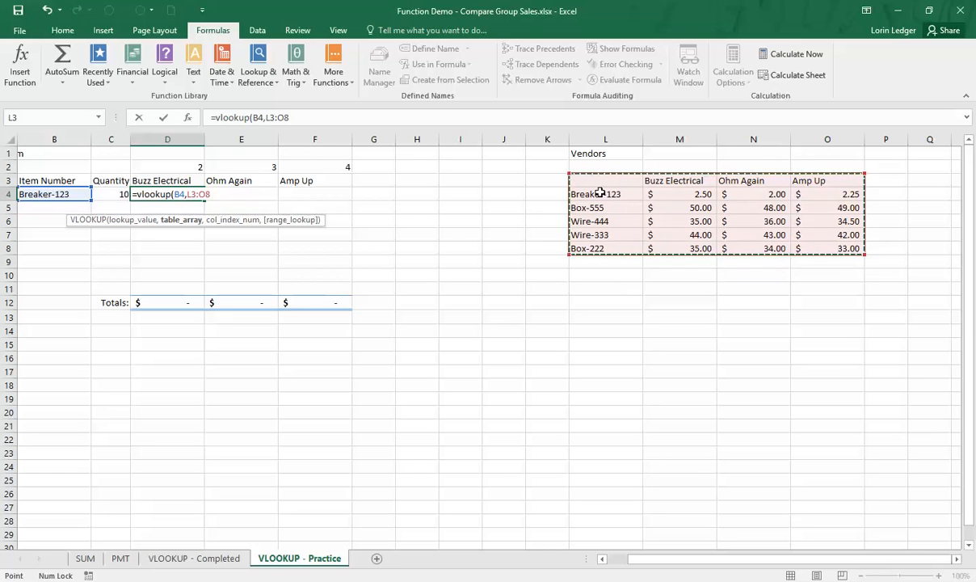
{"action": "mouse_move", "coordinate": [603, 196]}
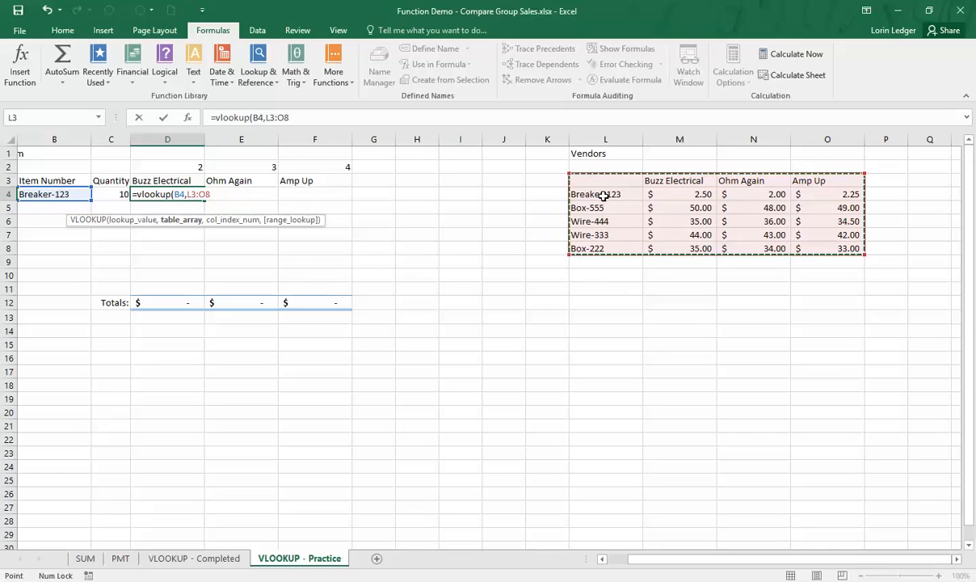
{"action": "mouse_move", "coordinate": [530, 187]}
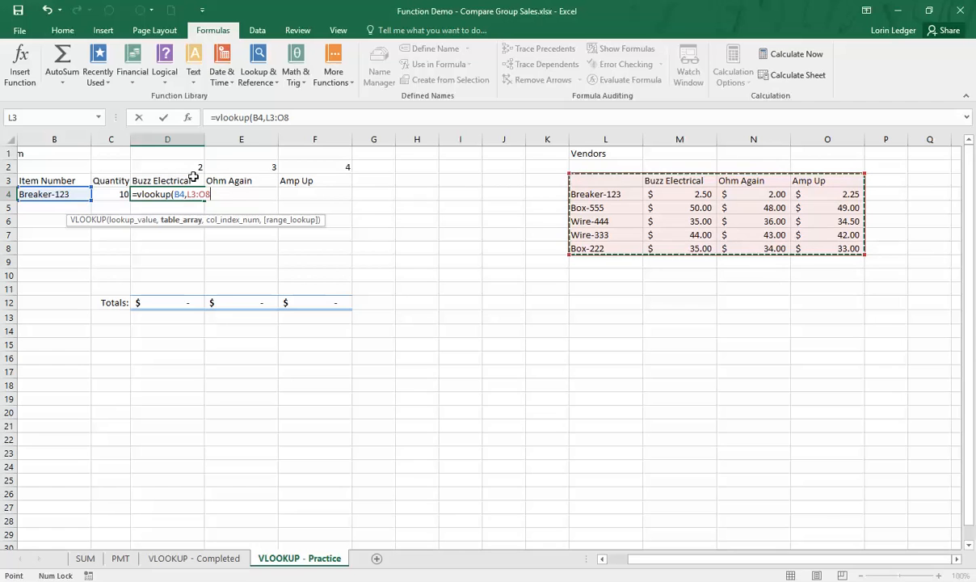
{"action": "mouse_move", "coordinate": [594, 194]}
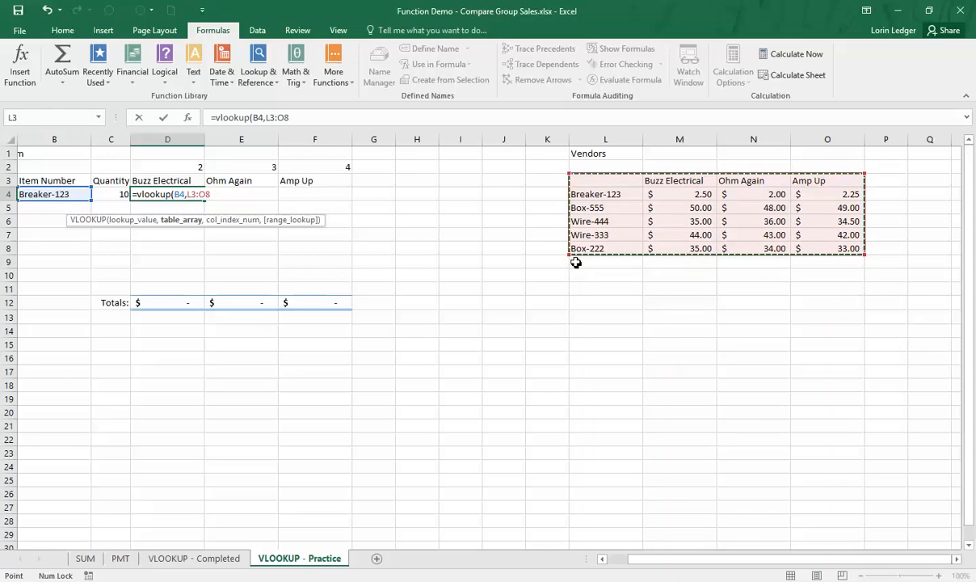
{"action": "mouse_move", "coordinate": [570, 245]}
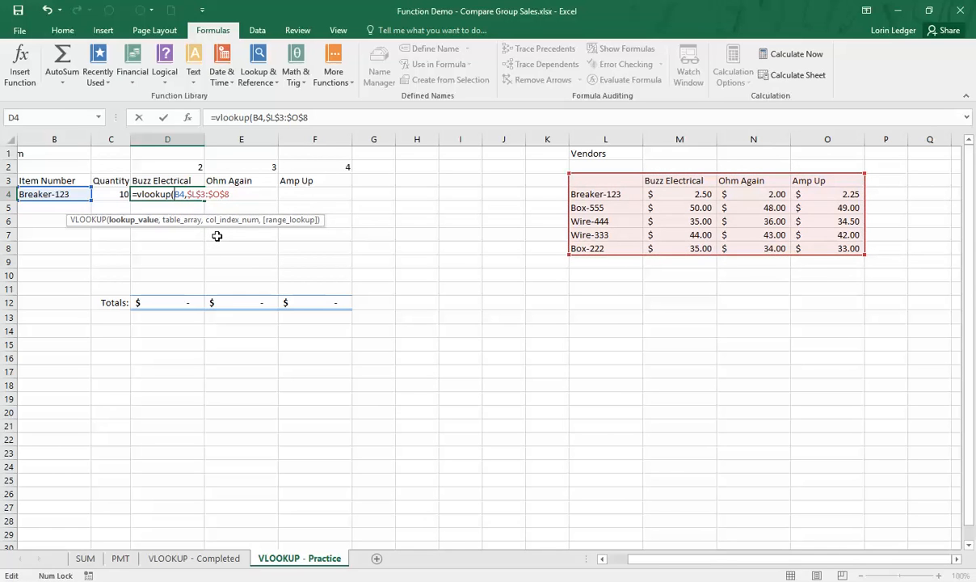
Step: Lock the reference with F4, add a comma, and use D2 as column index
{"action": "key", "text": "F4"}
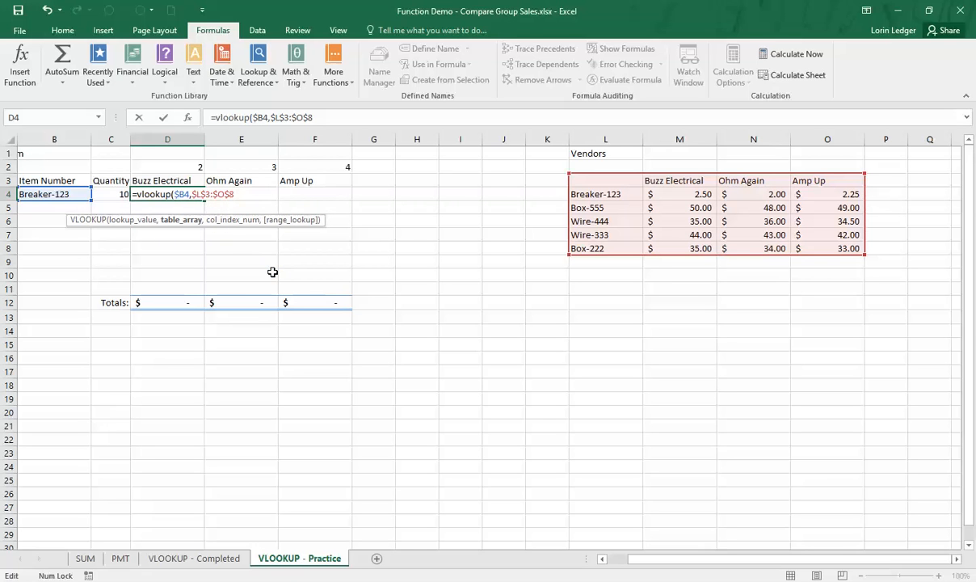
{"action": "type", "text": ","}
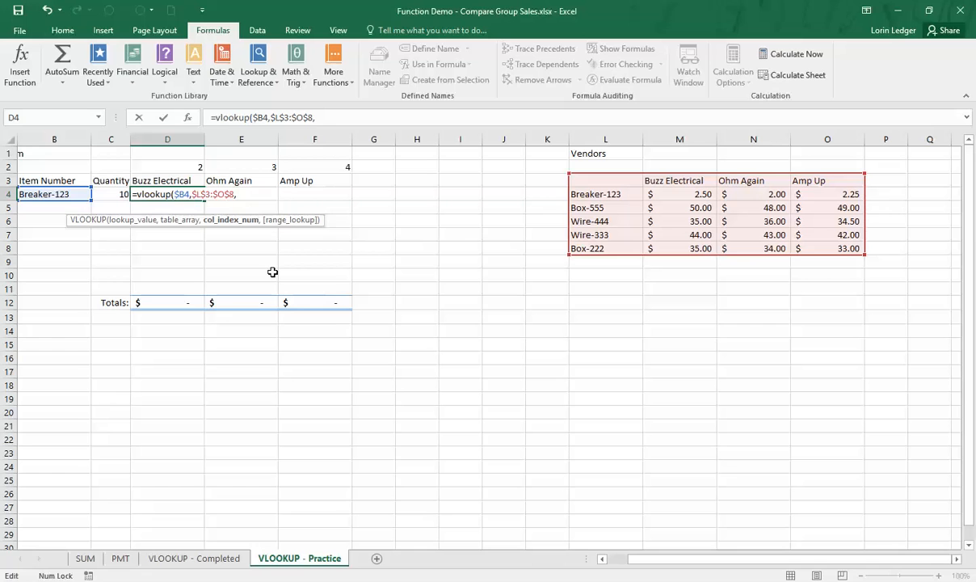
{"action": "mouse_move", "coordinate": [417, 183]}
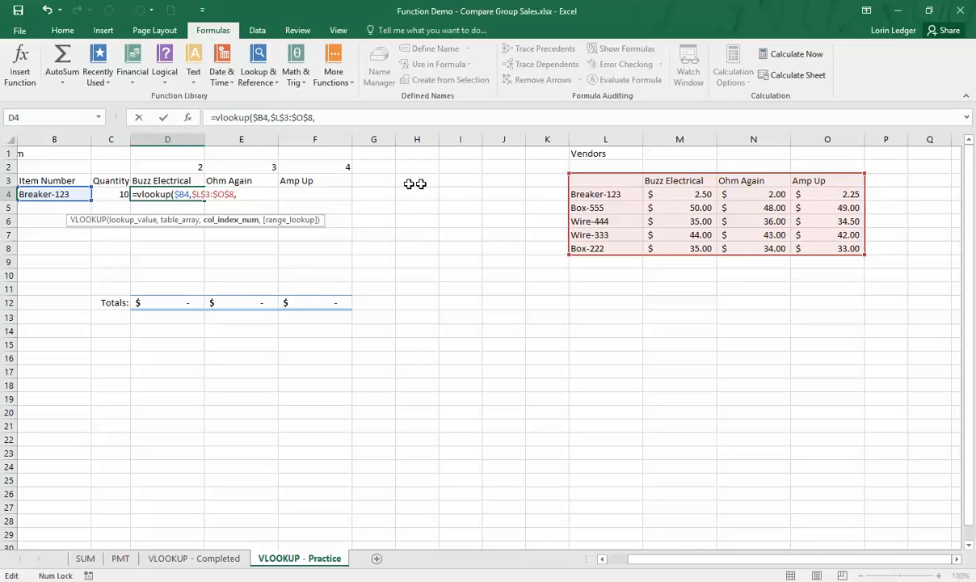
{"action": "mouse_move", "coordinate": [690, 180]}
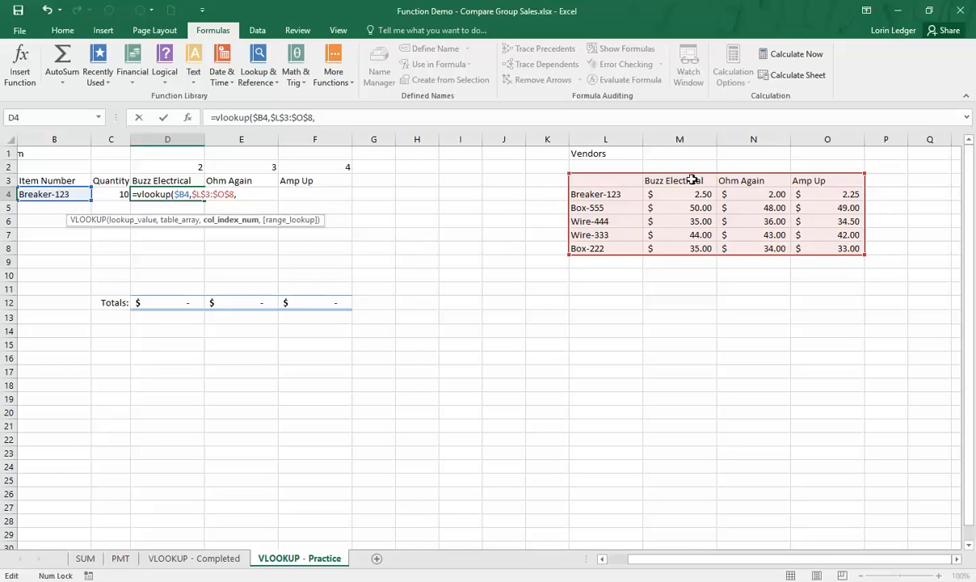
{"action": "mouse_move", "coordinate": [666, 180]}
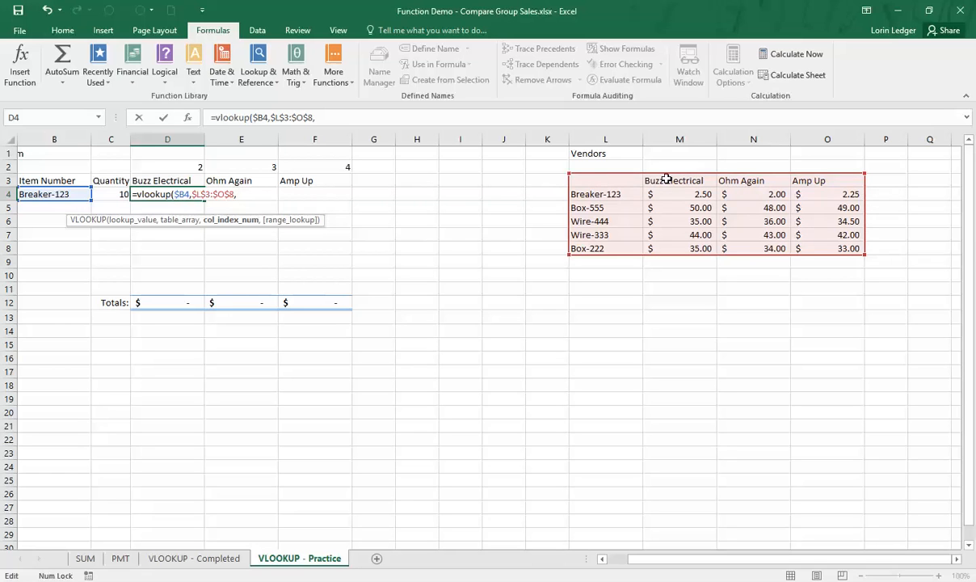
{"action": "mouse_move", "coordinate": [185, 167]}
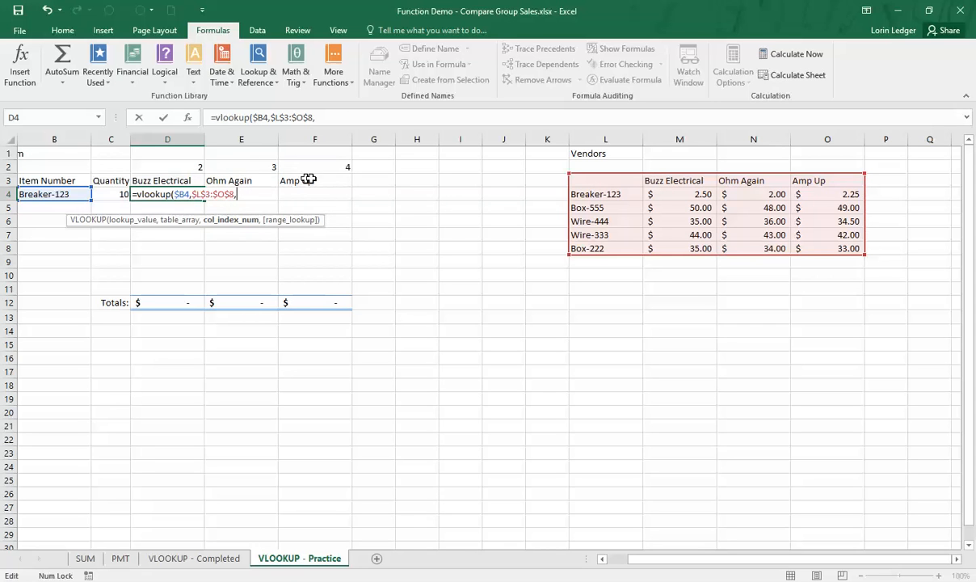
{"action": "mouse_move", "coordinate": [246, 179]}
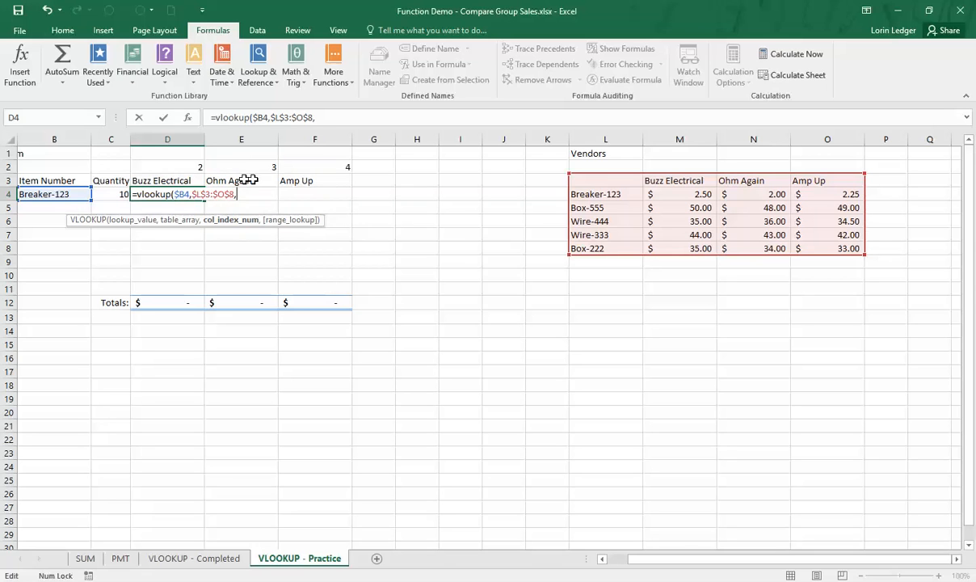
{"action": "left_click", "coordinate": [167, 167]}
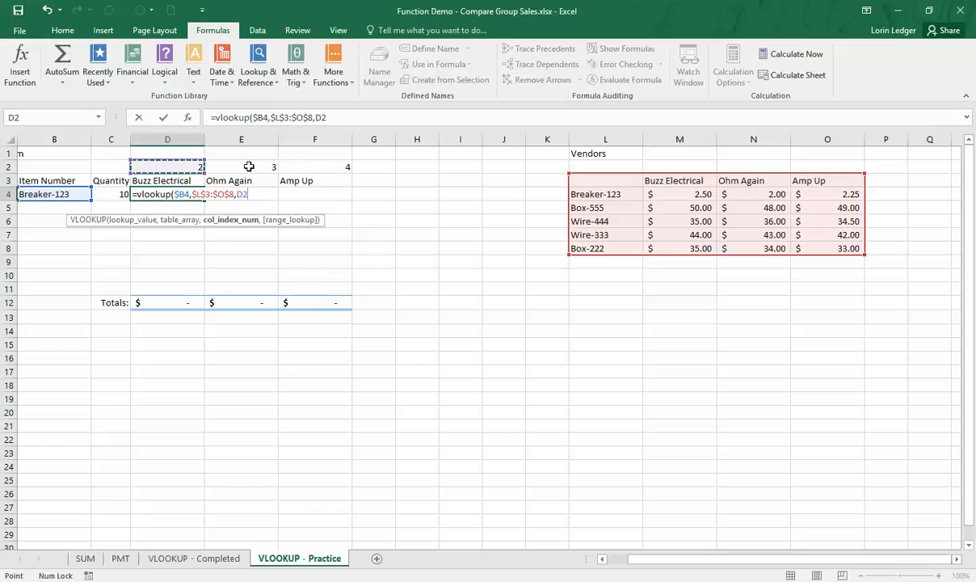
{"action": "mouse_move", "coordinate": [318, 166]}
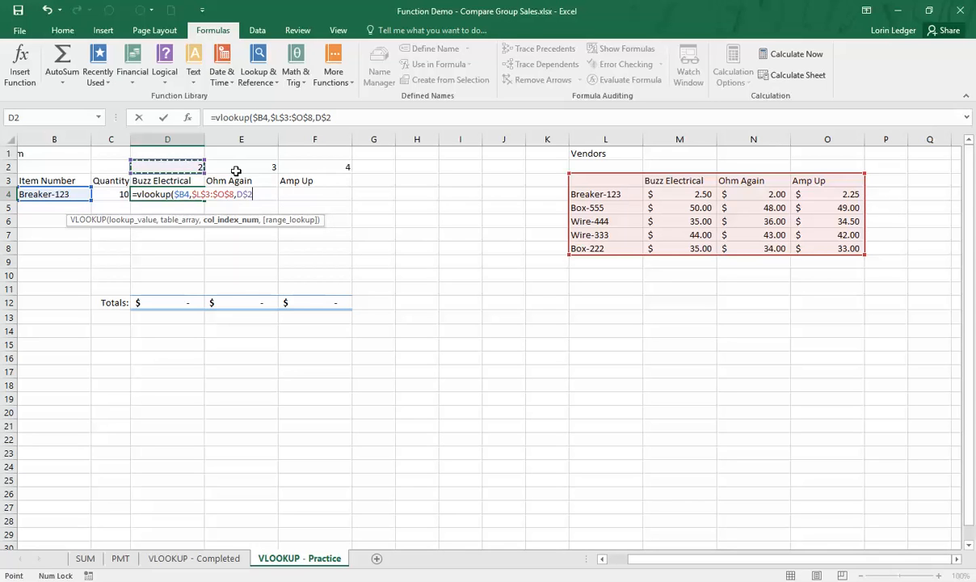
{"action": "mouse_move", "coordinate": [269, 168]}
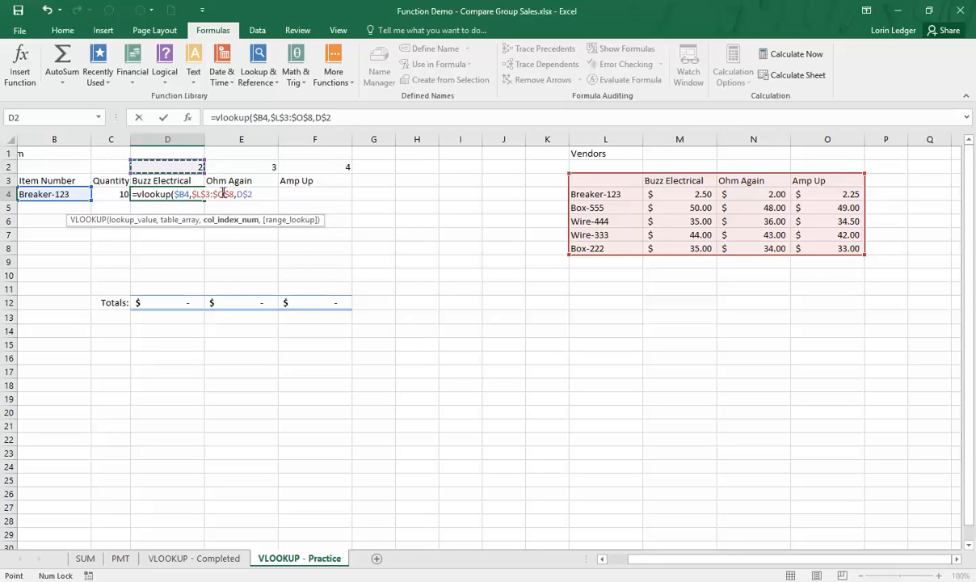
{"action": "mouse_move", "coordinate": [241, 166]}
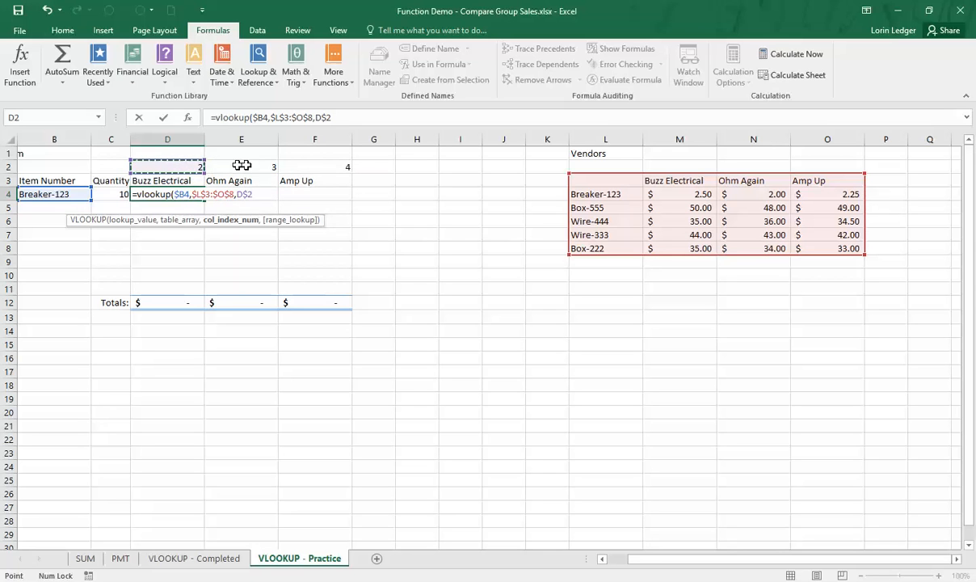
{"action": "mouse_move", "coordinate": [290, 268]}
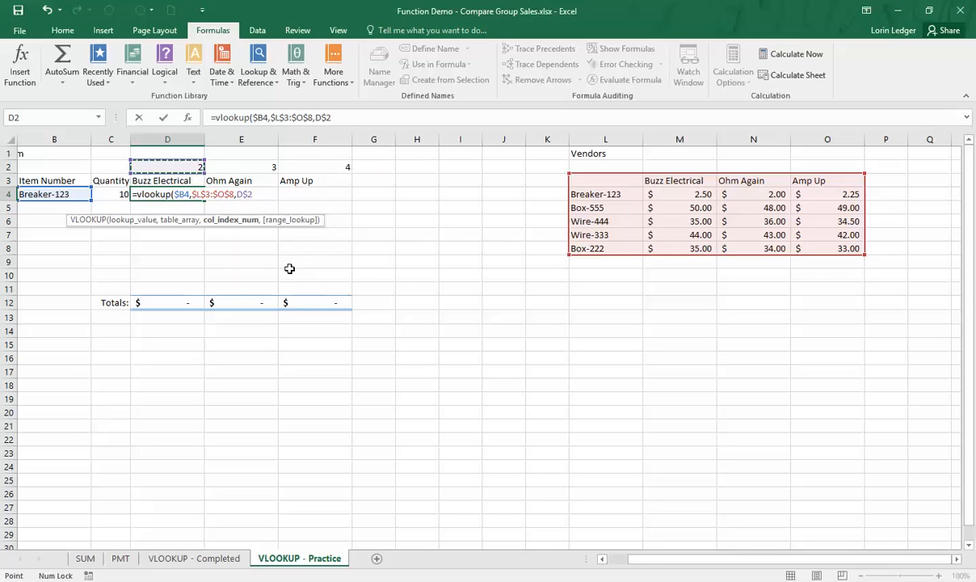
Step: Type a comma after D$2 to reach the match-type argument
{"action": "type", "text": ","}
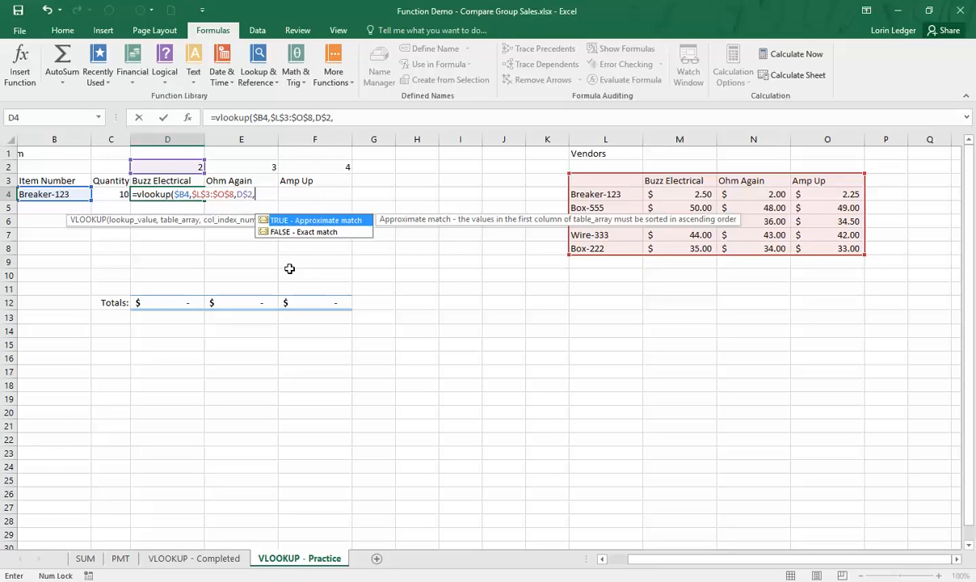
{"action": "mouse_move", "coordinate": [302, 235]}
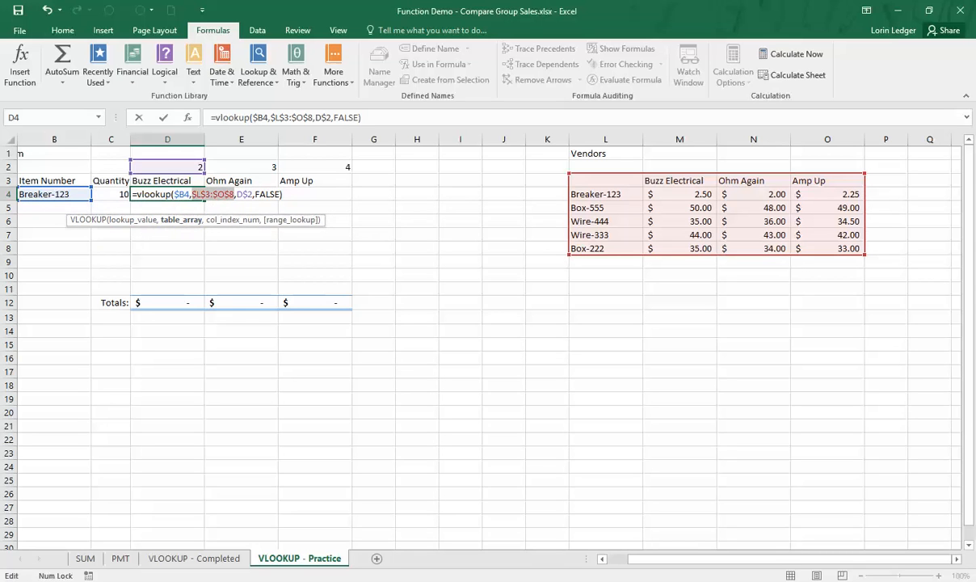
{"action": "mouse_move", "coordinate": [265, 234]}
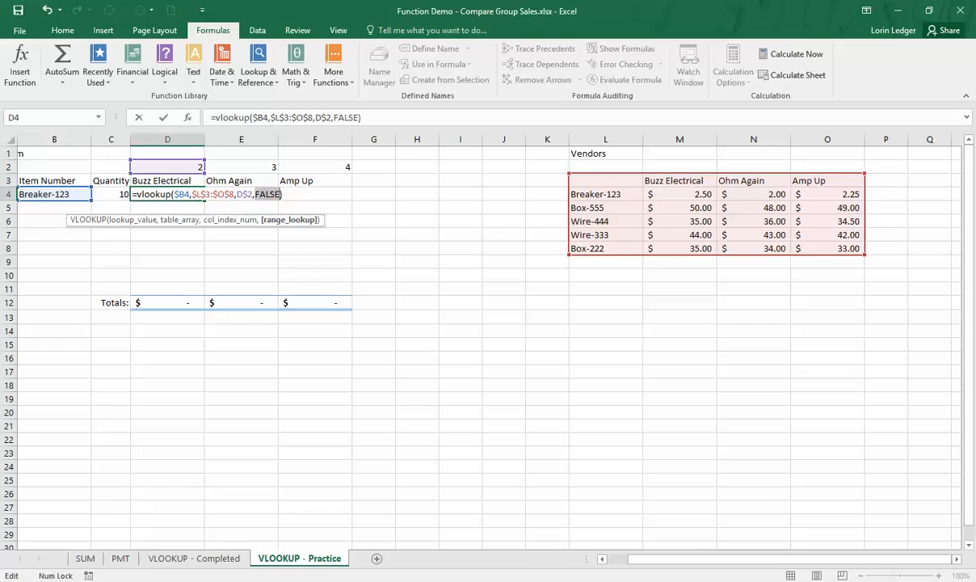
Step: Commit the D4 lookup and test it with Box-555, Wire-333, then Breaker-123 in B4
{"action": "key", "text": "Enter"}
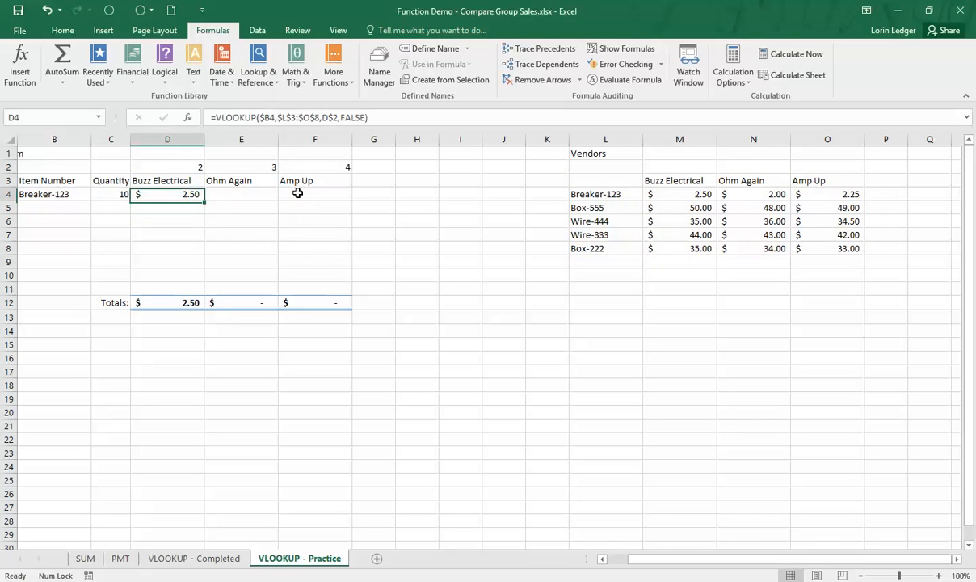
{"action": "mouse_move", "coordinate": [677, 194]}
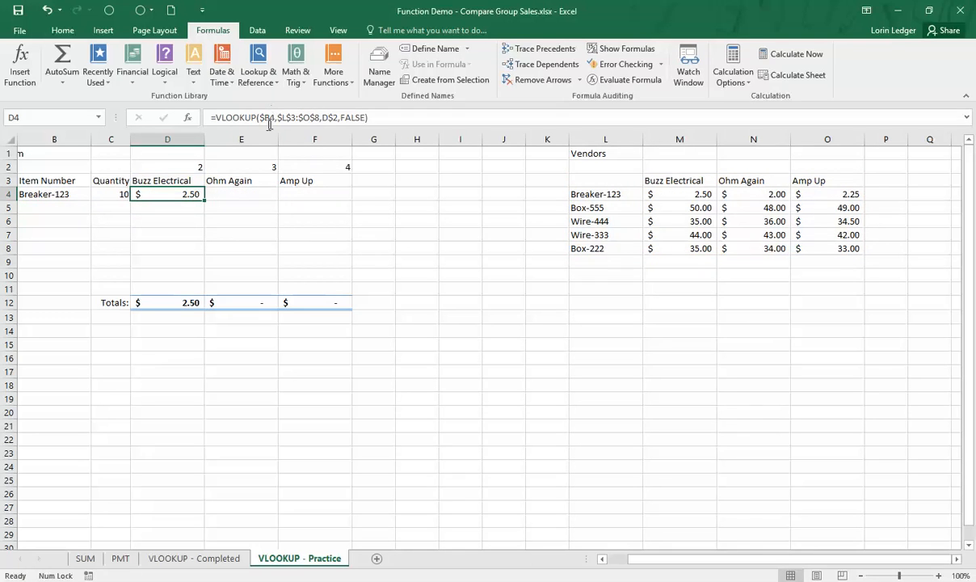
{"action": "left_click", "coordinate": [97, 193]}
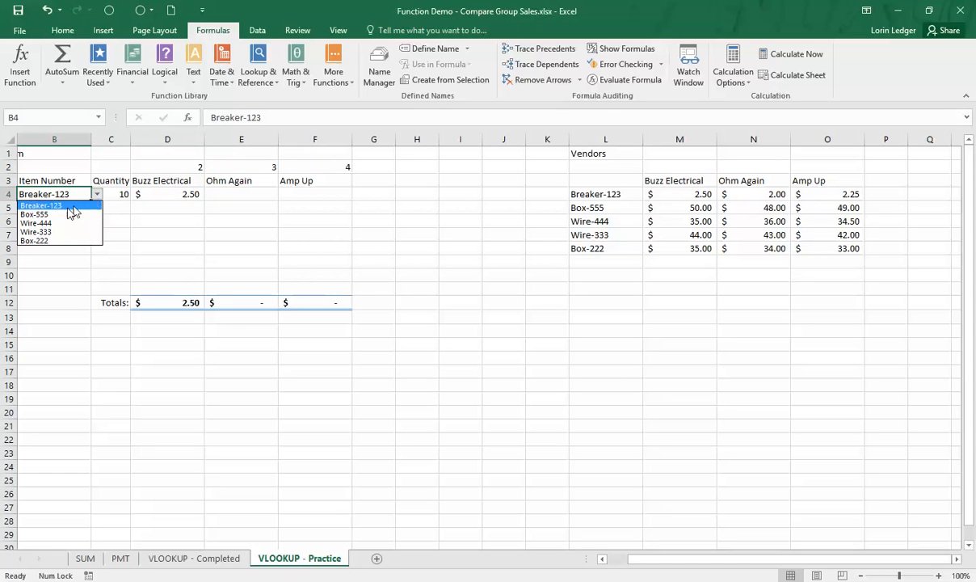
{"action": "left_click", "coordinate": [36, 215]}
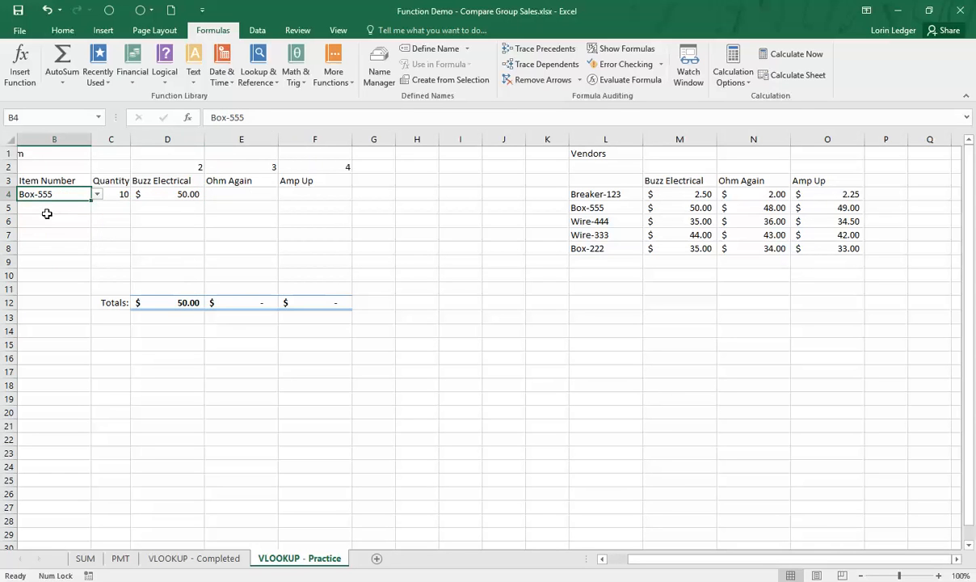
{"action": "mouse_move", "coordinate": [610, 210]}
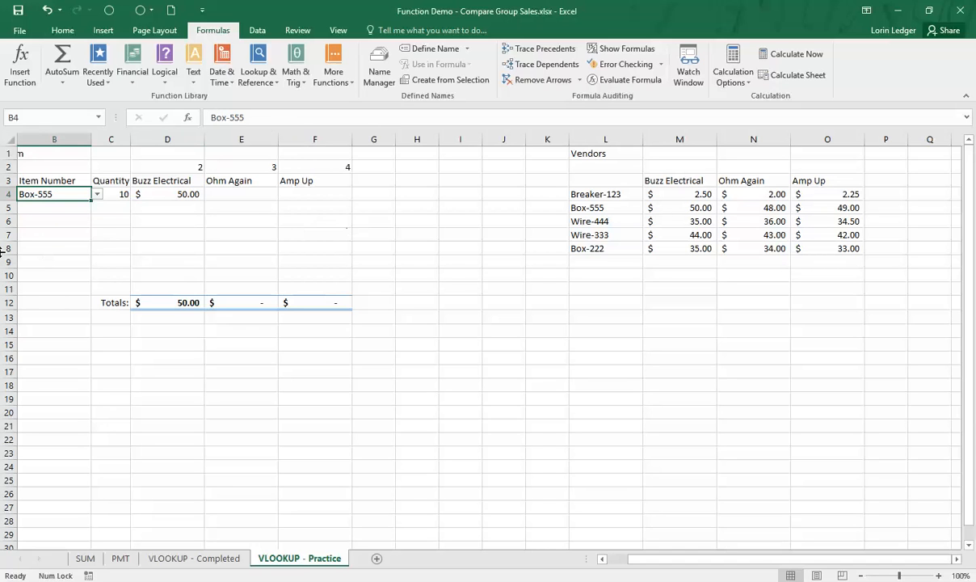
{"action": "left_click", "coordinate": [96, 194]}
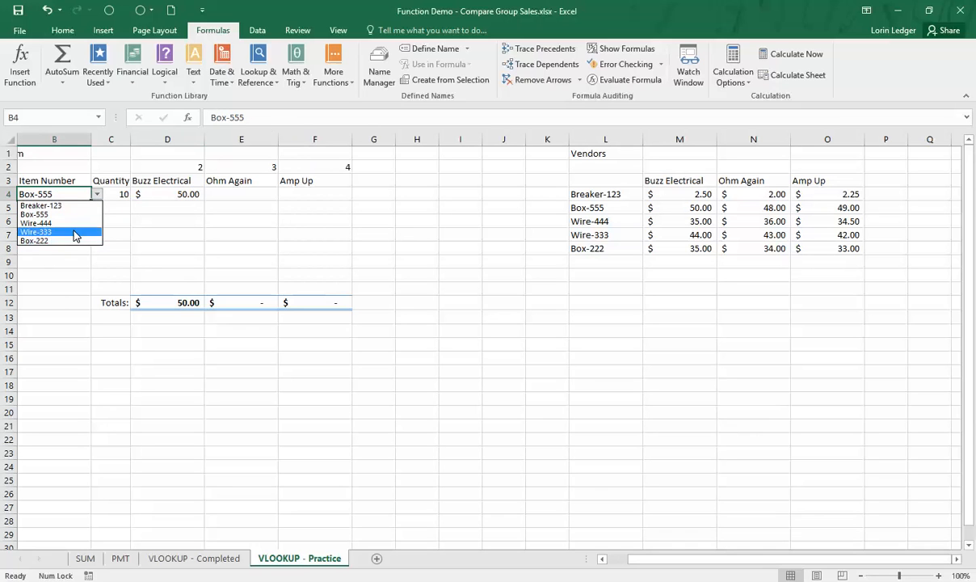
{"action": "left_click", "coordinate": [39, 231]}
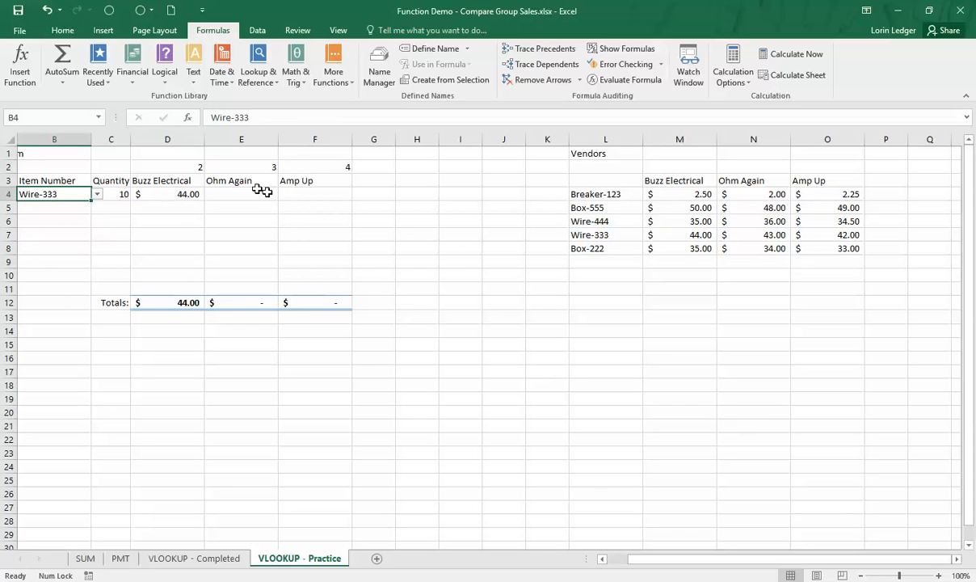
{"action": "left_click", "coordinate": [168, 194]}
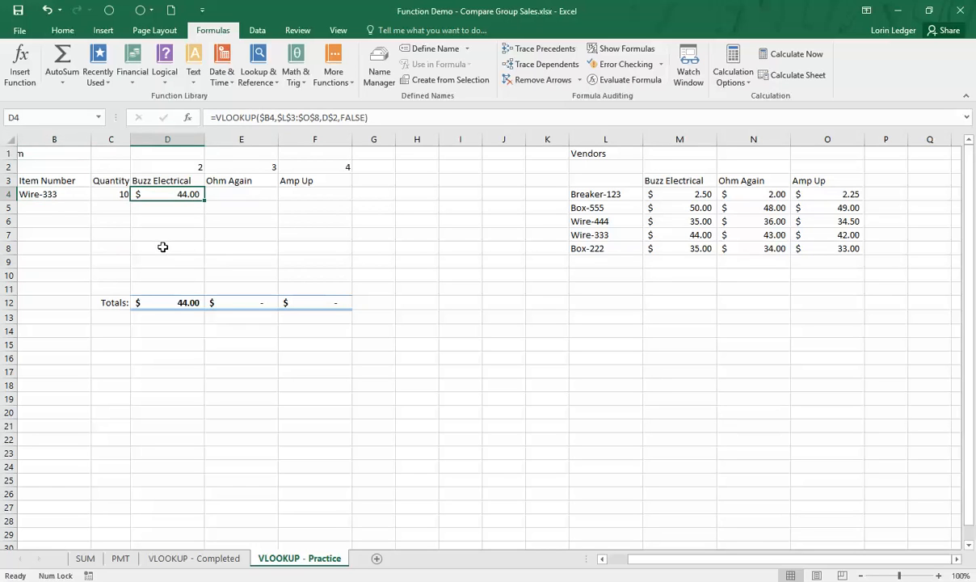
{"action": "left_click", "coordinate": [49, 195]}
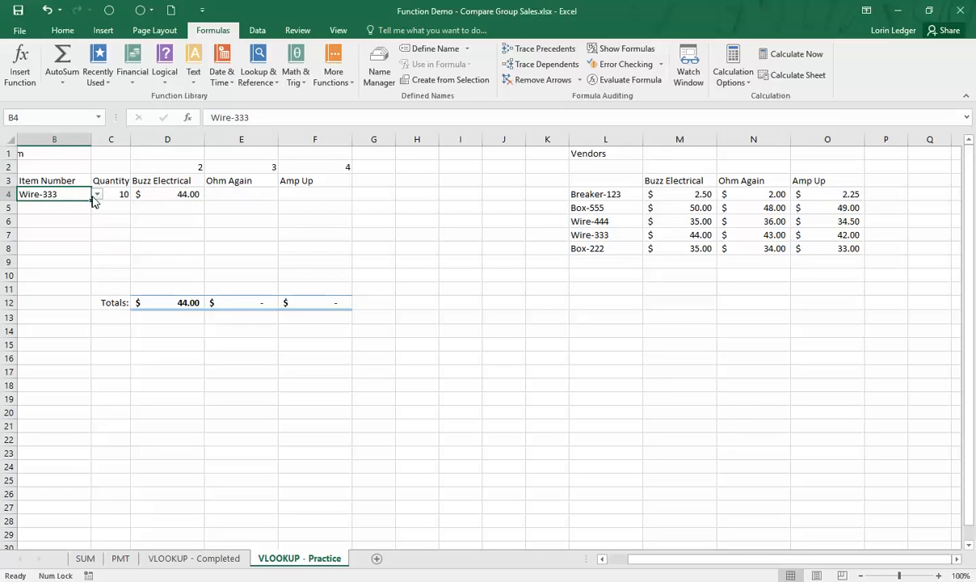
{"action": "left_click", "coordinate": [97, 194]}
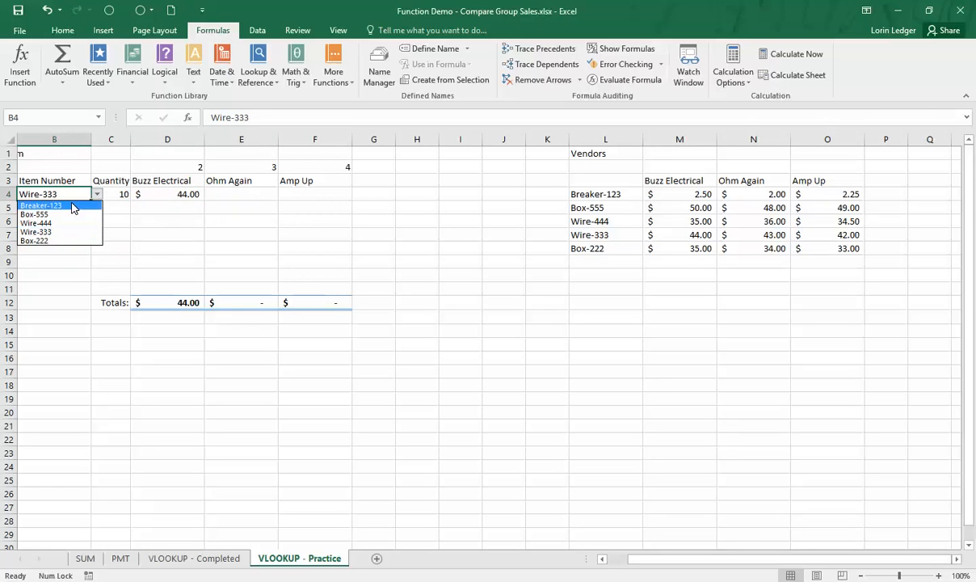
{"action": "left_click", "coordinate": [47, 207]}
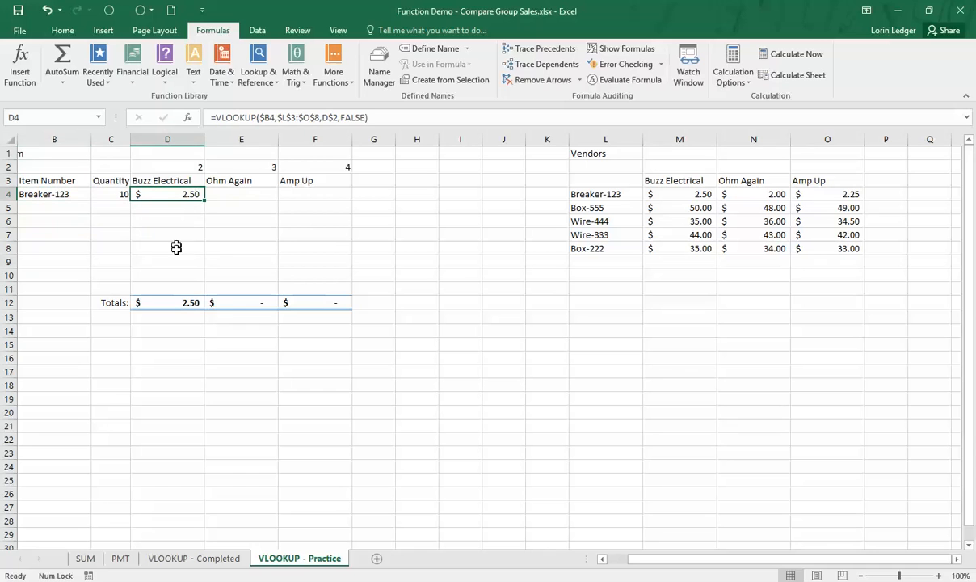
{"action": "mouse_move", "coordinate": [216, 210]}
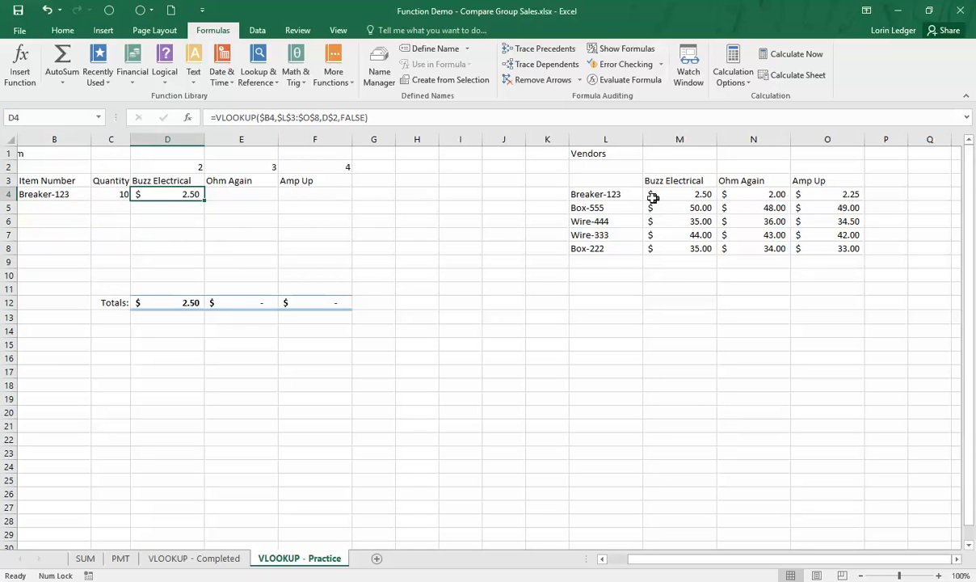
{"action": "mouse_move", "coordinate": [409, 132]}
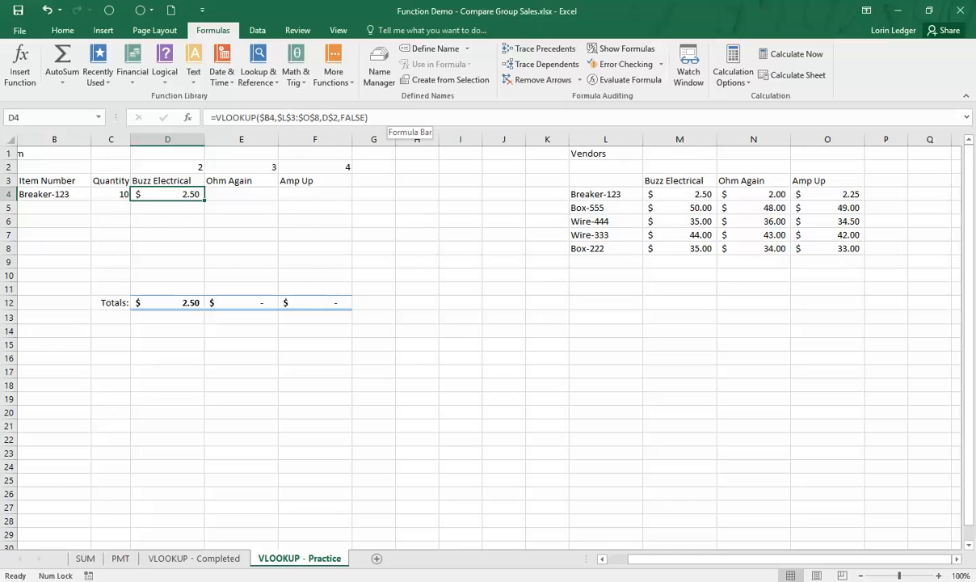
{"action": "mouse_move", "coordinate": [295, 153]}
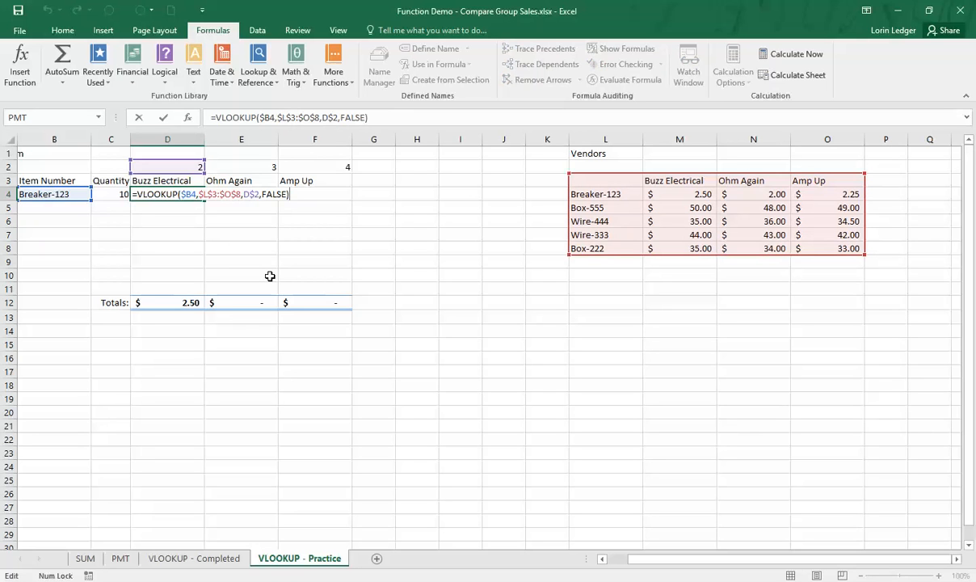
Step: Append *C4 to the D4 lookup formula so Breaker-123 costs $25.00
{"action": "type", "text": "*"}
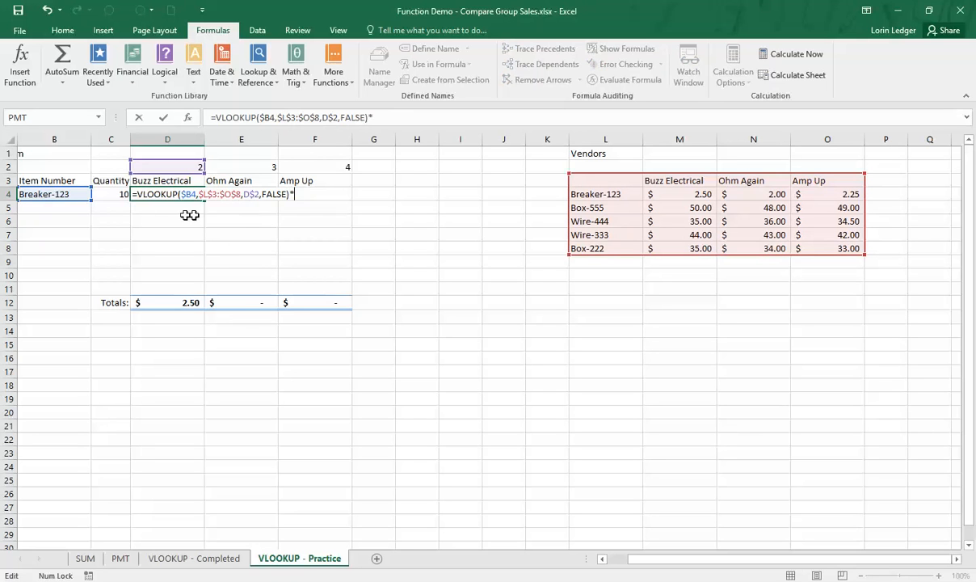
{"action": "left_click", "coordinate": [110, 194]}
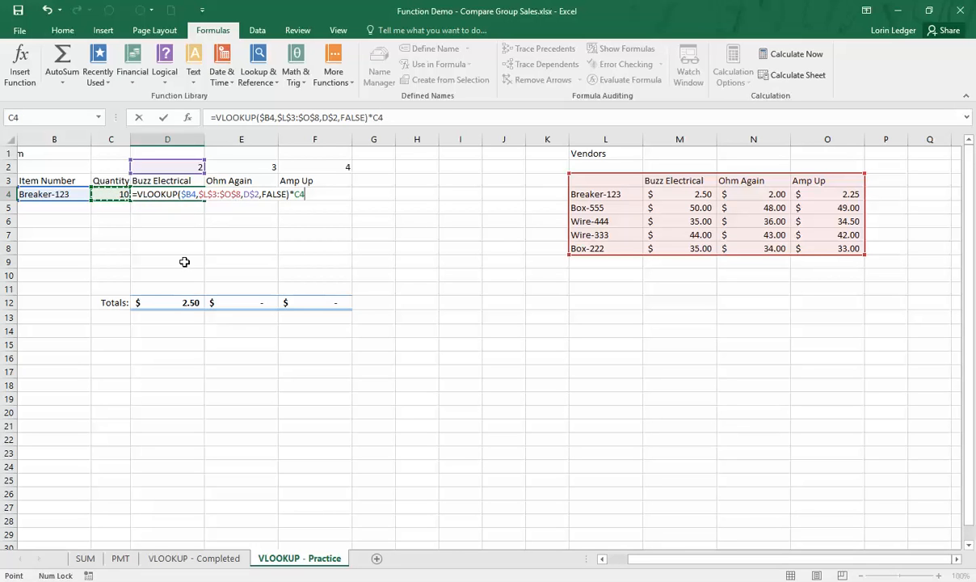
{"action": "key", "text": "Enter"}
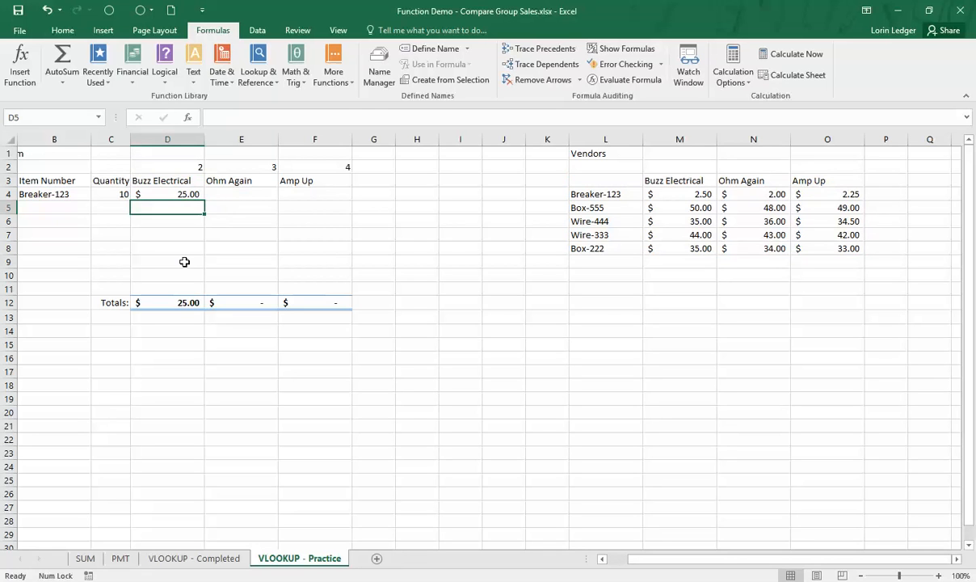
Step: Inspect the copied cost formulas in D4, E4 and F4, then reopen D4 for editing
{"action": "left_click", "coordinate": [167, 194]}
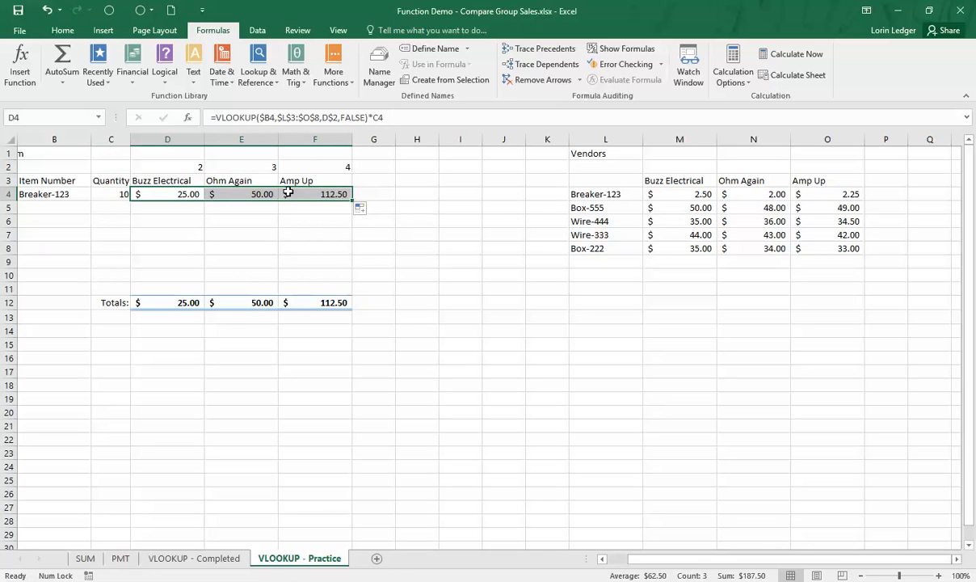
{"action": "left_click", "coordinate": [241, 194]}
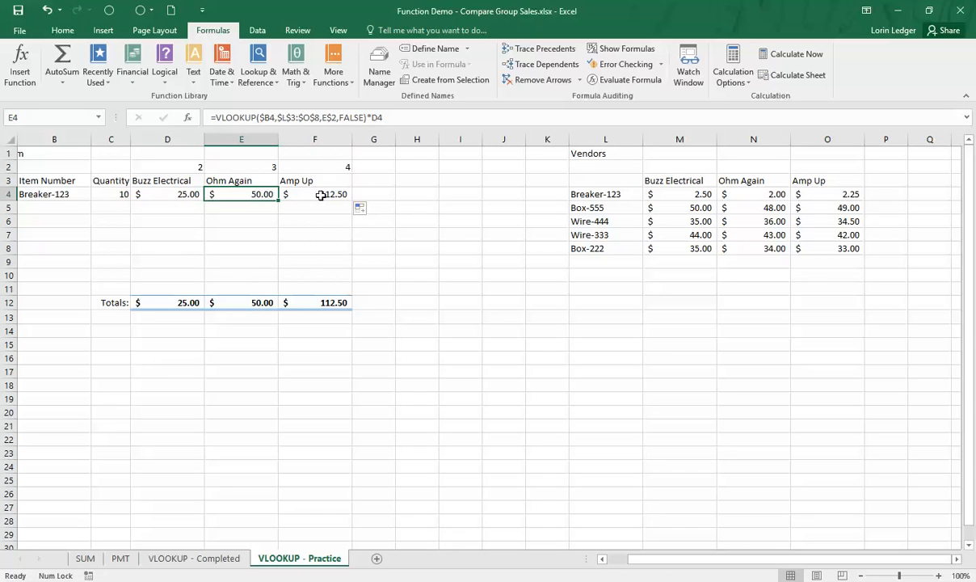
{"action": "left_click", "coordinate": [314, 194]}
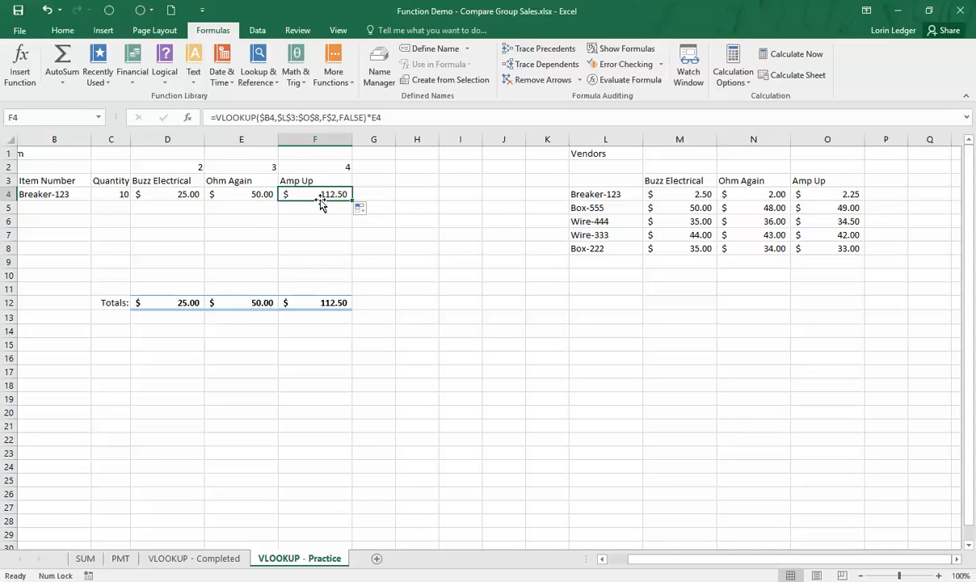
{"action": "left_click", "coordinate": [241, 194]}
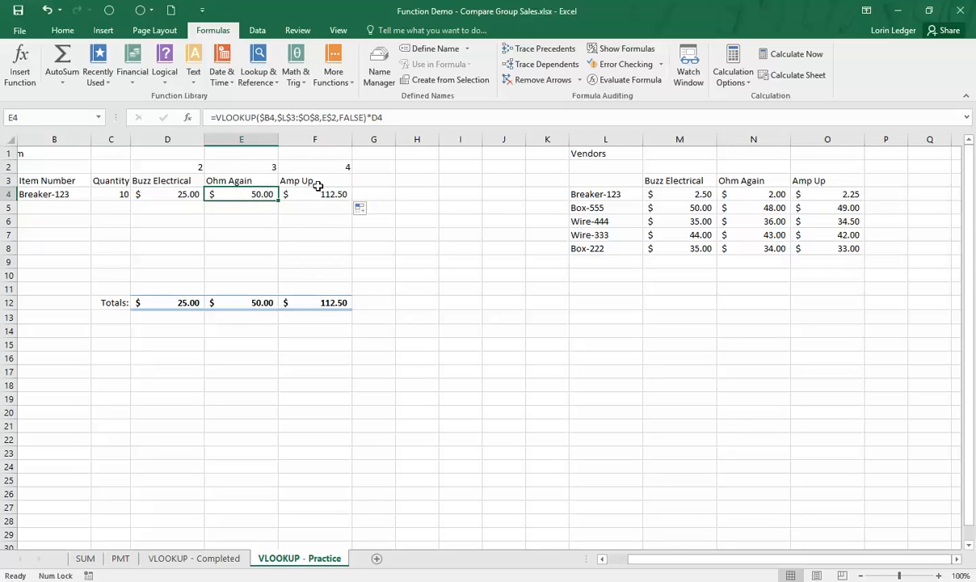
{"action": "left_click", "coordinate": [167, 194]}
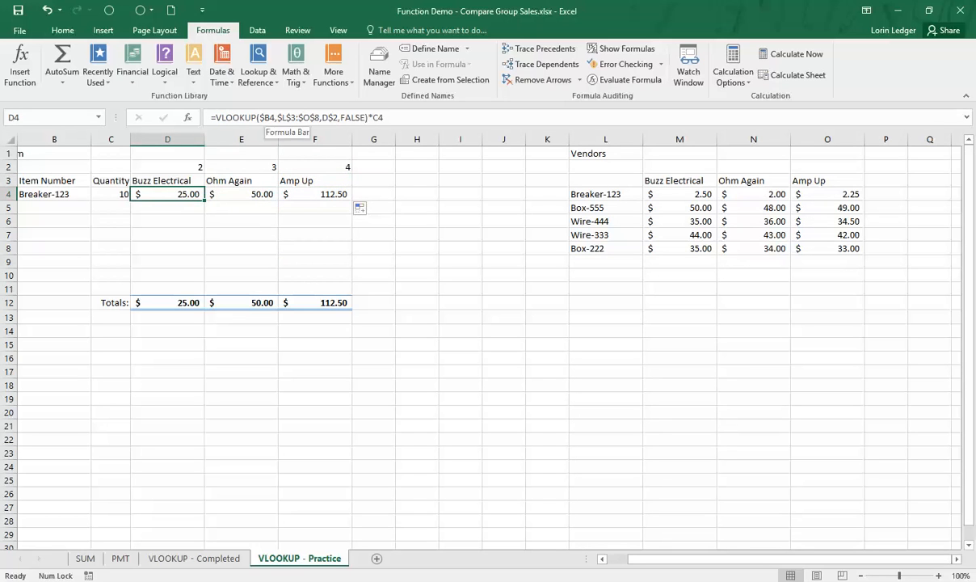
{"action": "mouse_move", "coordinate": [235, 158]}
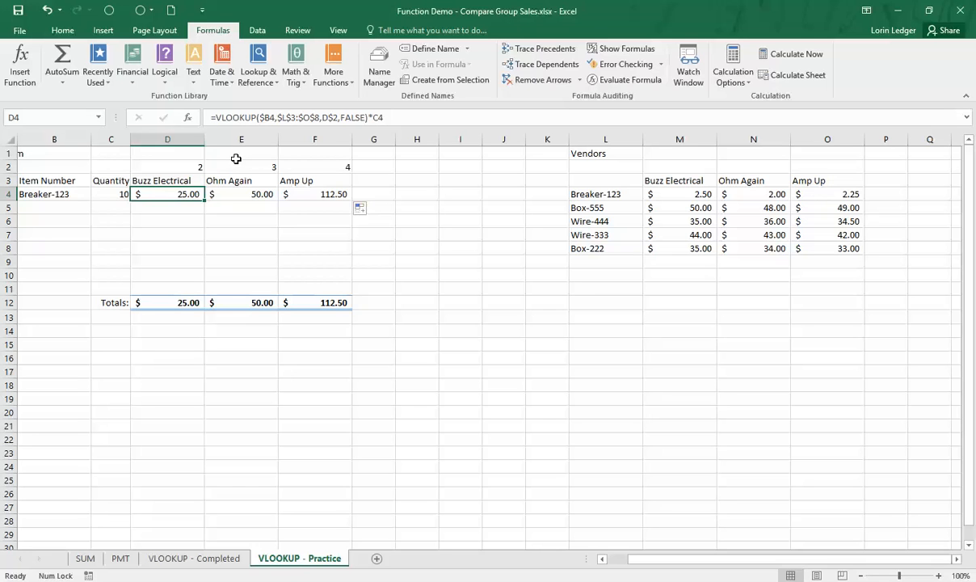
{"action": "double_click", "coordinate": [167, 194]}
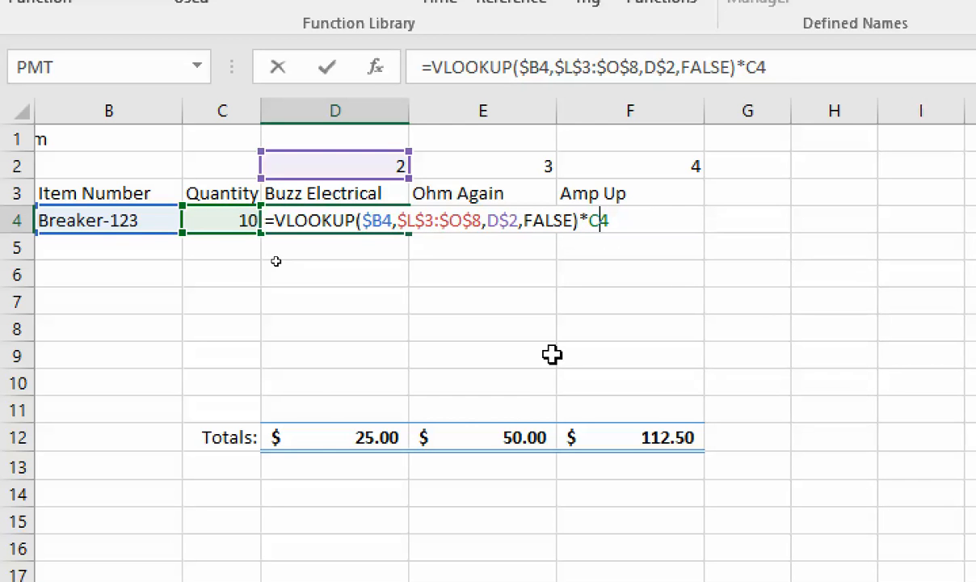
{"action": "mouse_move", "coordinate": [277, 247]}
{"action": "type", "text": "$"}
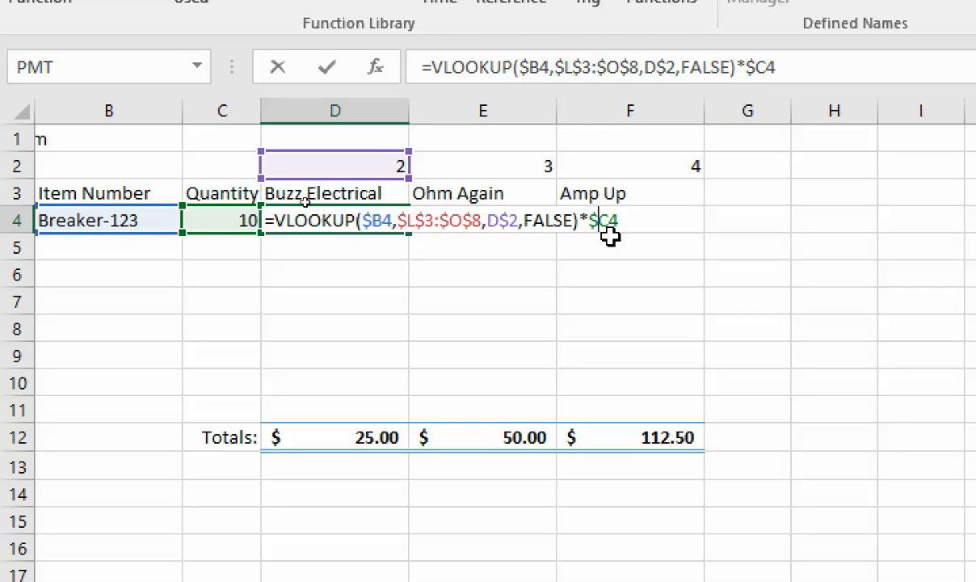
Step: Commit the $C4-anchored cost formula and recopy it across to Amp Up, giving 20.00 and 22.50
{"action": "key", "text": "Enter"}
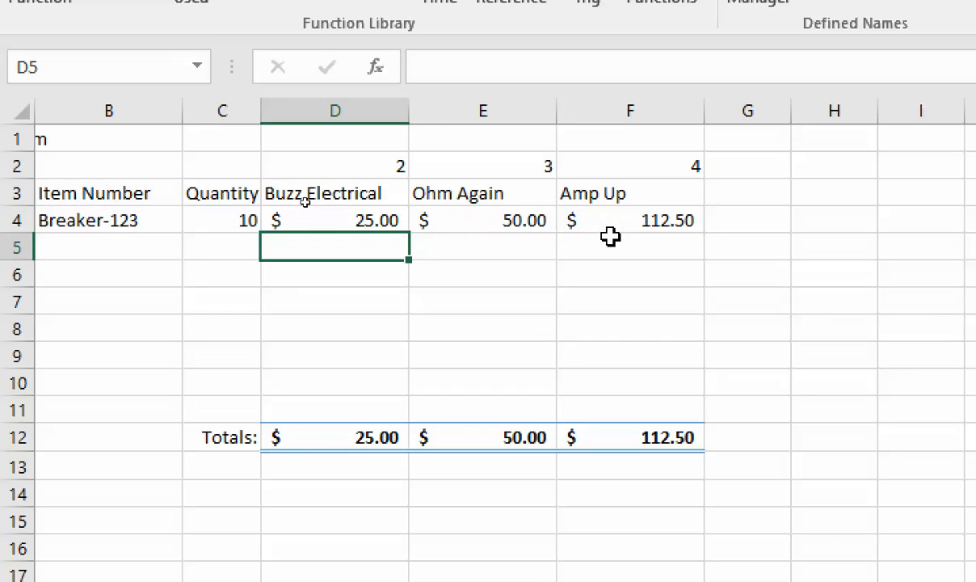
{"action": "left_click", "coordinate": [335, 219]}
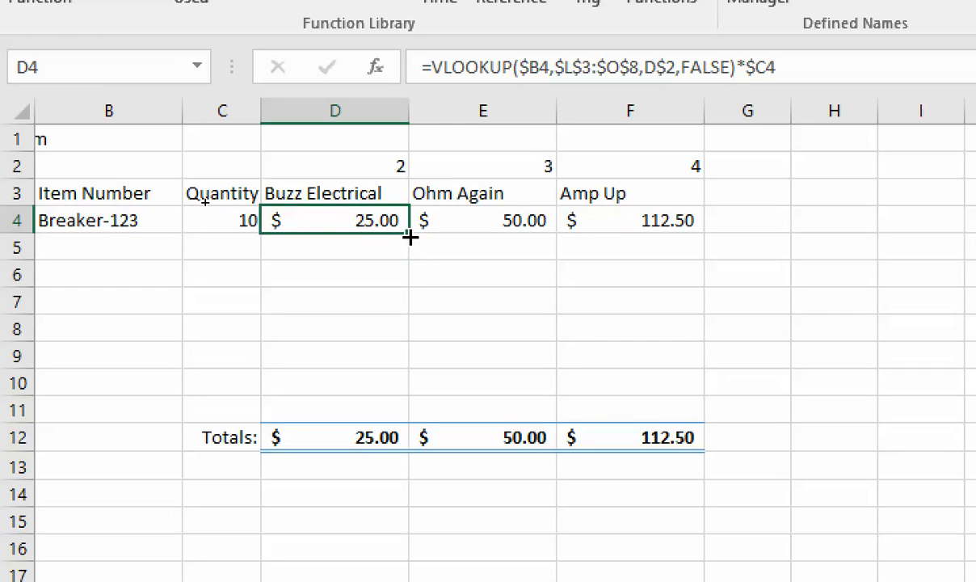
{"action": "left_click_drag", "start_coordinate": [411, 238], "coordinate": [695, 219]}
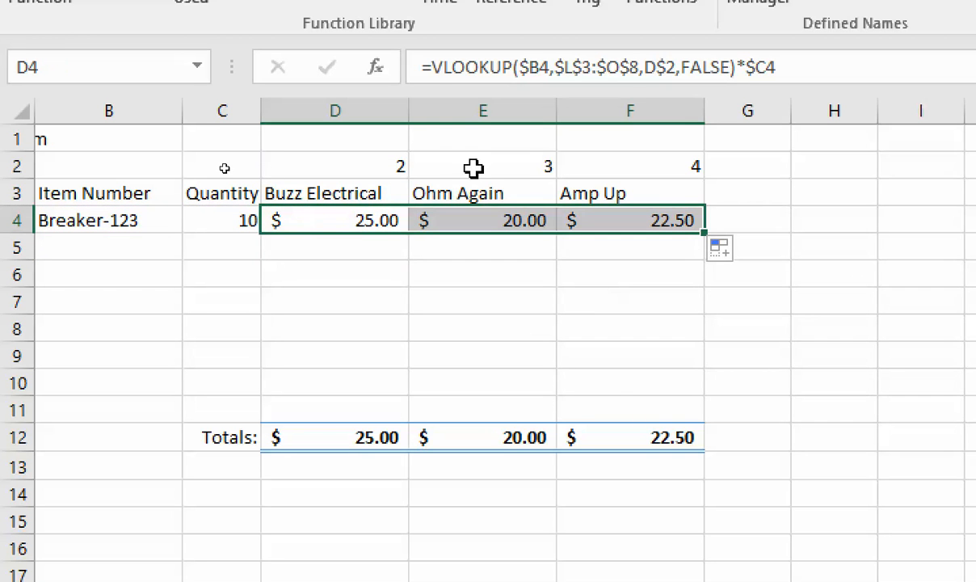
{"action": "mouse_move", "coordinate": [614, 214]}
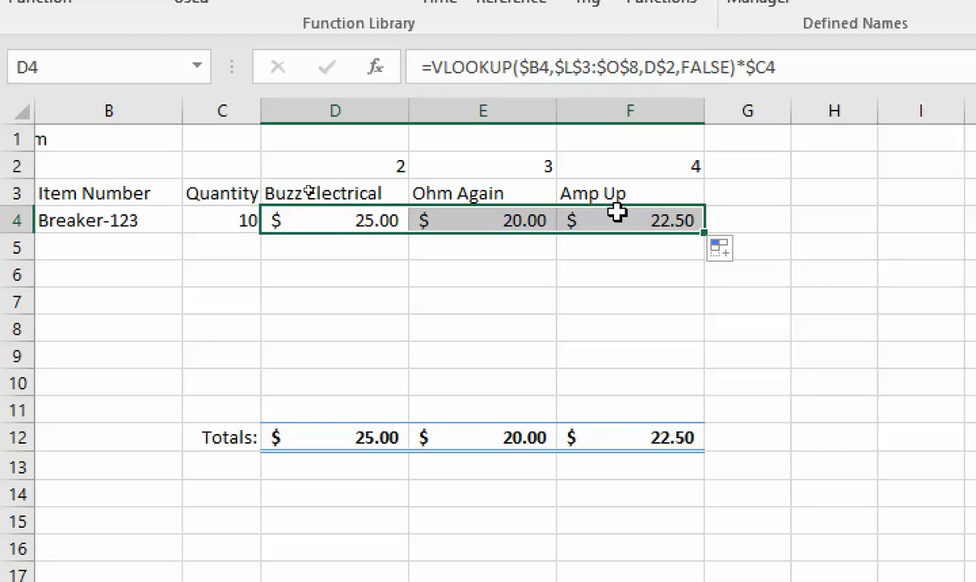
{"action": "mouse_move", "coordinate": [304, 216]}
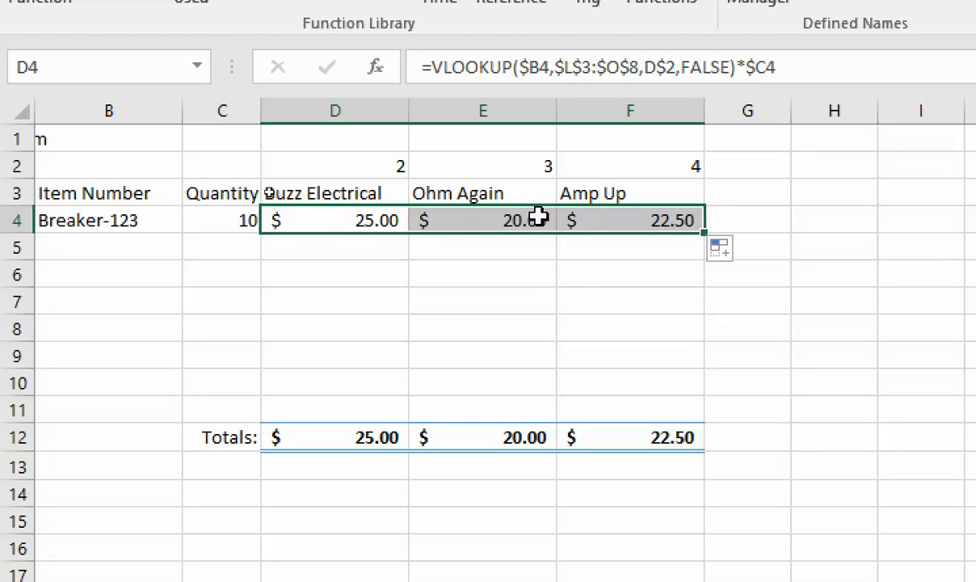
{"action": "mouse_move", "coordinate": [759, 66]}
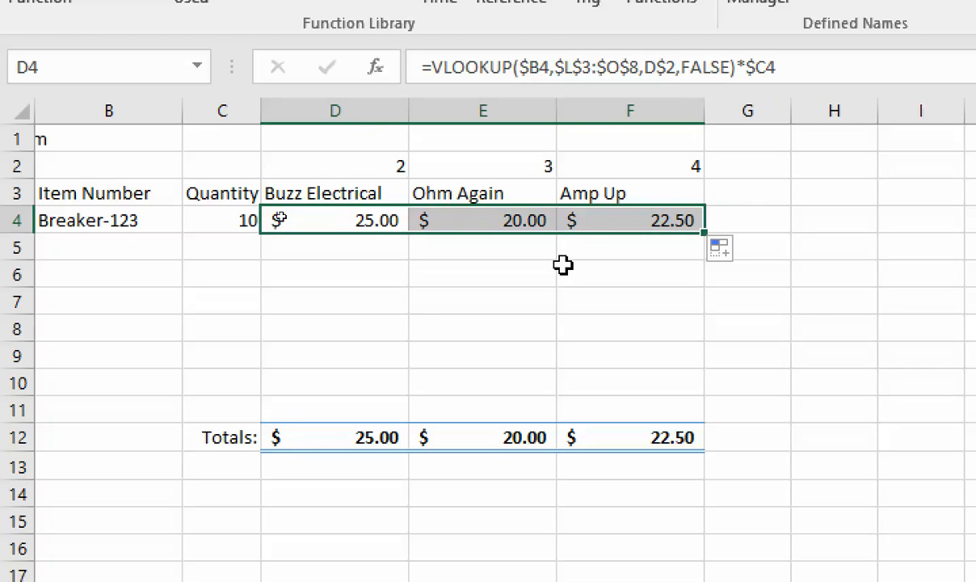
Step: Enter Box-555 with quantity 10 in row 5 and fill the vendor cost formulas down
{"action": "left_click", "coordinate": [109, 247]}
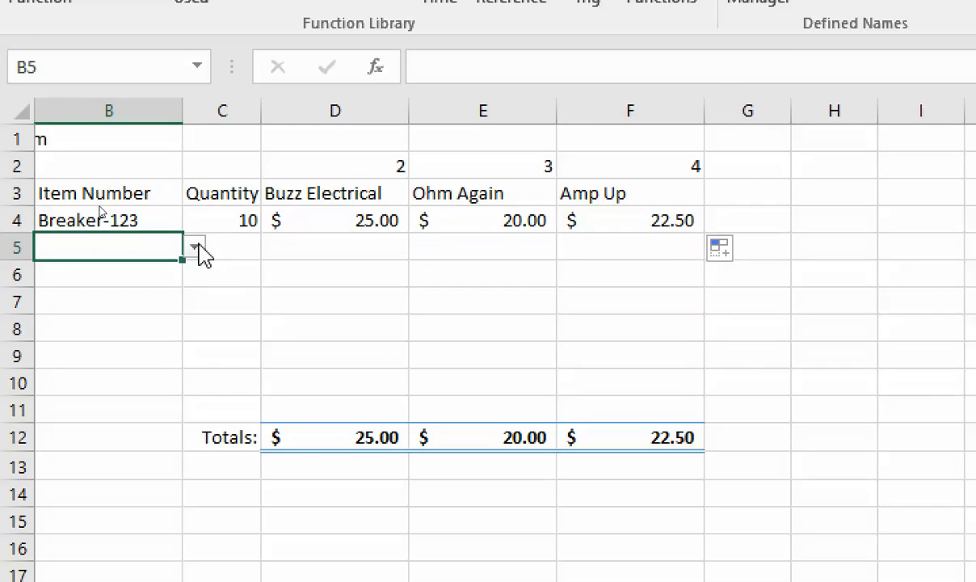
{"action": "type", "text": "Box-555"}
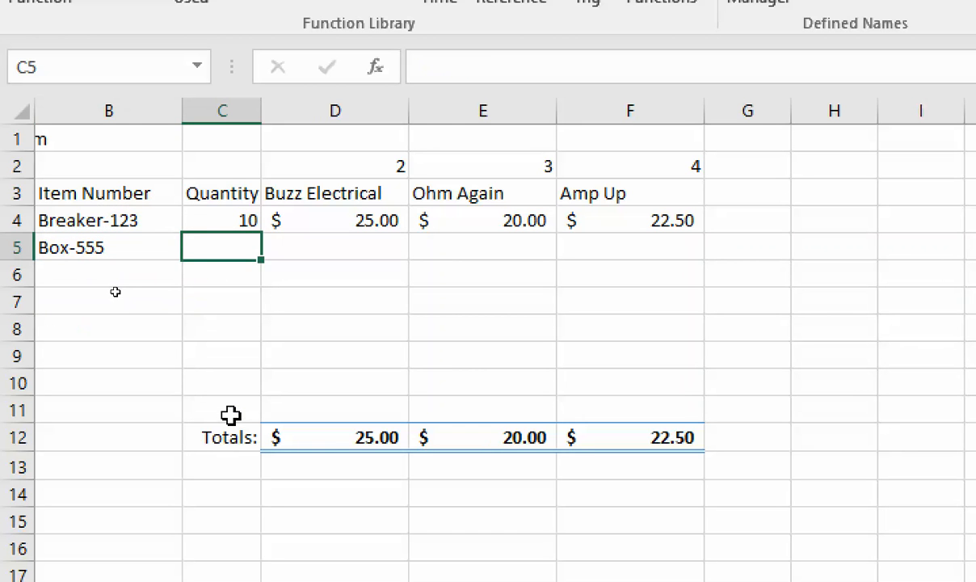
{"action": "type", "text": "10"}
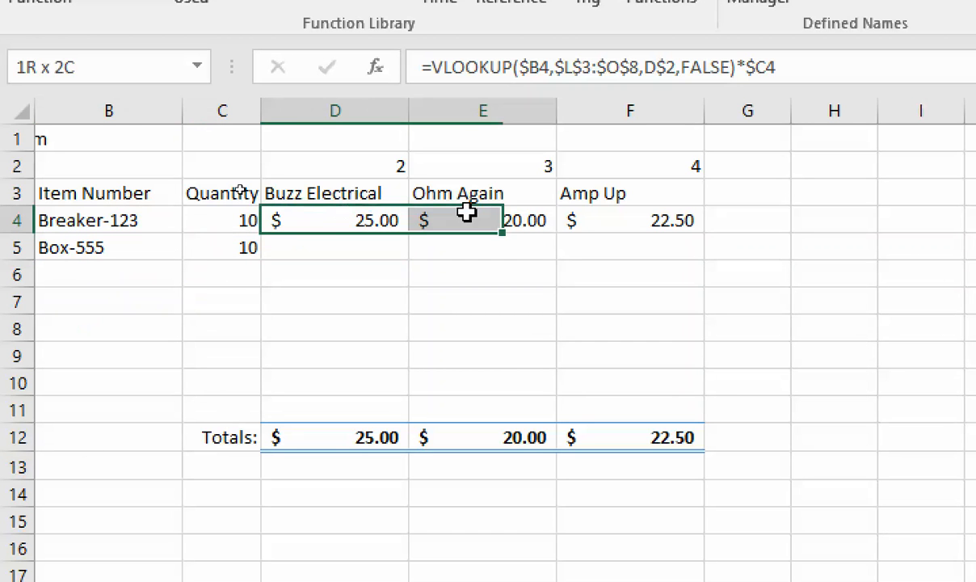
{"action": "left_click_drag", "start_coordinate": [501, 234], "coordinate": [703, 258]}
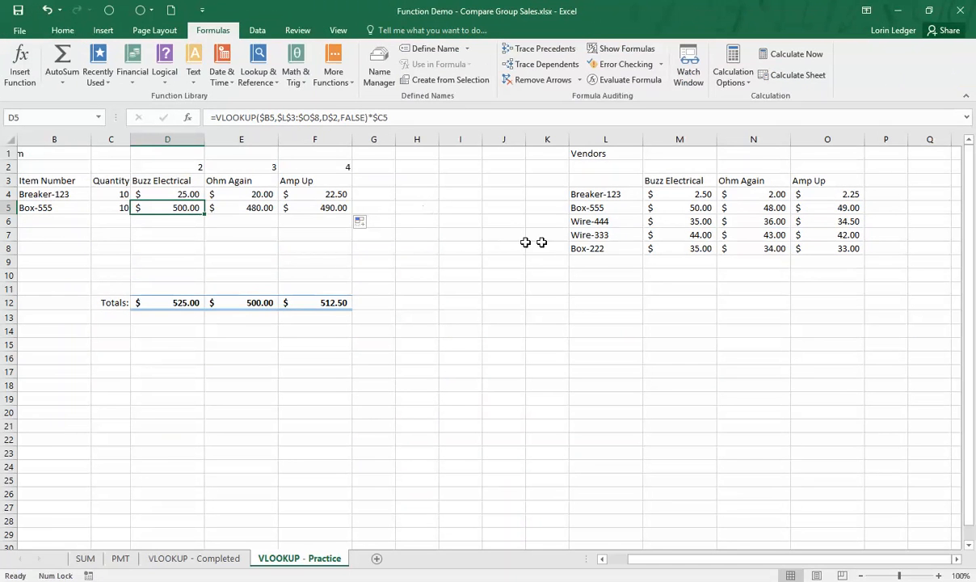
{"action": "mouse_move", "coordinate": [246, 208]}
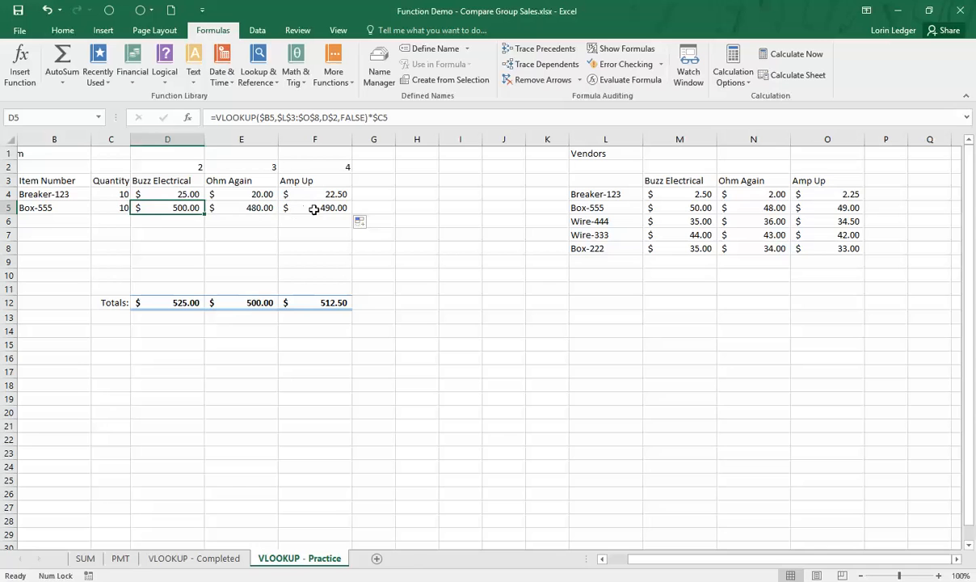
{"action": "left_click", "coordinate": [314, 208]}
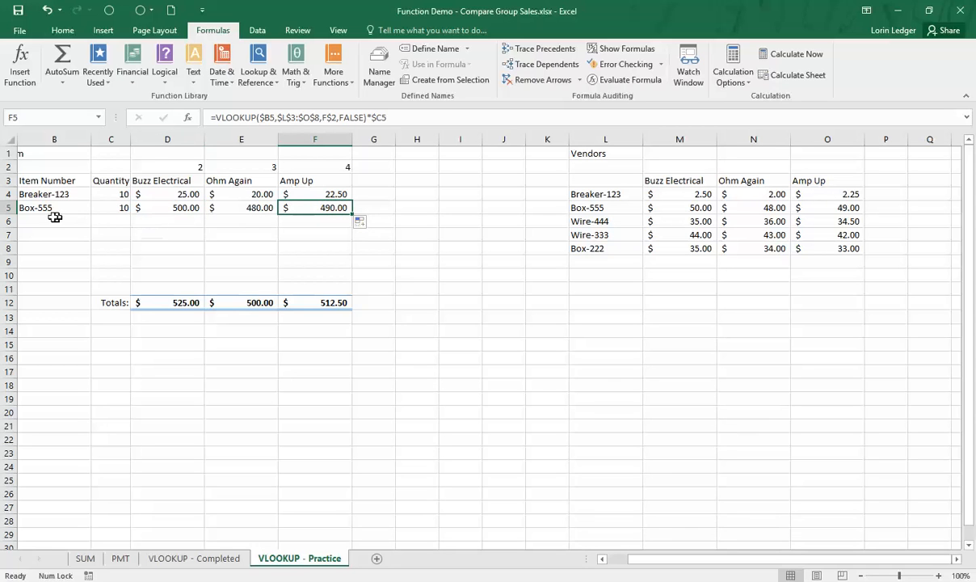
{"action": "mouse_move", "coordinate": [63, 220]}
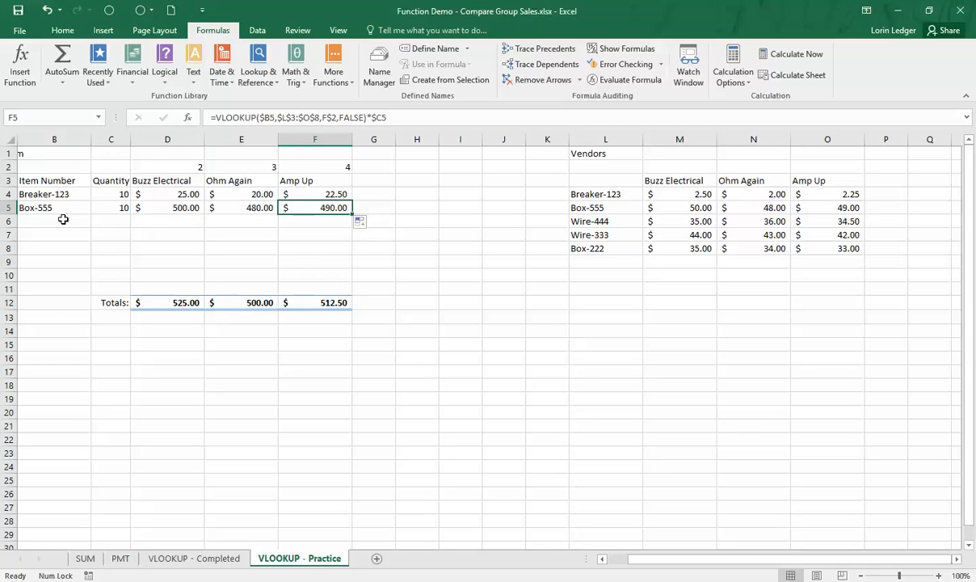
{"action": "mouse_move", "coordinate": [149, 199]}
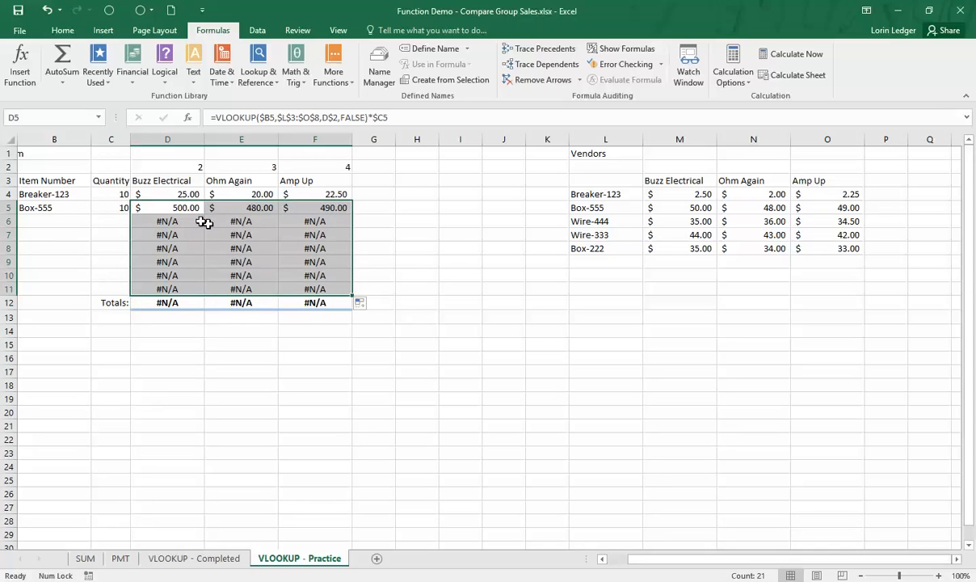
Step: Test row 6 with Box-555, check its Amp Up cost, then clear the item
{"action": "left_click", "coordinate": [54, 219]}
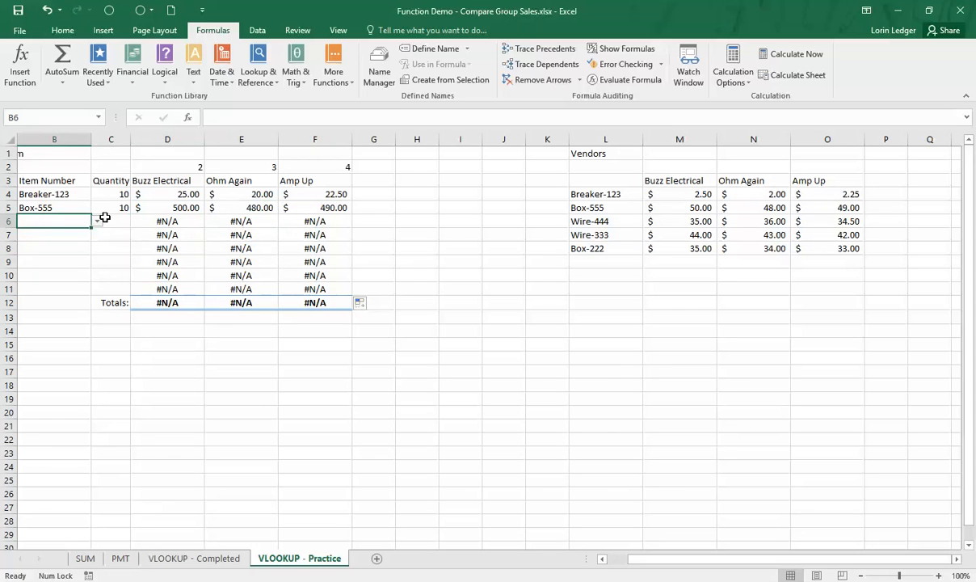
{"action": "left_click", "coordinate": [111, 221]}
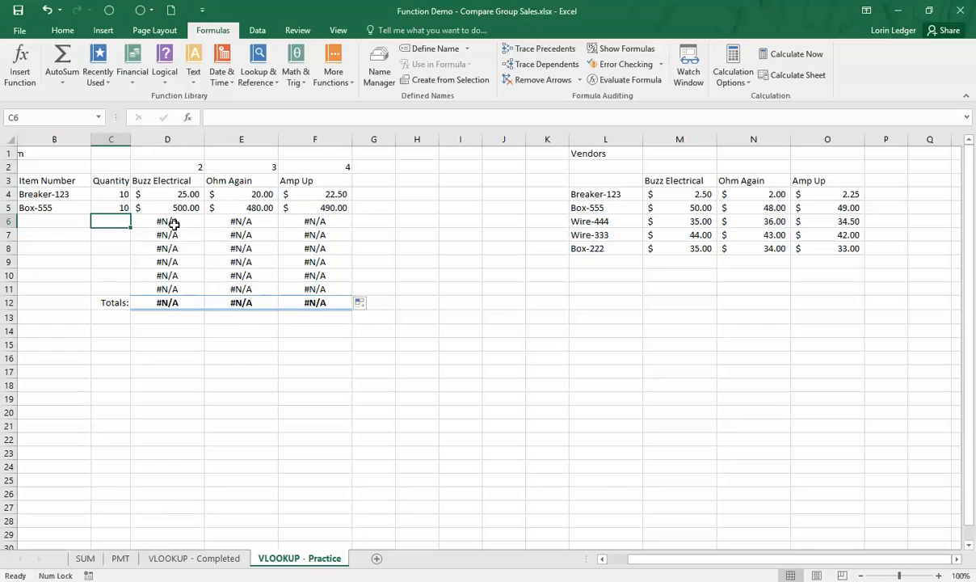
{"action": "mouse_move", "coordinate": [60, 226]}
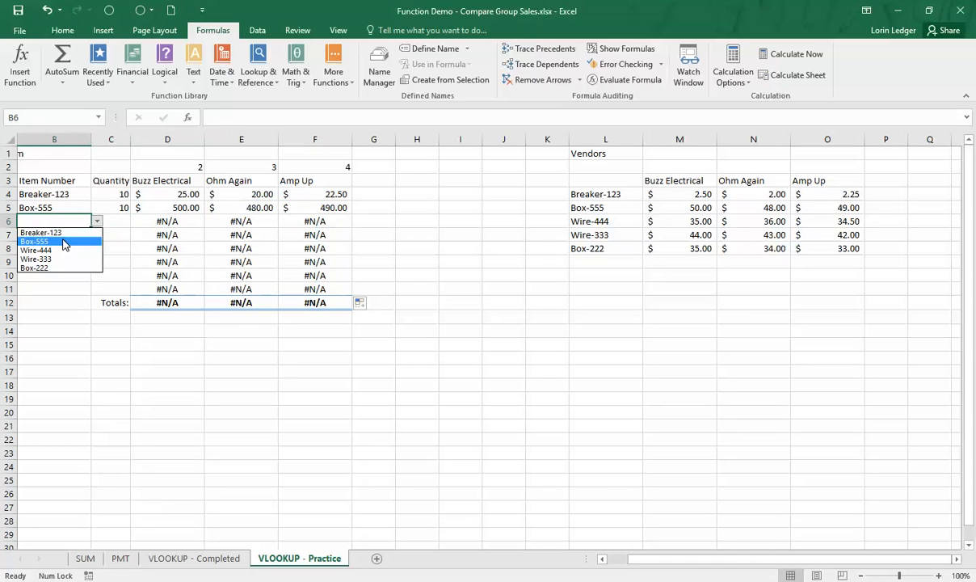
{"action": "left_click", "coordinate": [43, 241]}
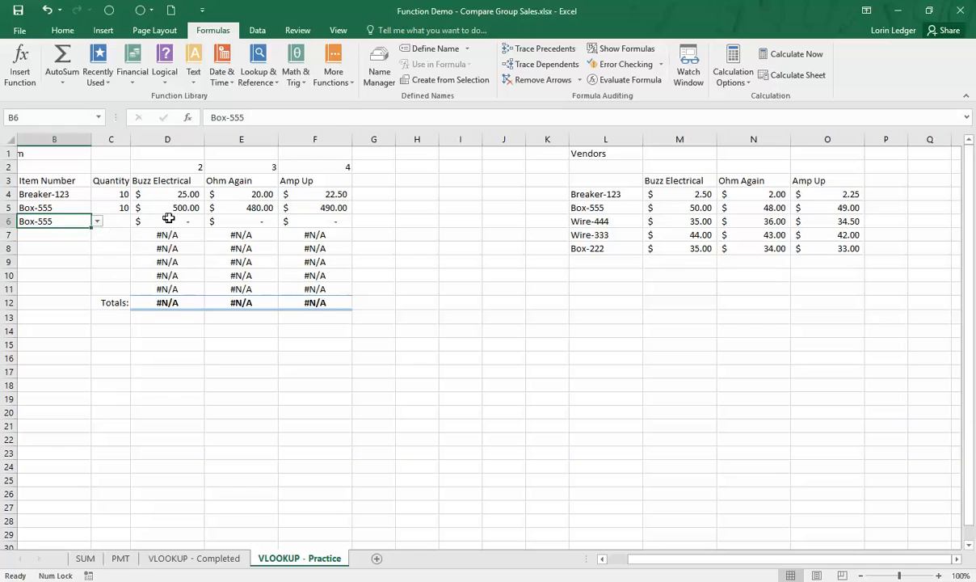
{"action": "left_click", "coordinate": [328, 221]}
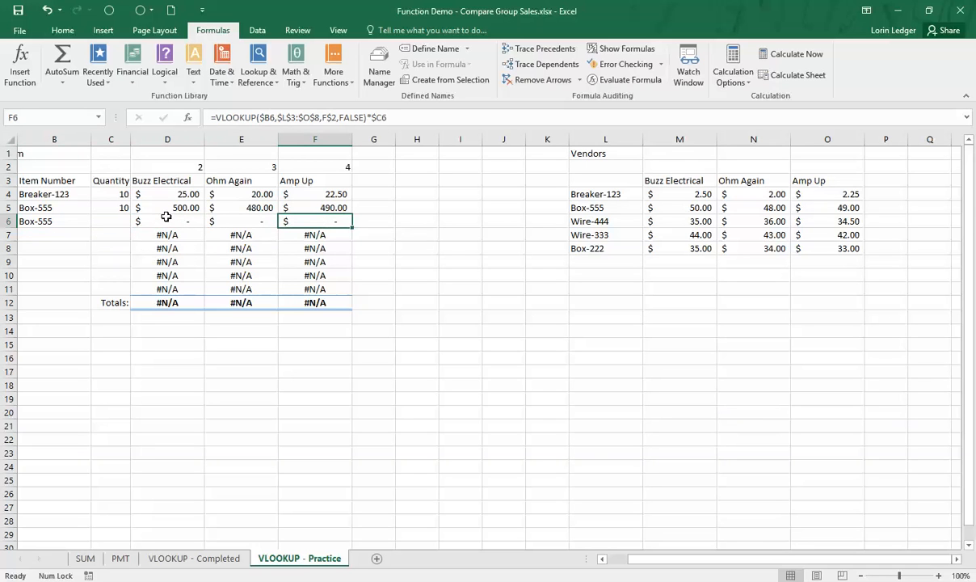
{"action": "mouse_move", "coordinate": [65, 218]}
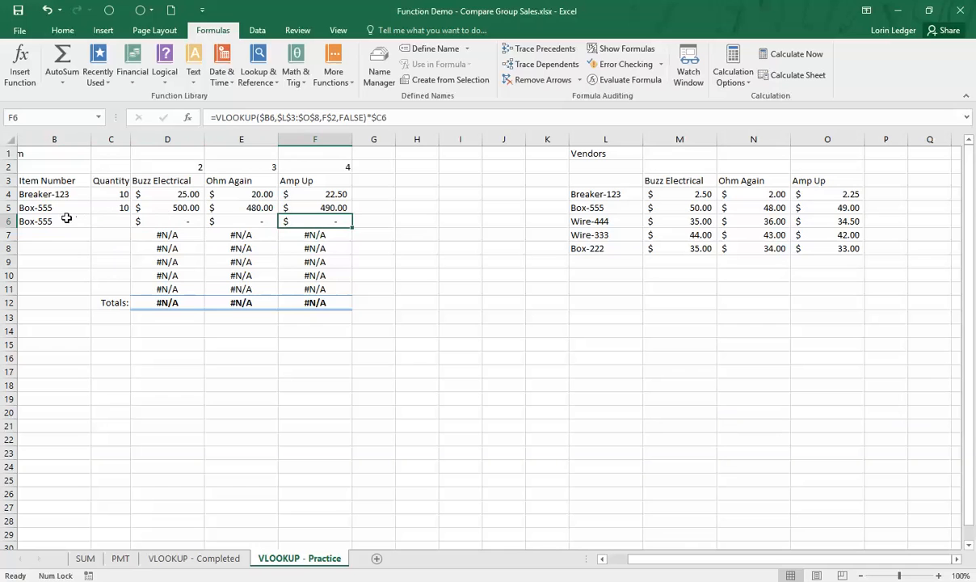
{"action": "left_click", "coordinate": [54, 220]}
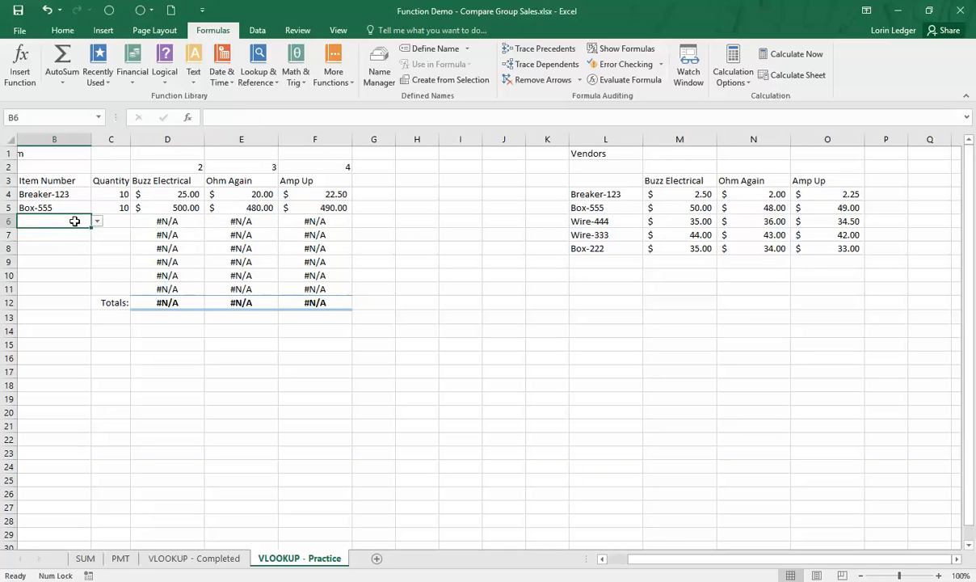
{"action": "left_click", "coordinate": [54, 233]}
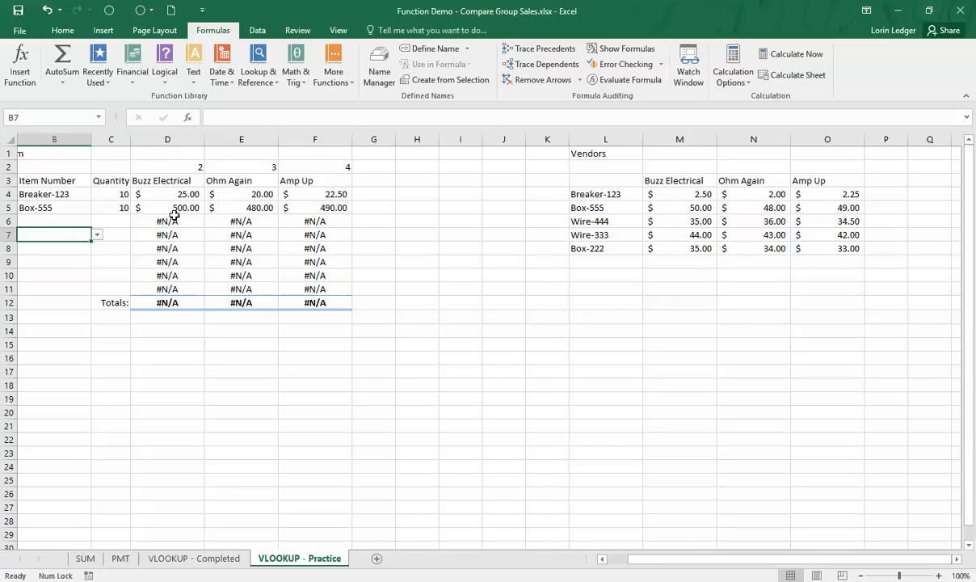
Step: Edit D4 to wrap its VLOOKUP cost in IFERROR with a blank "" fallback
{"action": "left_click", "coordinate": [167, 194]}
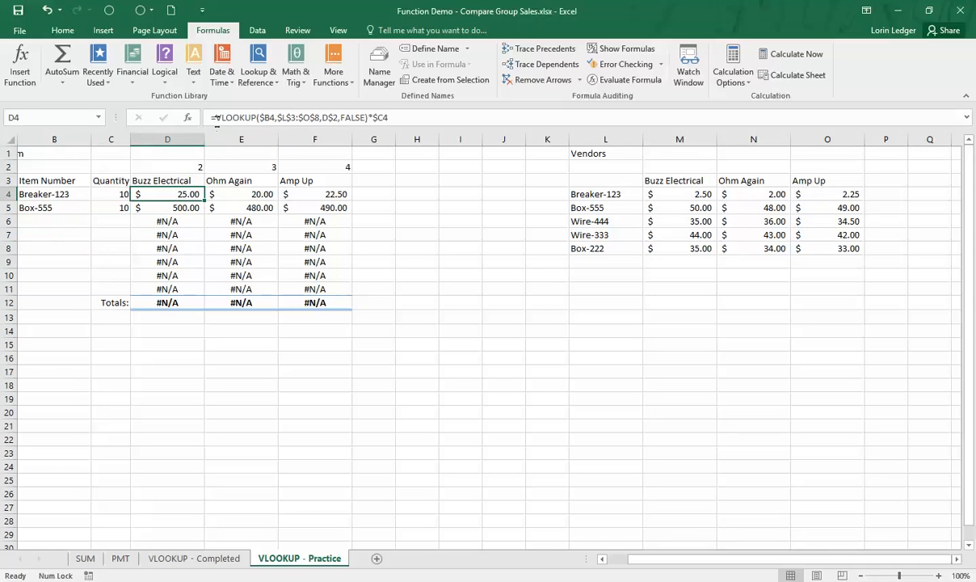
{"action": "double_click", "coordinate": [168, 194]}
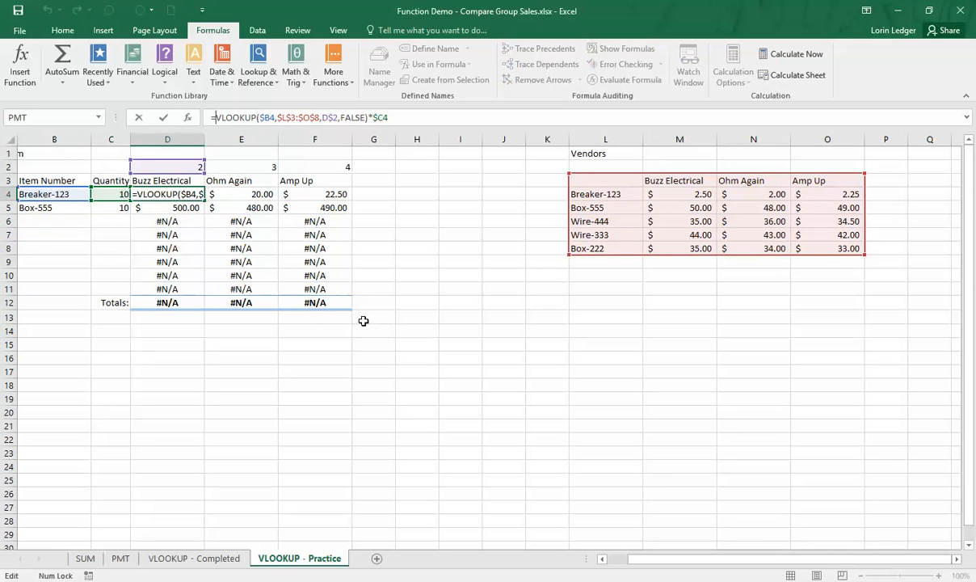
{"action": "mouse_move", "coordinate": [359, 302]}
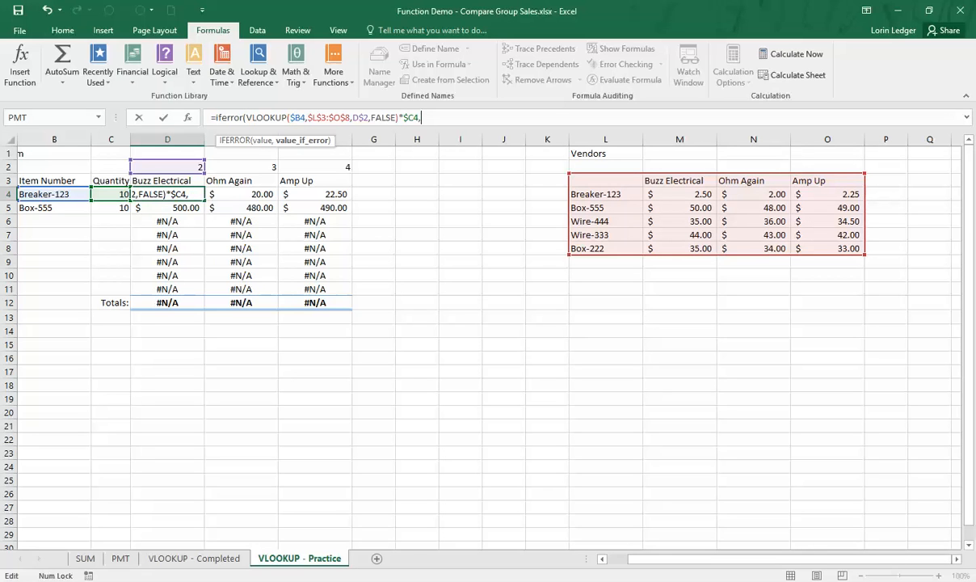
{"action": "type", "text": "\"\""}
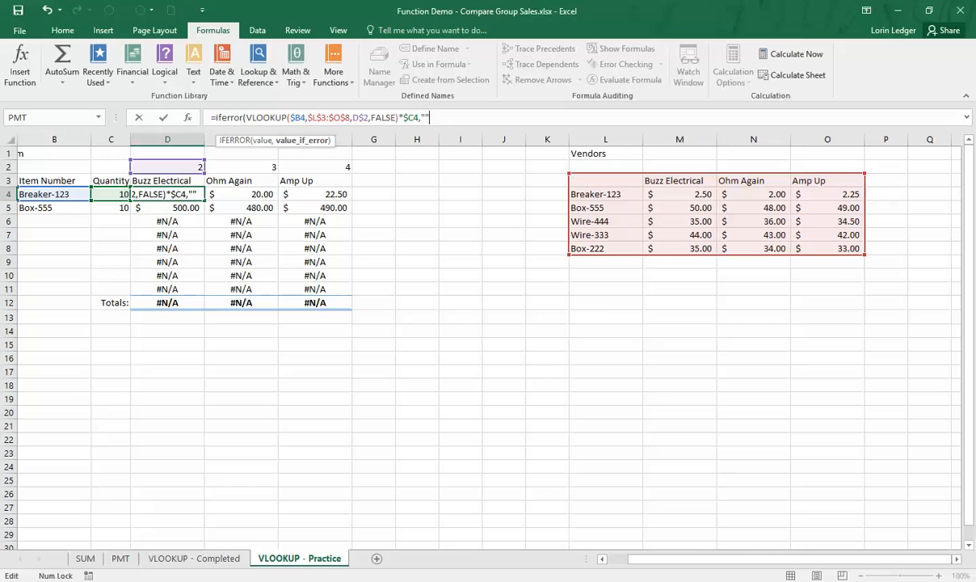
{"action": "mouse_move", "coordinate": [401, 72]}
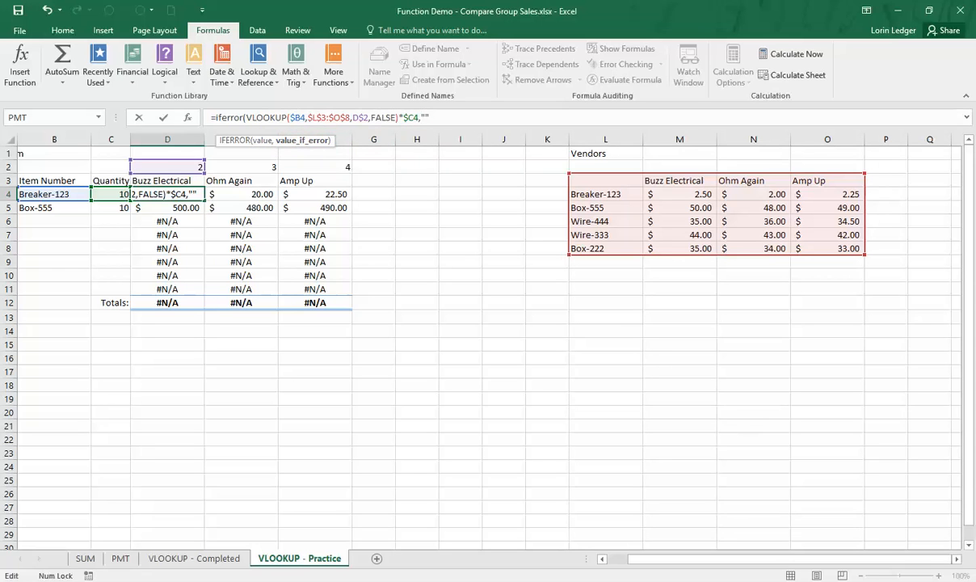
{"action": "mouse_move", "coordinate": [456, 170]}
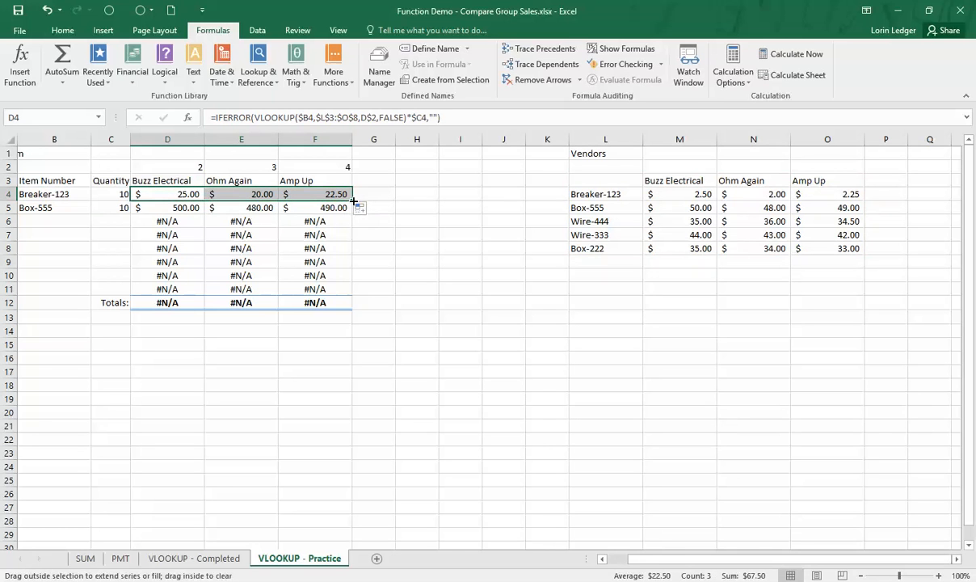
Step: Fill the IFERROR cost formulas down to row 11 and check blank row 6 and the totals
{"action": "left_click_drag", "start_coordinate": [354, 201], "coordinate": [356, 295]}
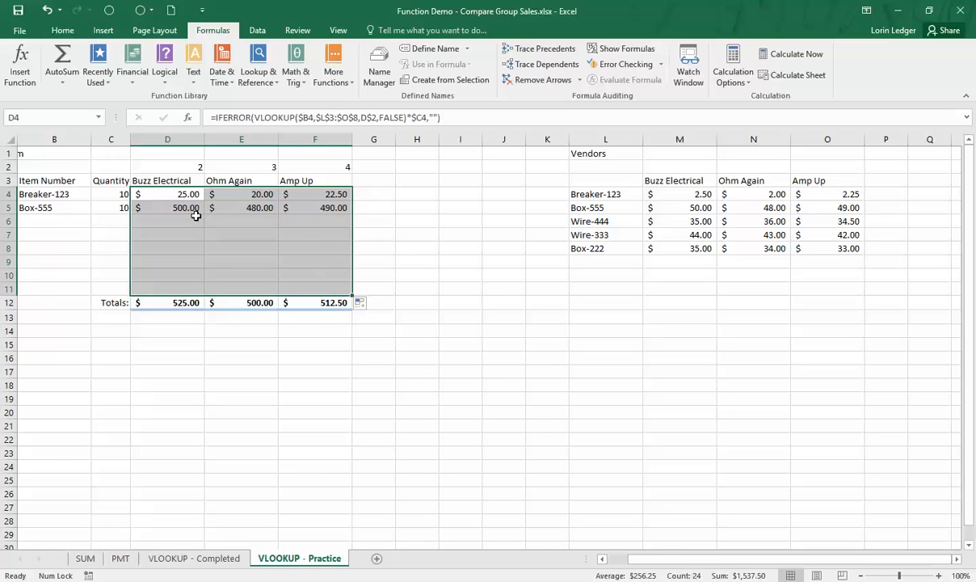
{"action": "left_click", "coordinate": [167, 221]}
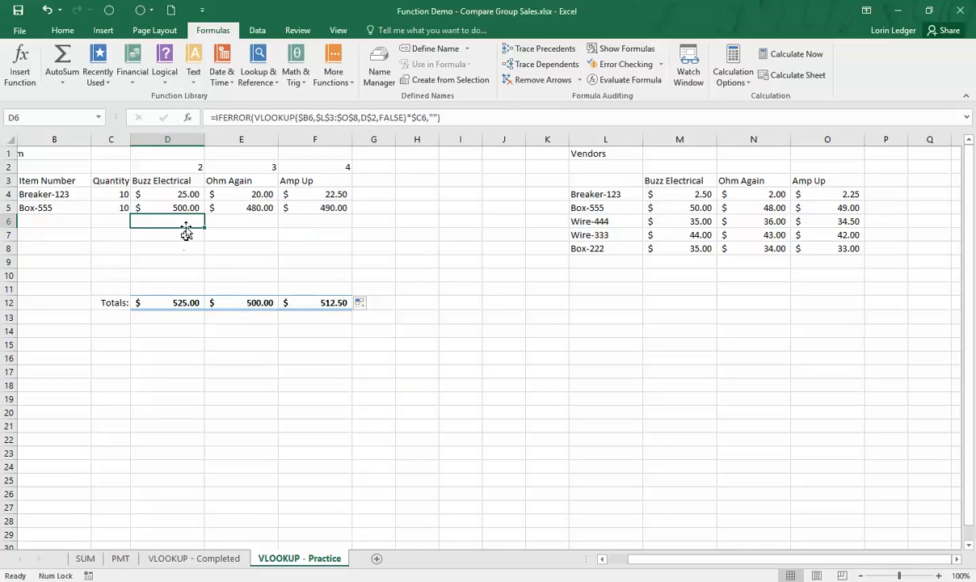
{"action": "left_click", "coordinate": [167, 302]}
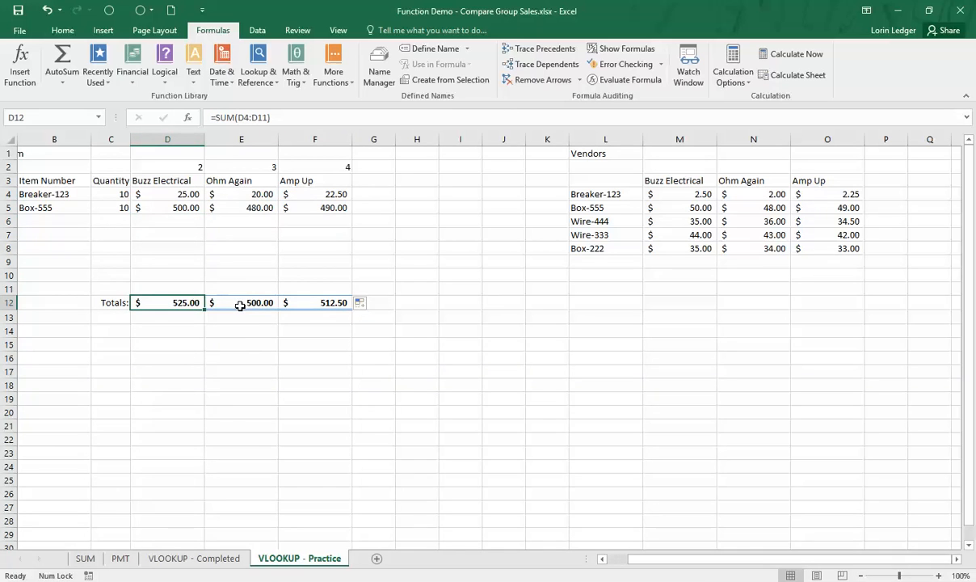
{"action": "left_click", "coordinate": [315, 303]}
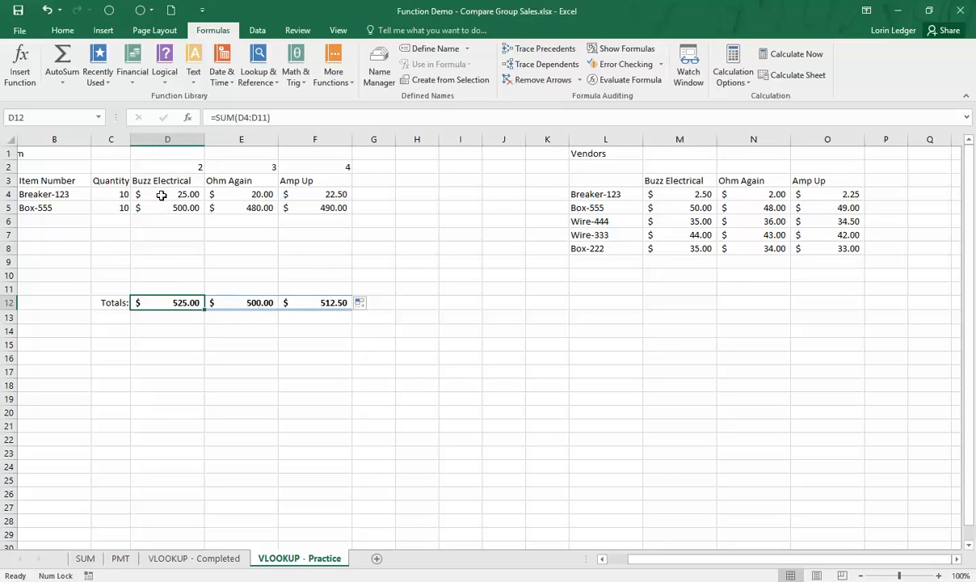
{"action": "left_click", "coordinate": [167, 221]}
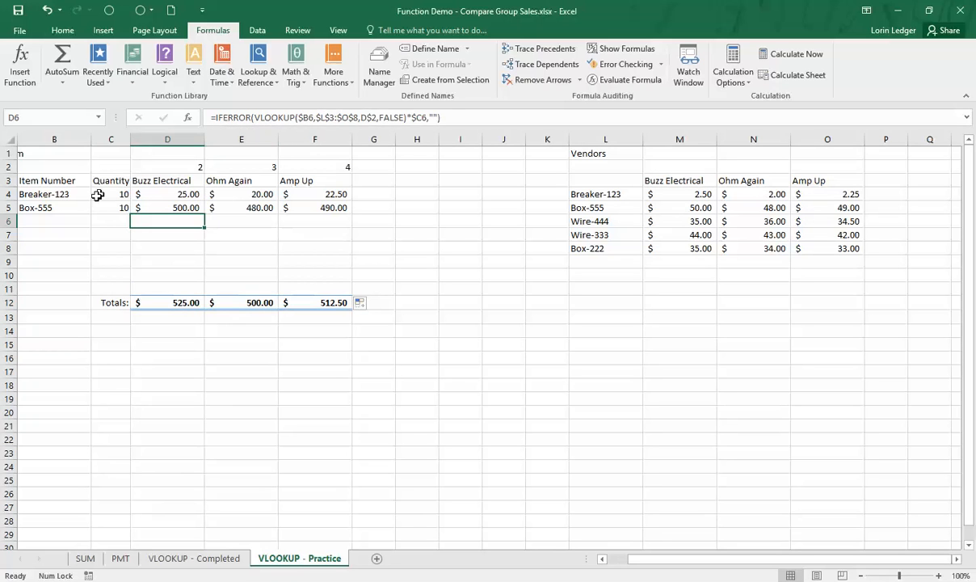
Step: Choose Wire-444 for row 6 and Box-222 for row 7, then review D4's cost formula
{"action": "left_click", "coordinate": [95, 222]}
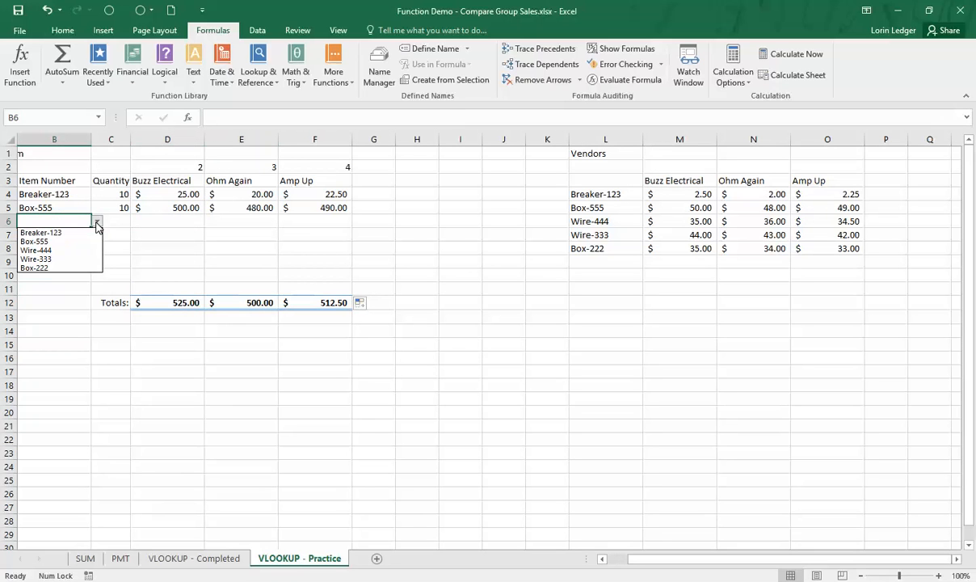
{"action": "mouse_move", "coordinate": [41, 250]}
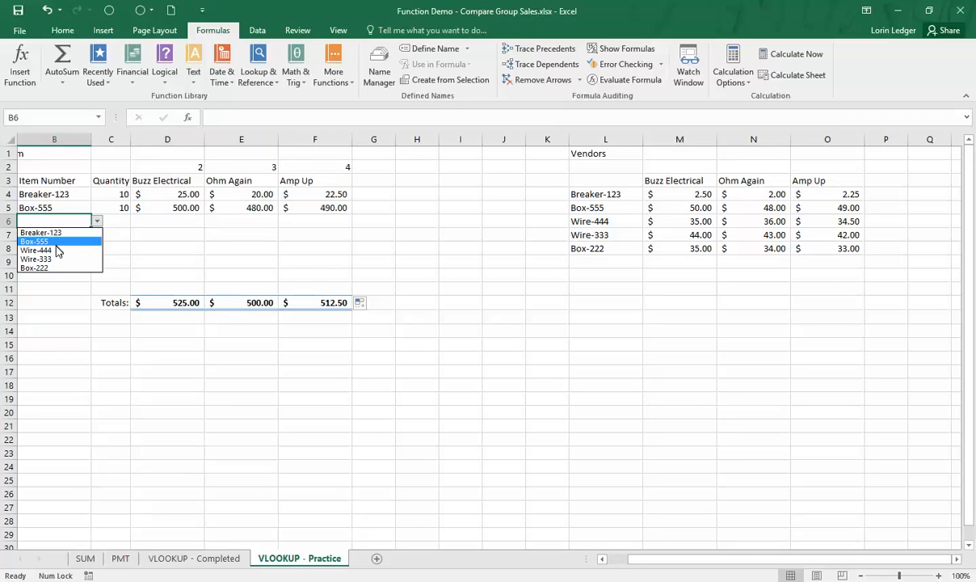
{"action": "left_click", "coordinate": [37, 250]}
{"action": "type", "text": "40"}
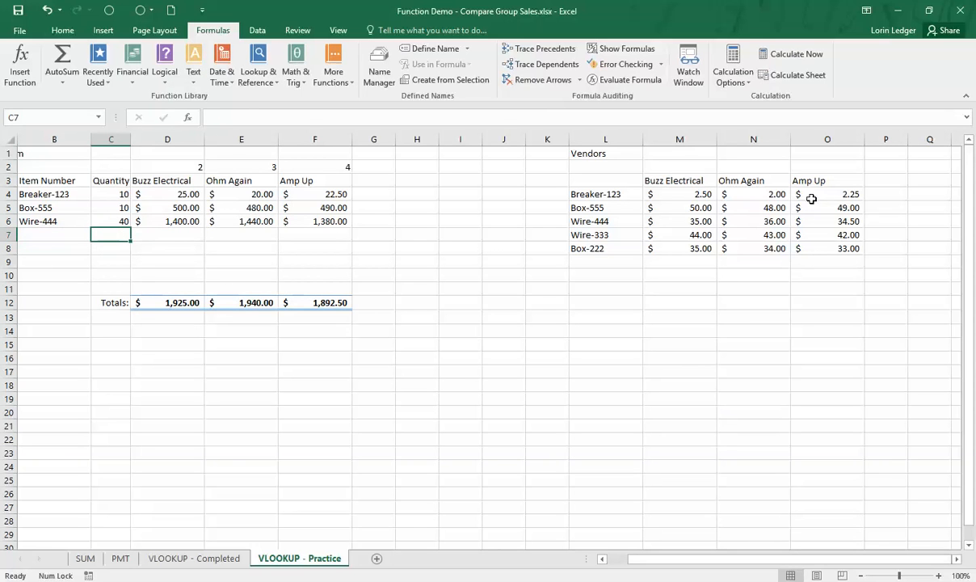
{"action": "left_click", "coordinate": [49, 221]}
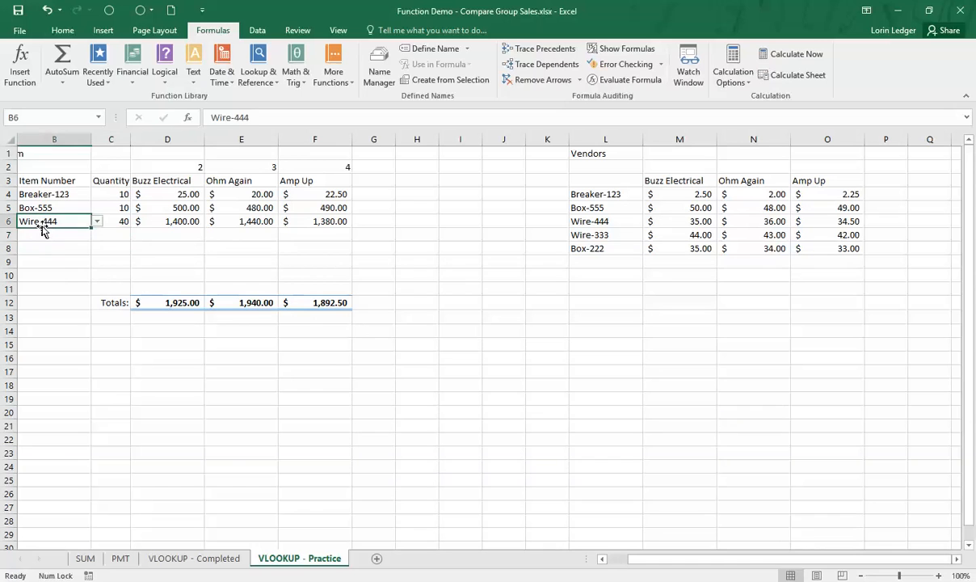
{"action": "left_click", "coordinate": [96, 234]}
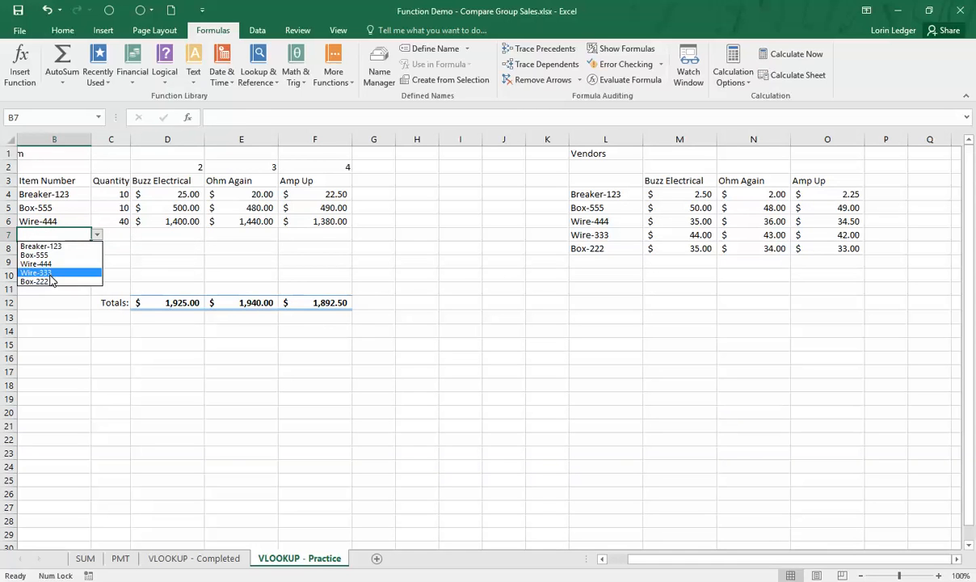
{"action": "left_click", "coordinate": [36, 281]}
{"action": "type", "text": "30"}
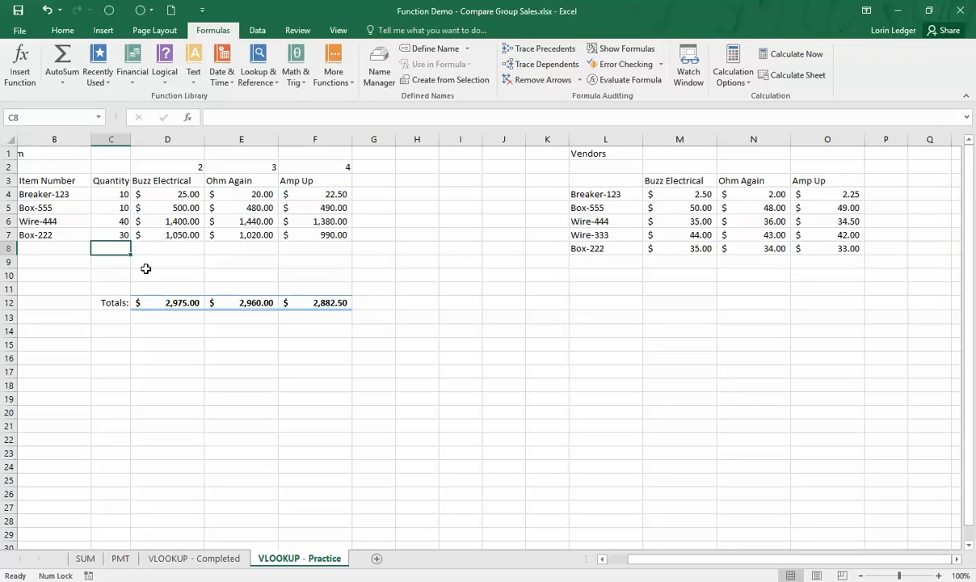
{"action": "left_click", "coordinate": [167, 193]}
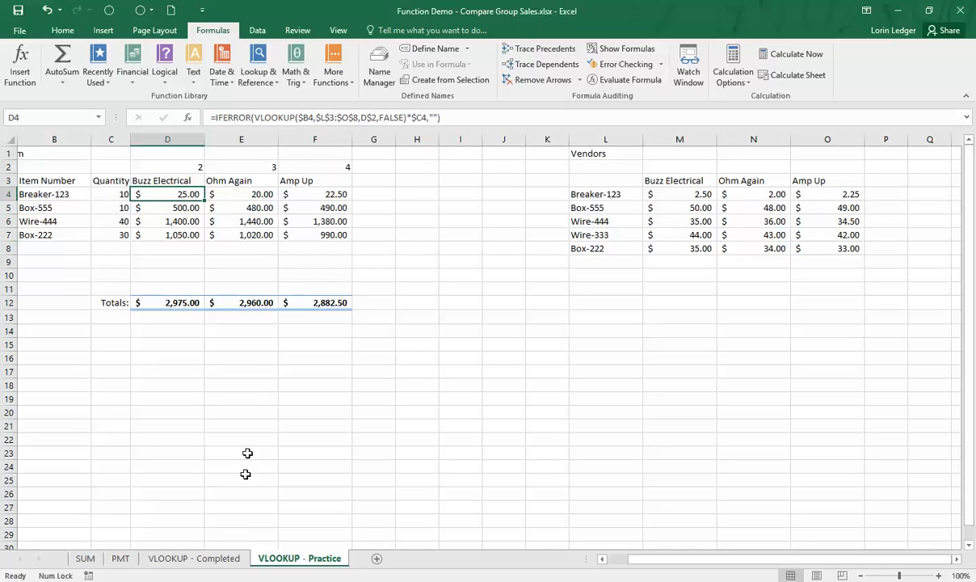
{"action": "mouse_move", "coordinate": [331, 557]}
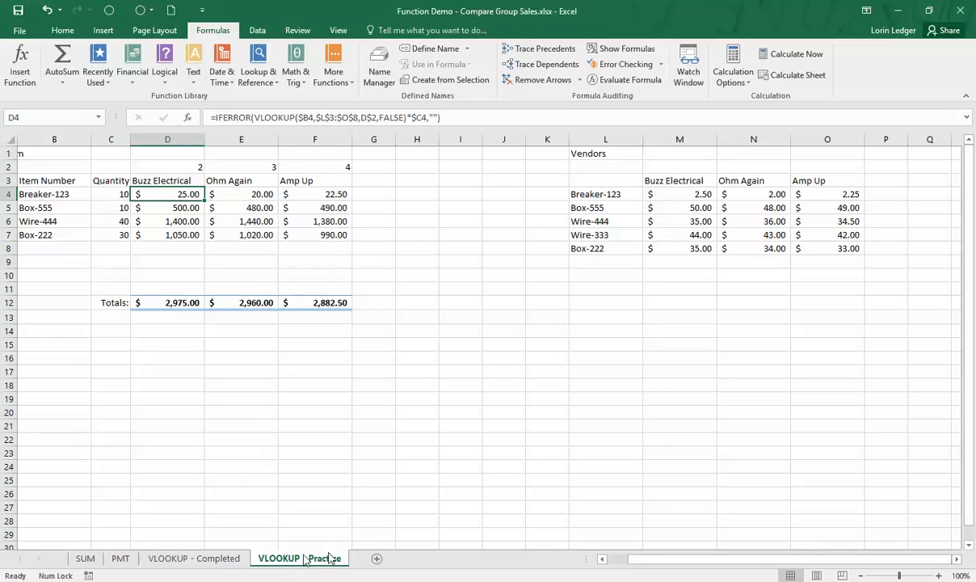
{"action": "mouse_move", "coordinate": [342, 164]}
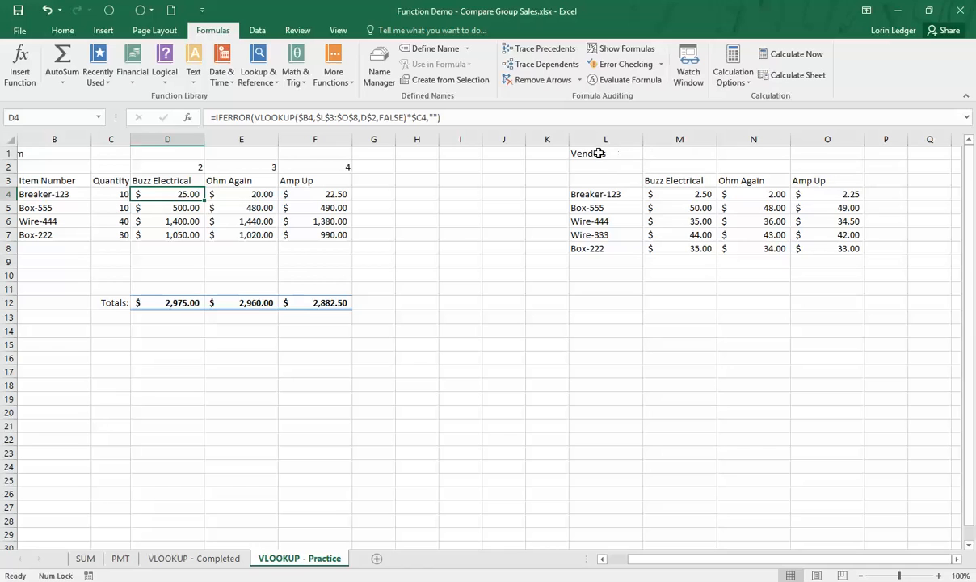
{"action": "mouse_move", "coordinate": [648, 188]}
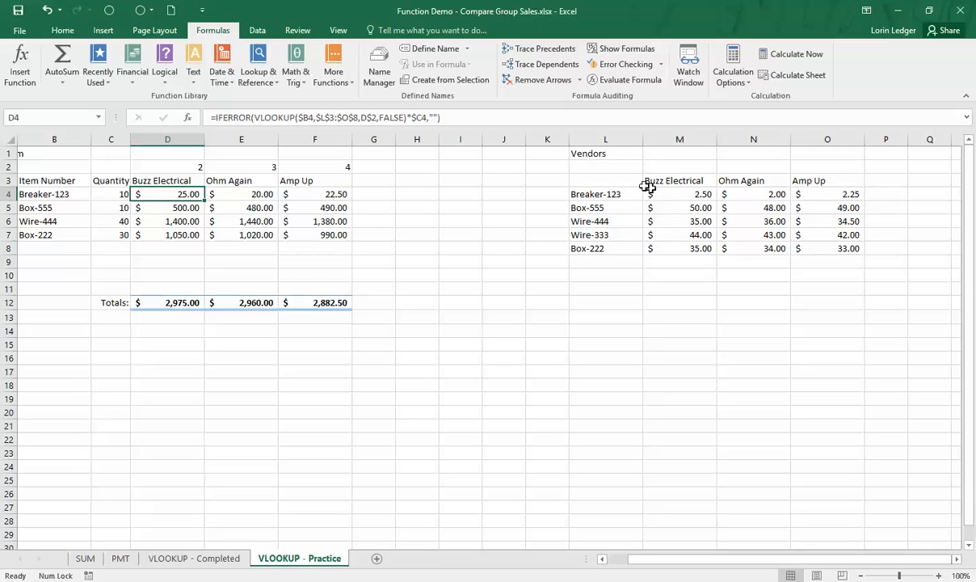
{"action": "mouse_move", "coordinate": [726, 167]}
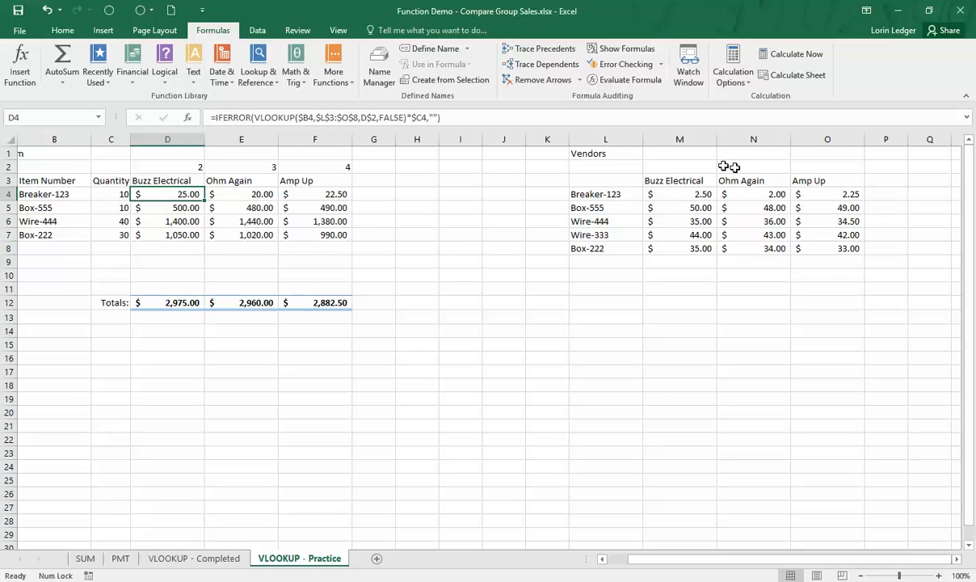
{"action": "mouse_move", "coordinate": [508, 289]}
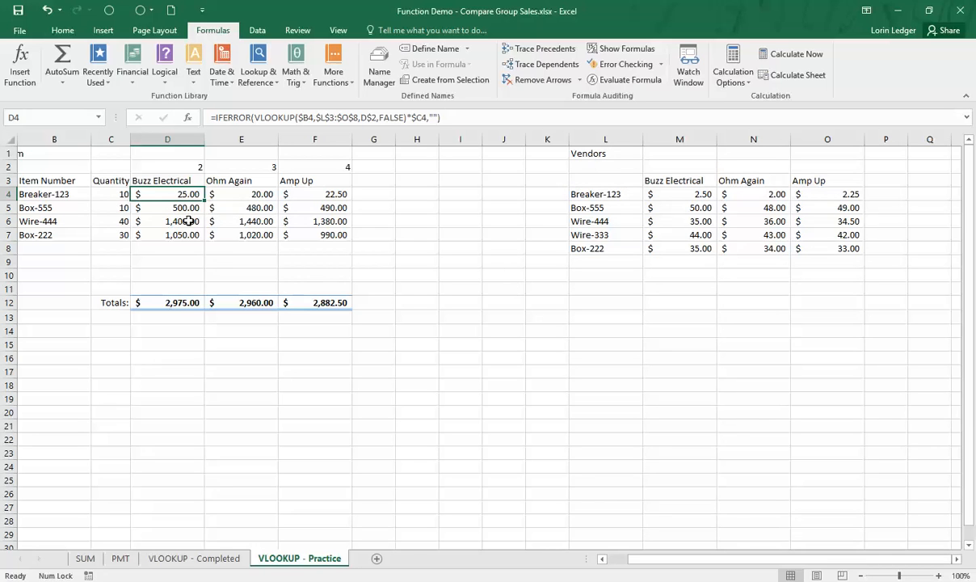
{"action": "left_click", "coordinate": [167, 248]}
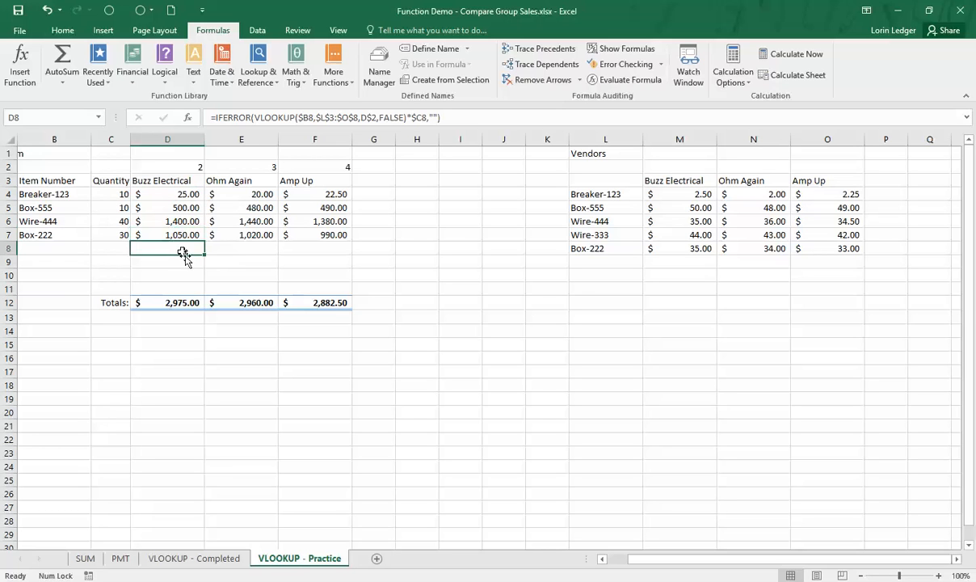
{"action": "left_click", "coordinate": [314, 248]}
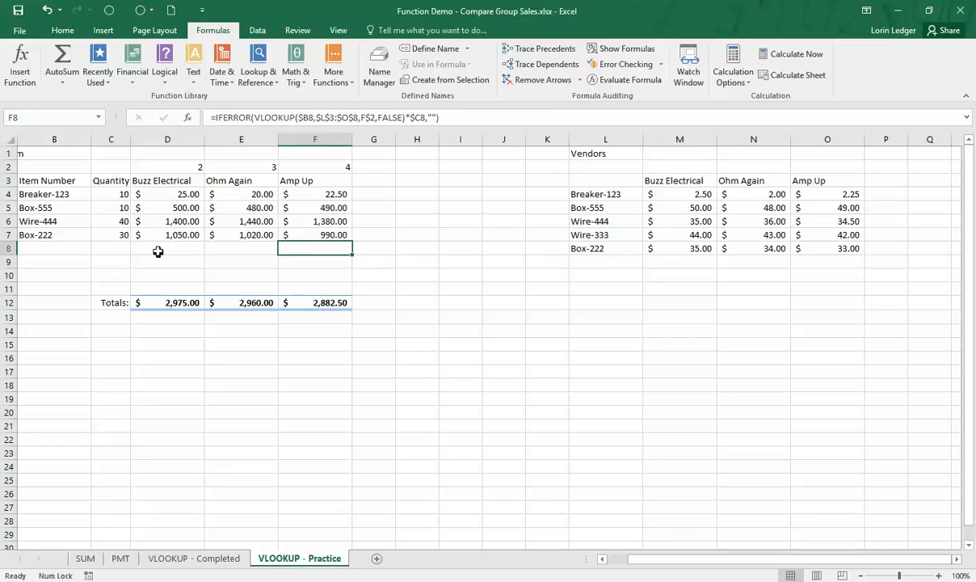
{"action": "left_click", "coordinate": [167, 261]}
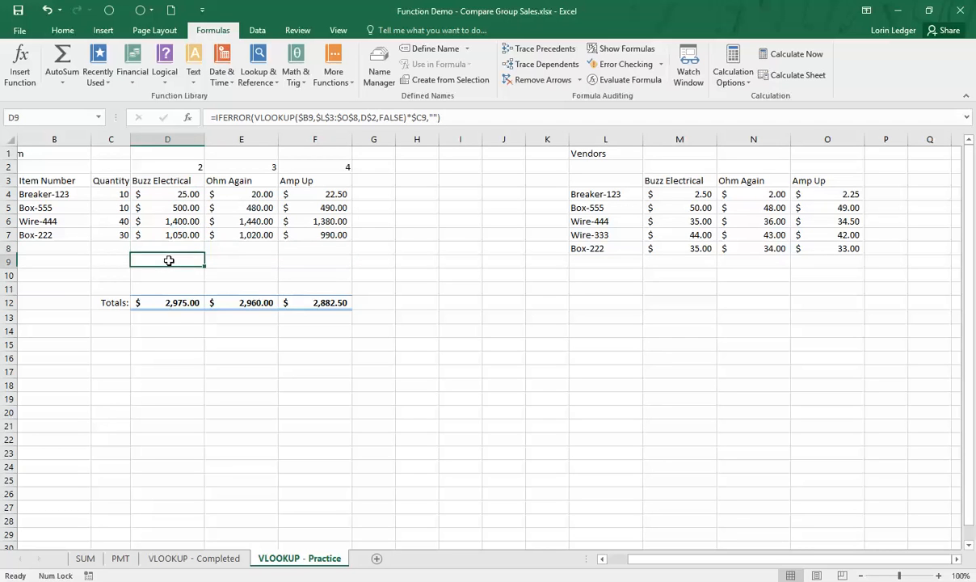
{"action": "left_click_drag", "start_coordinate": [167, 248], "coordinate": [314, 261]}
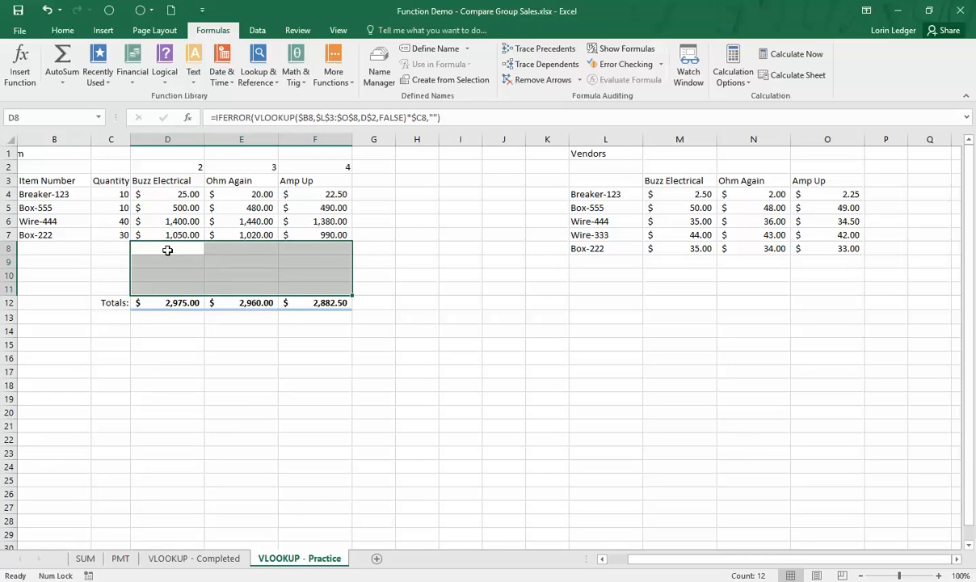
{"action": "left_click", "coordinate": [168, 248]}
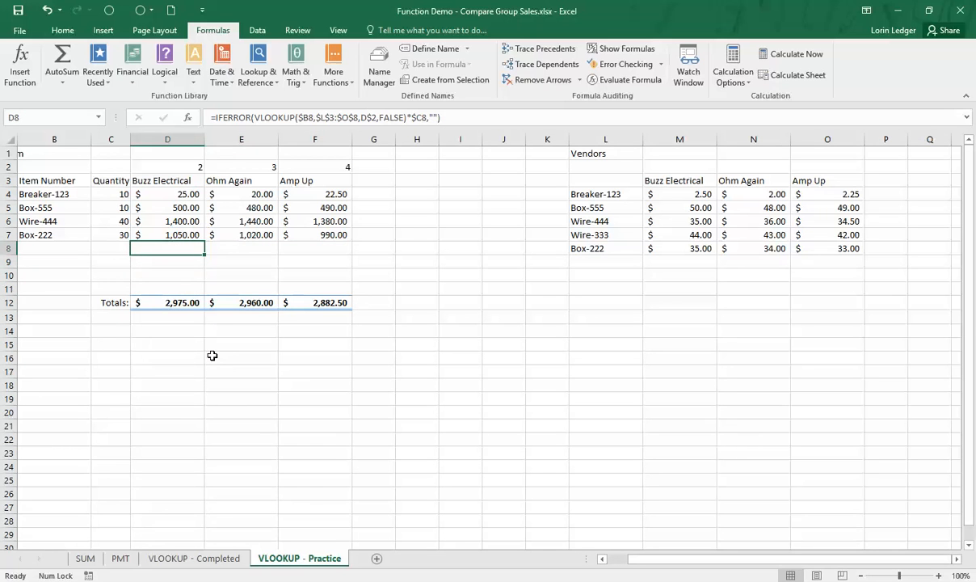
{"action": "mouse_move", "coordinate": [195, 314]}
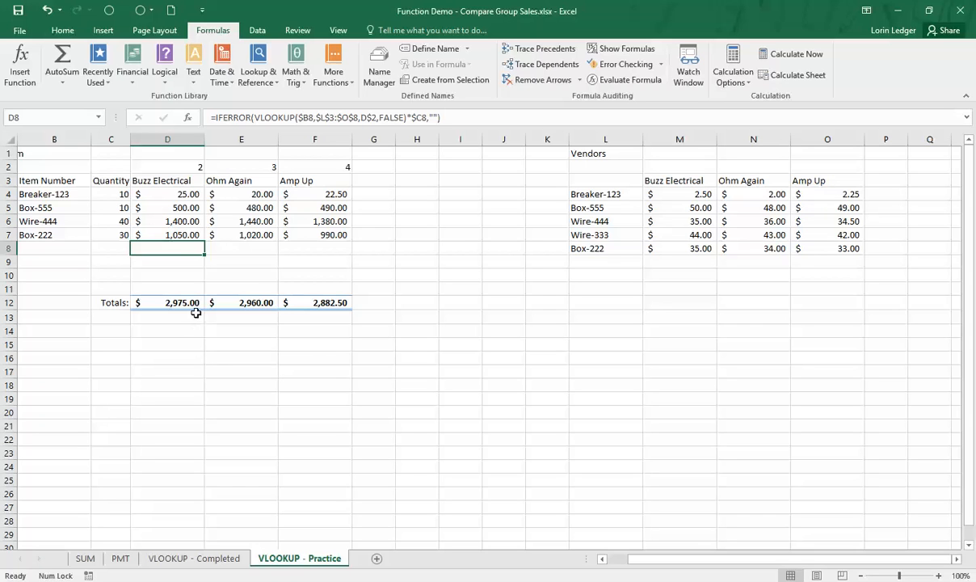